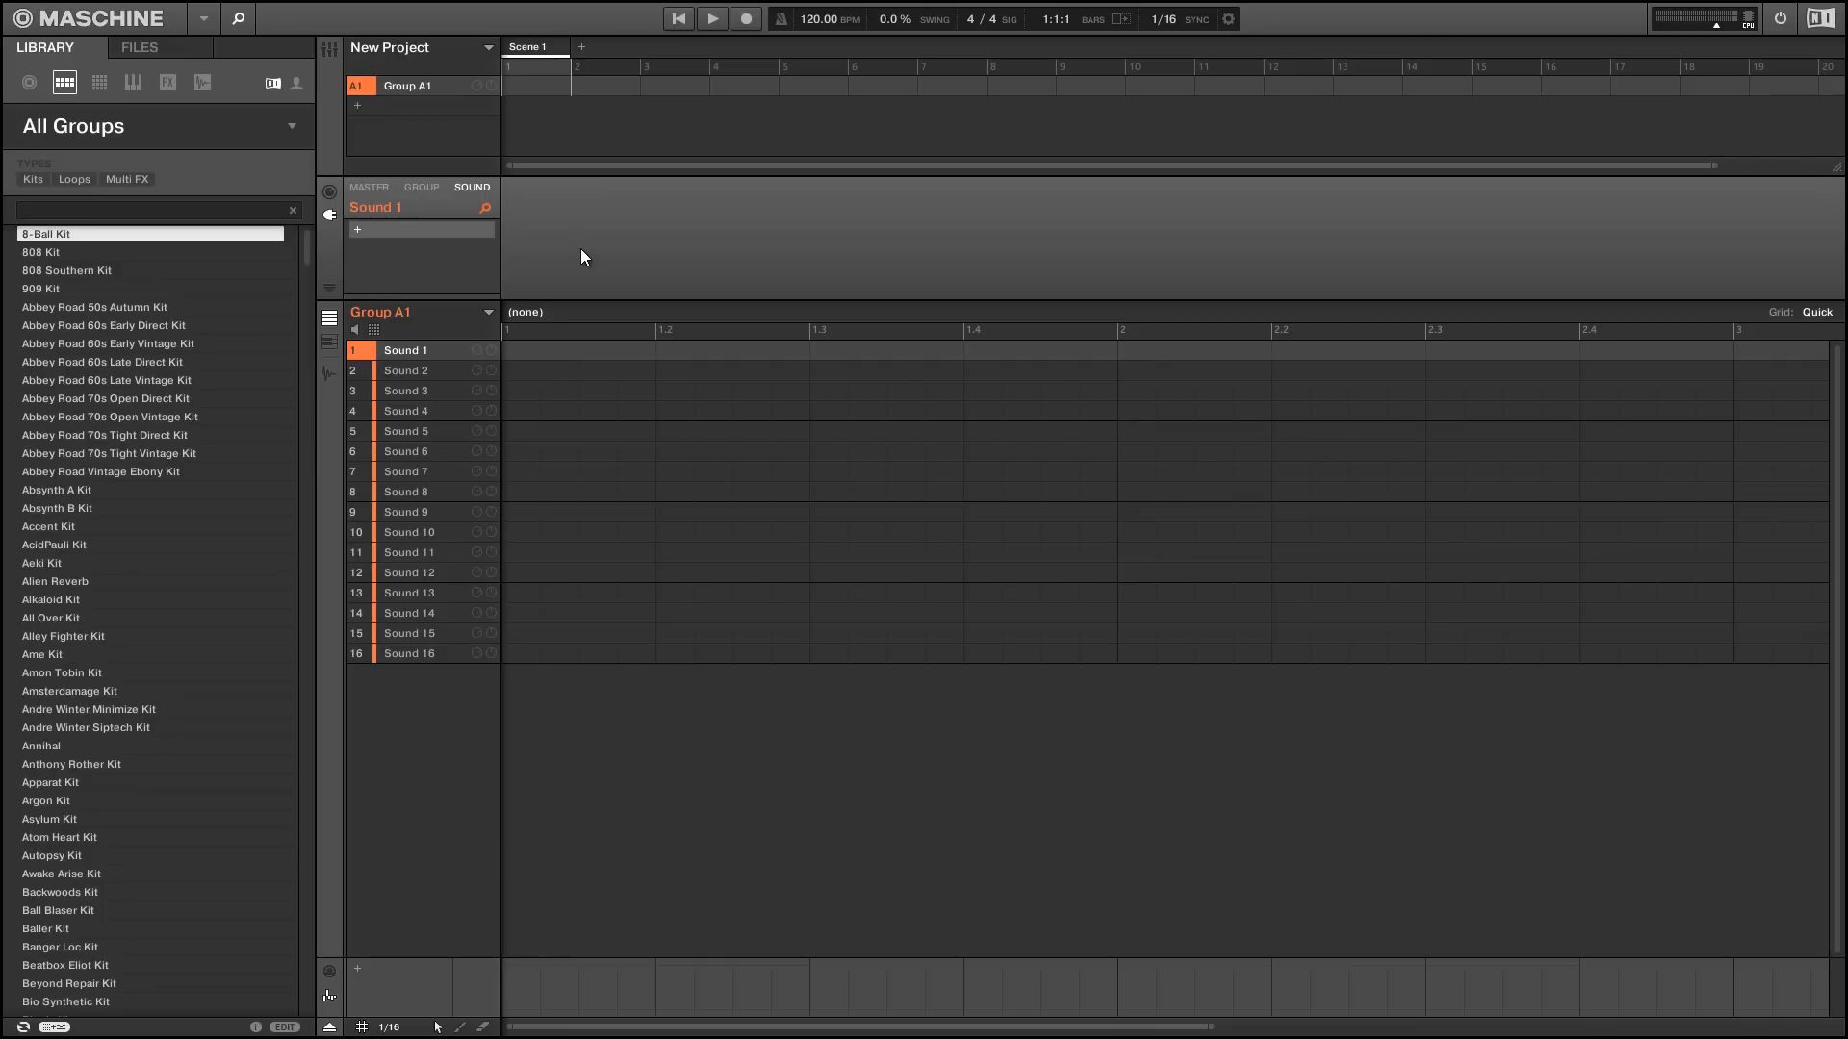
mouse_move(450, 256)
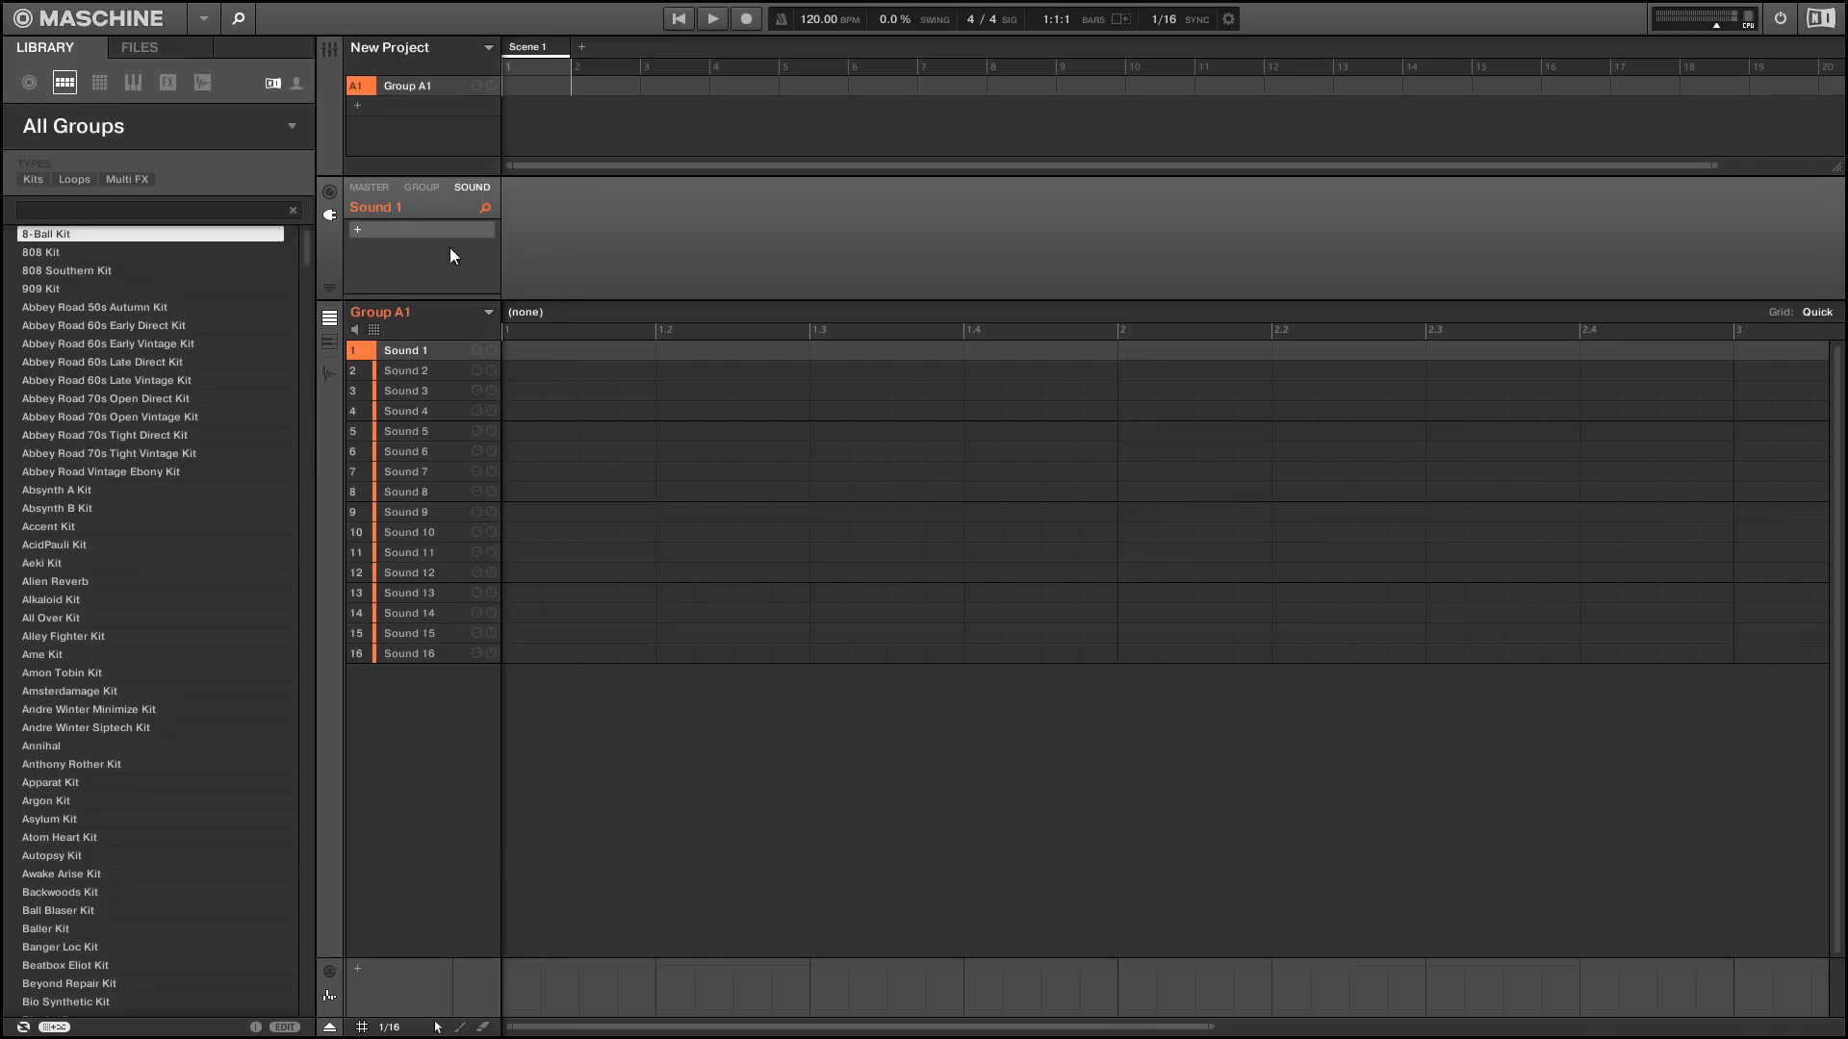
- Load Native Instruments Reaktor 5 into Sound 1's plug-in slot
left_click(357, 229)
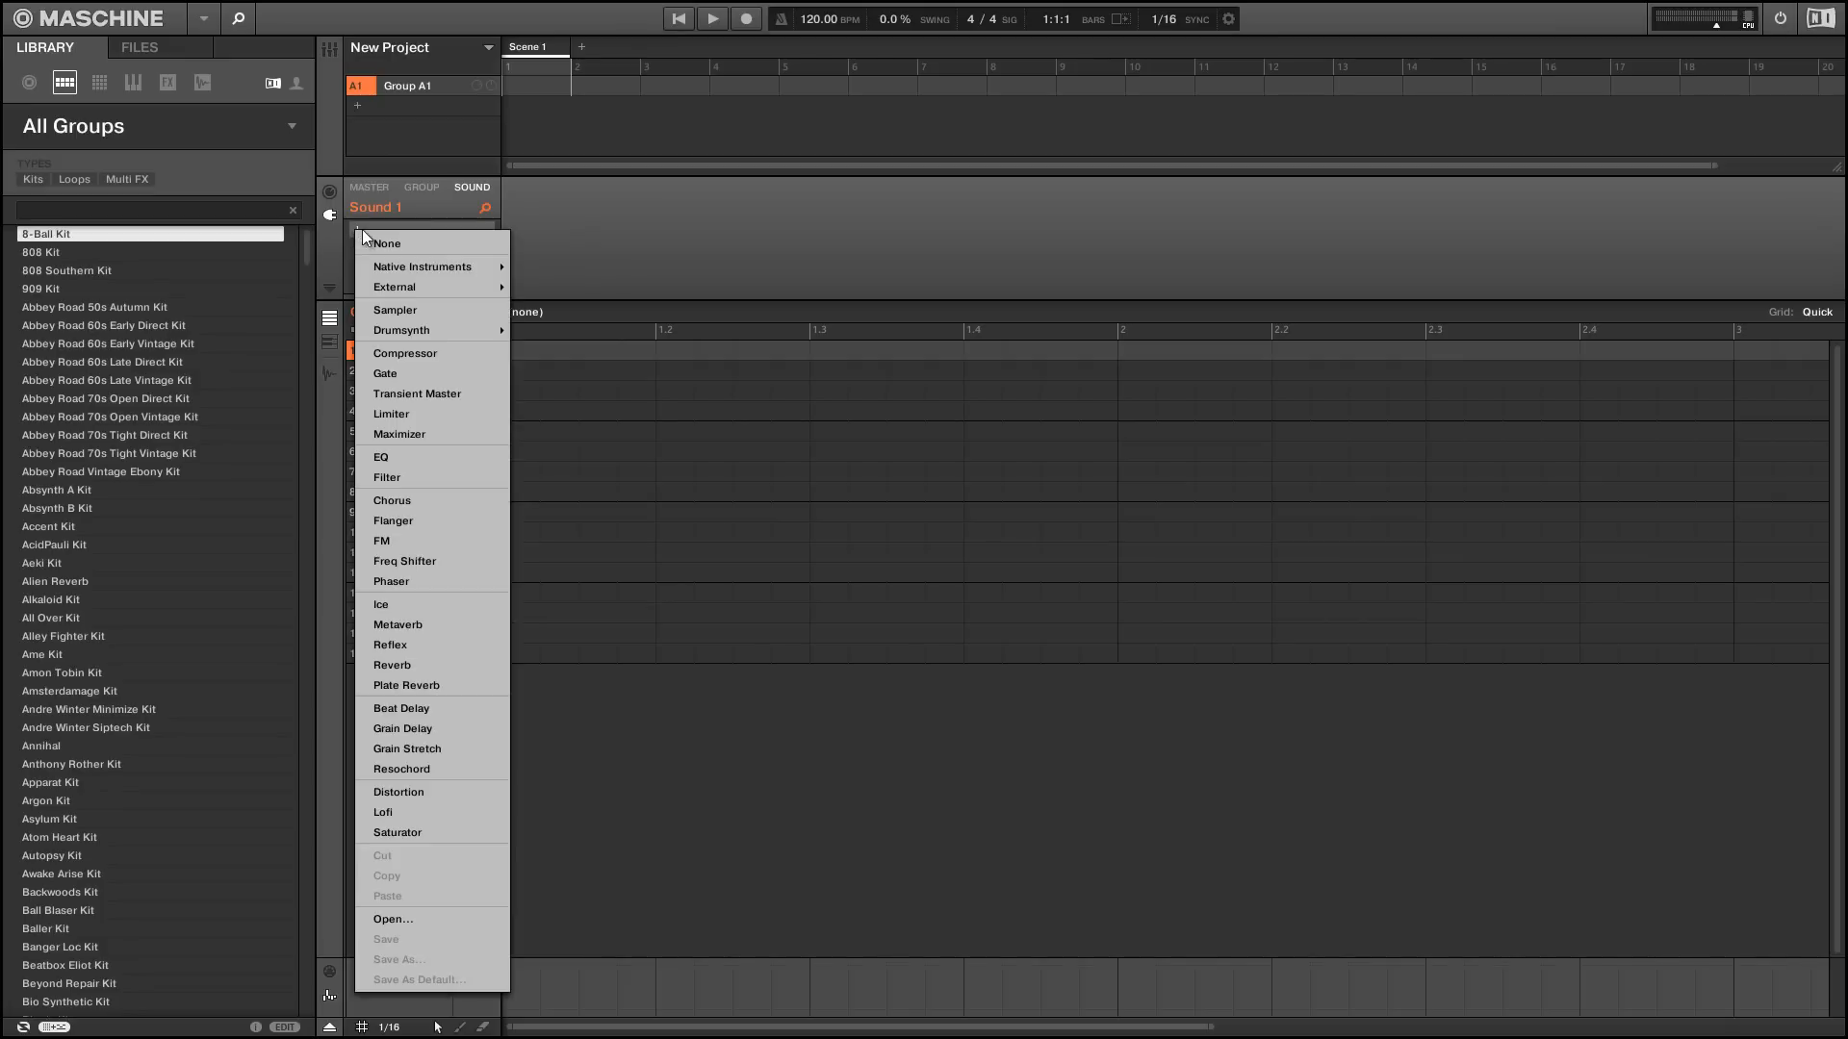
mouse_move(430, 265)
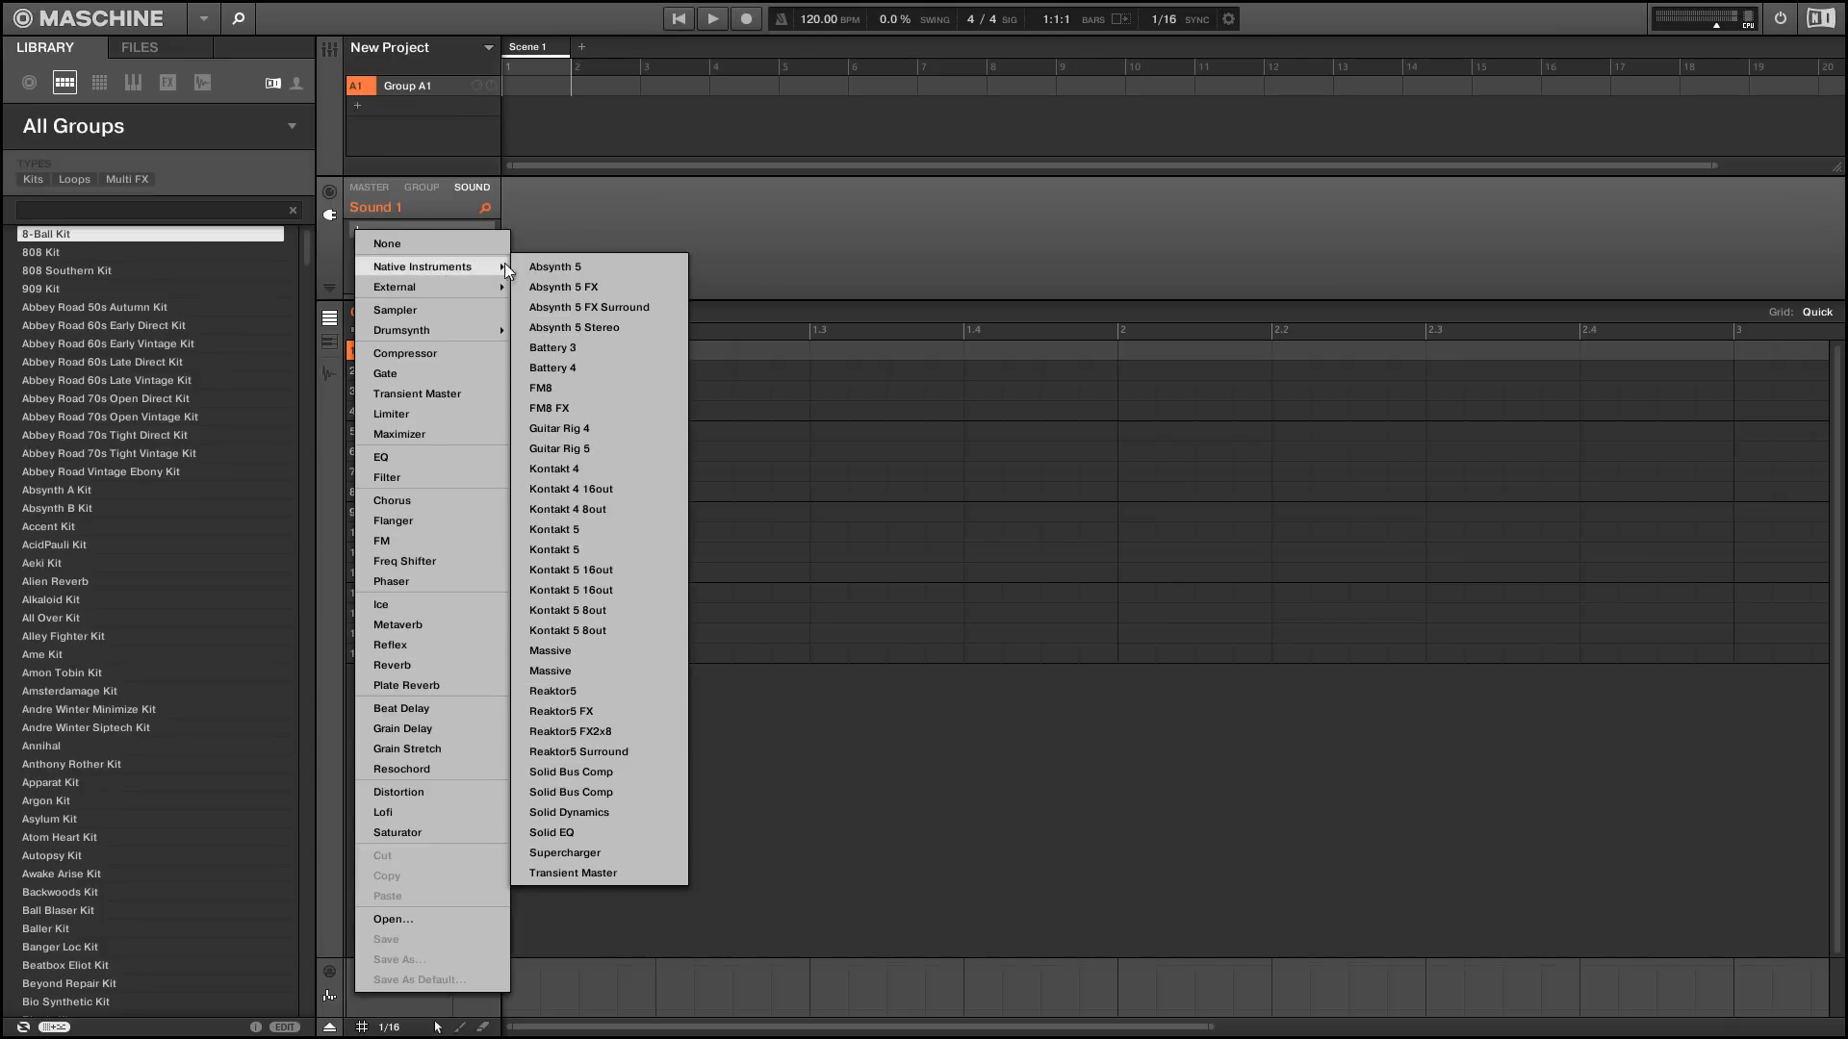
left_click(560, 689)
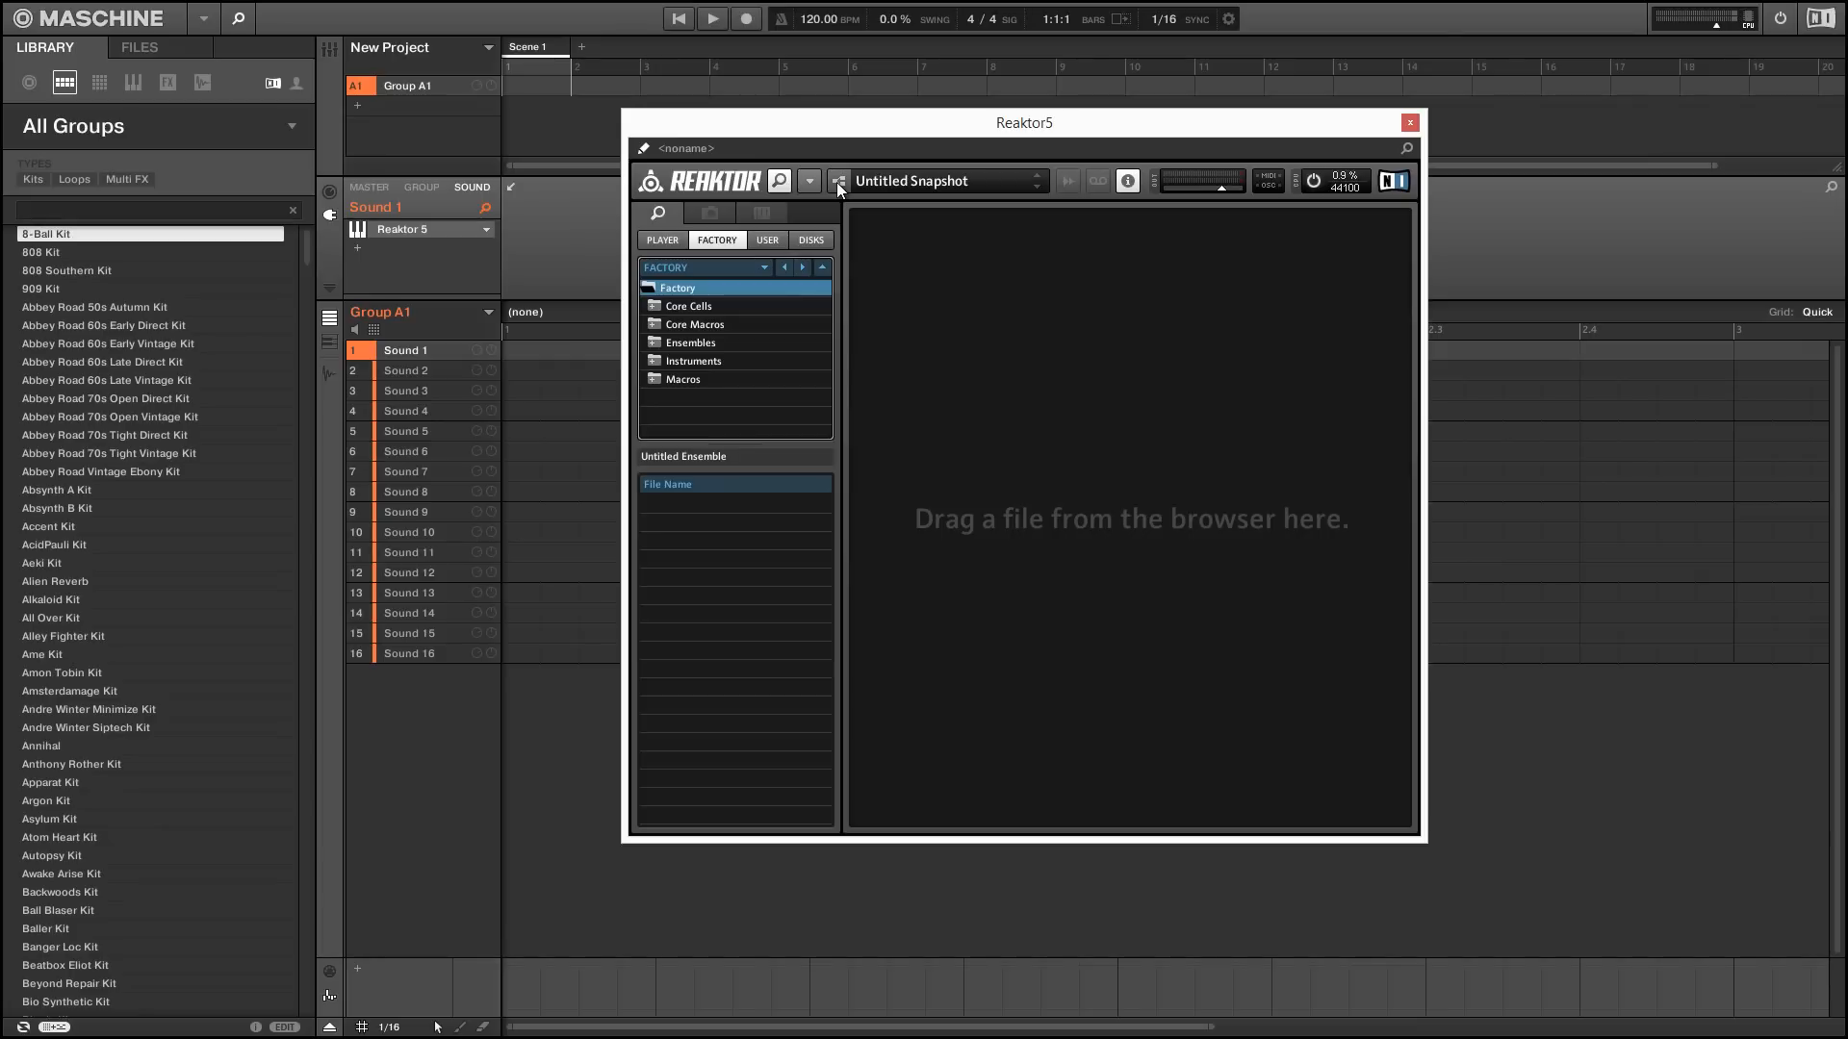
mouse_move(806, 189)
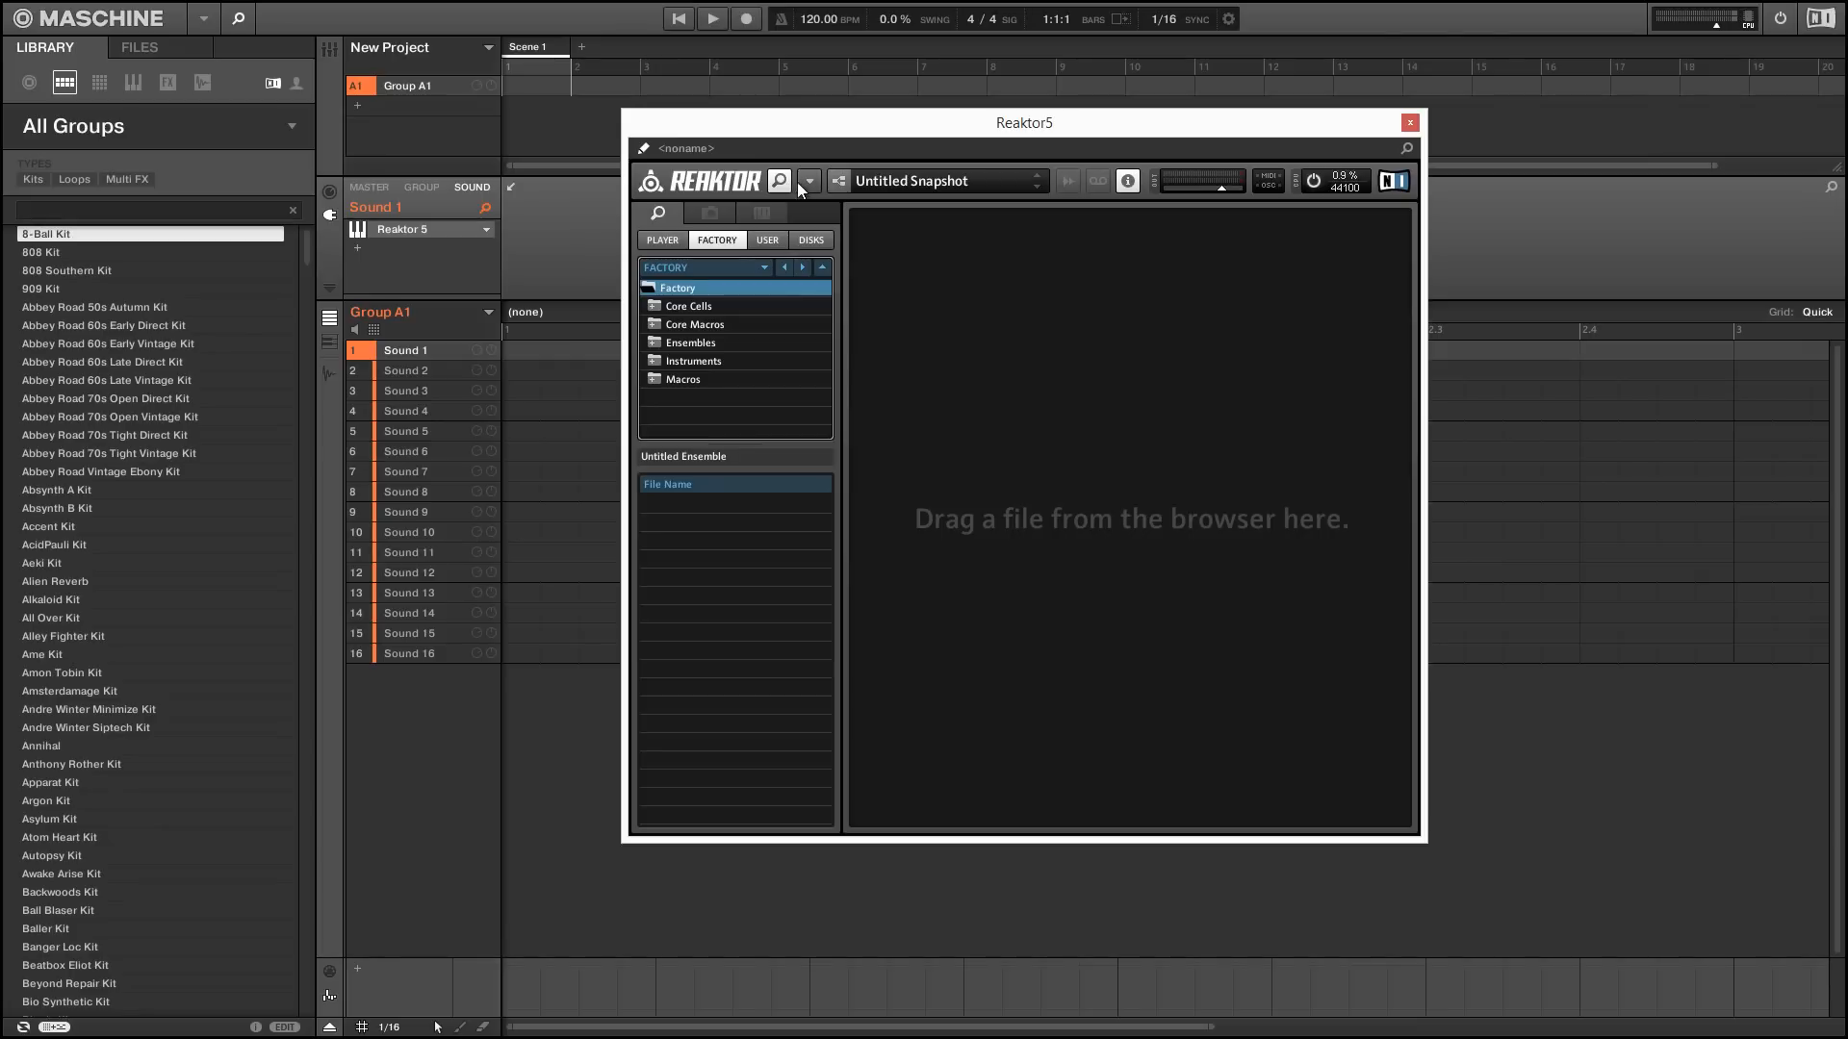
- Load the Nord.ens ensemble from Reaktor's recent files
left_click(808, 181)
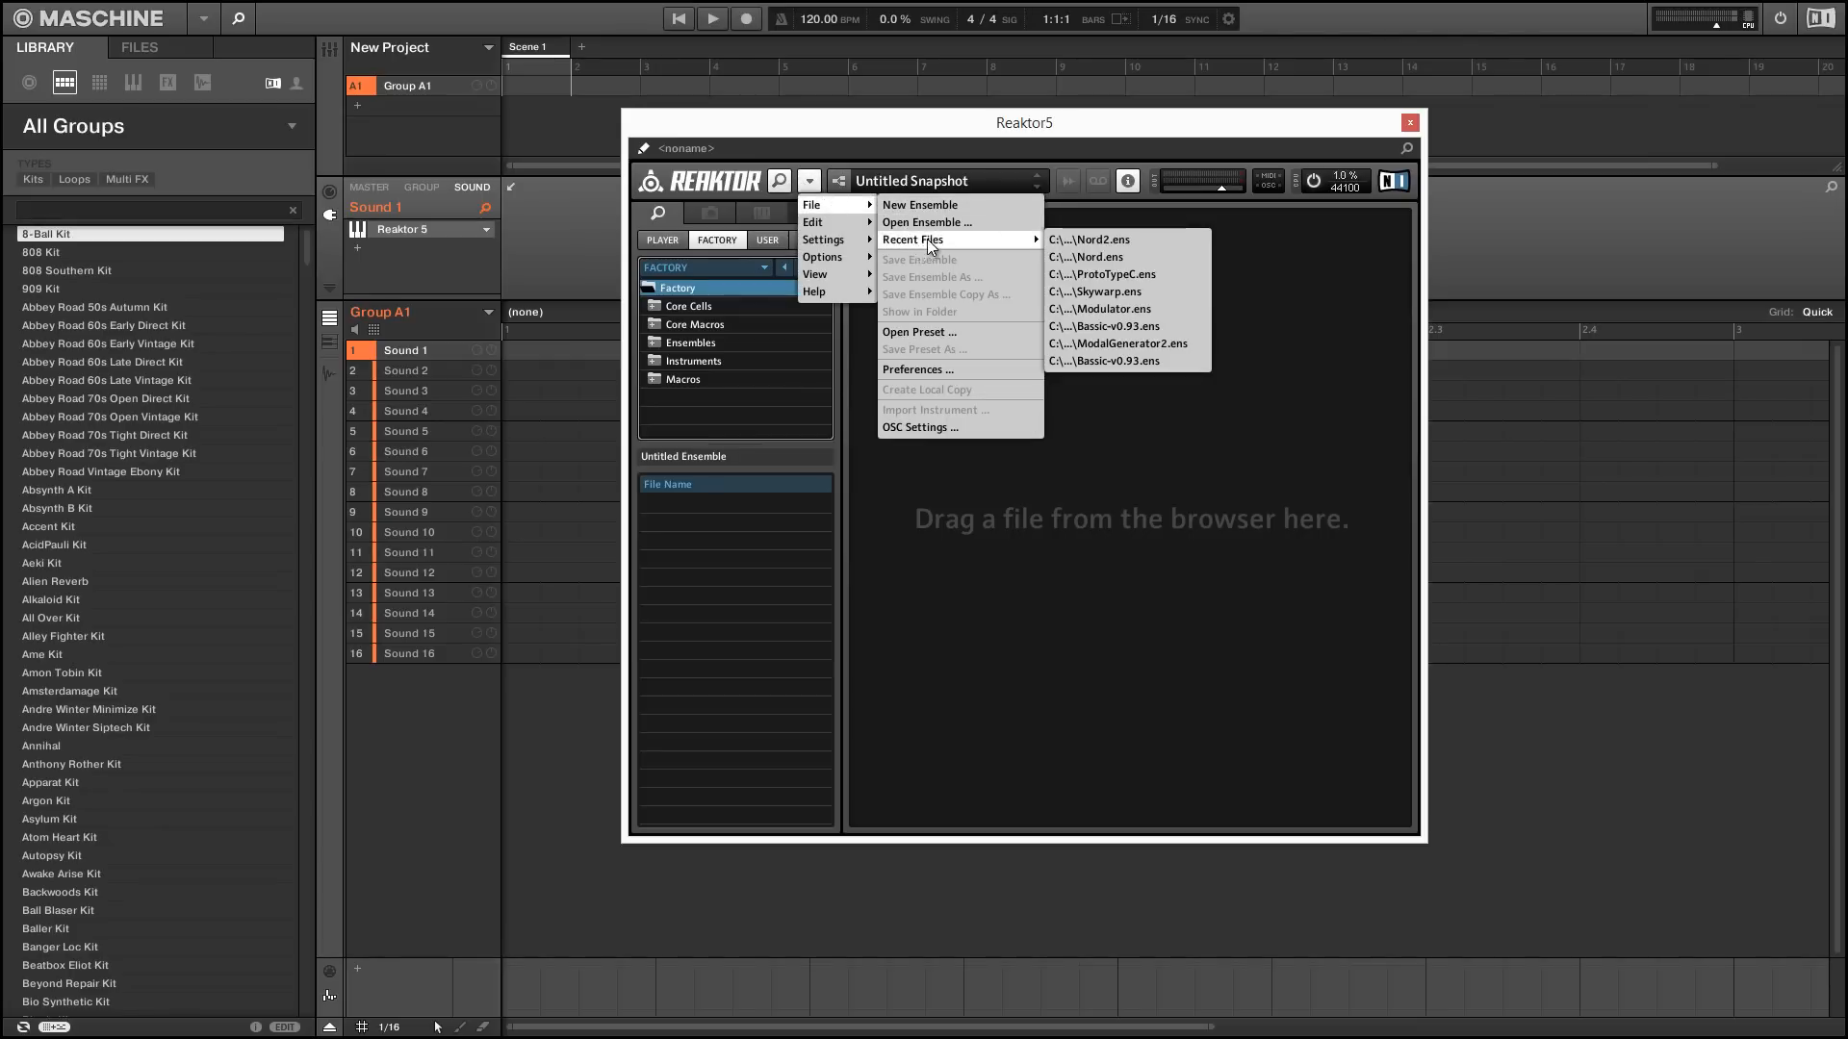
left_click(1093, 256)
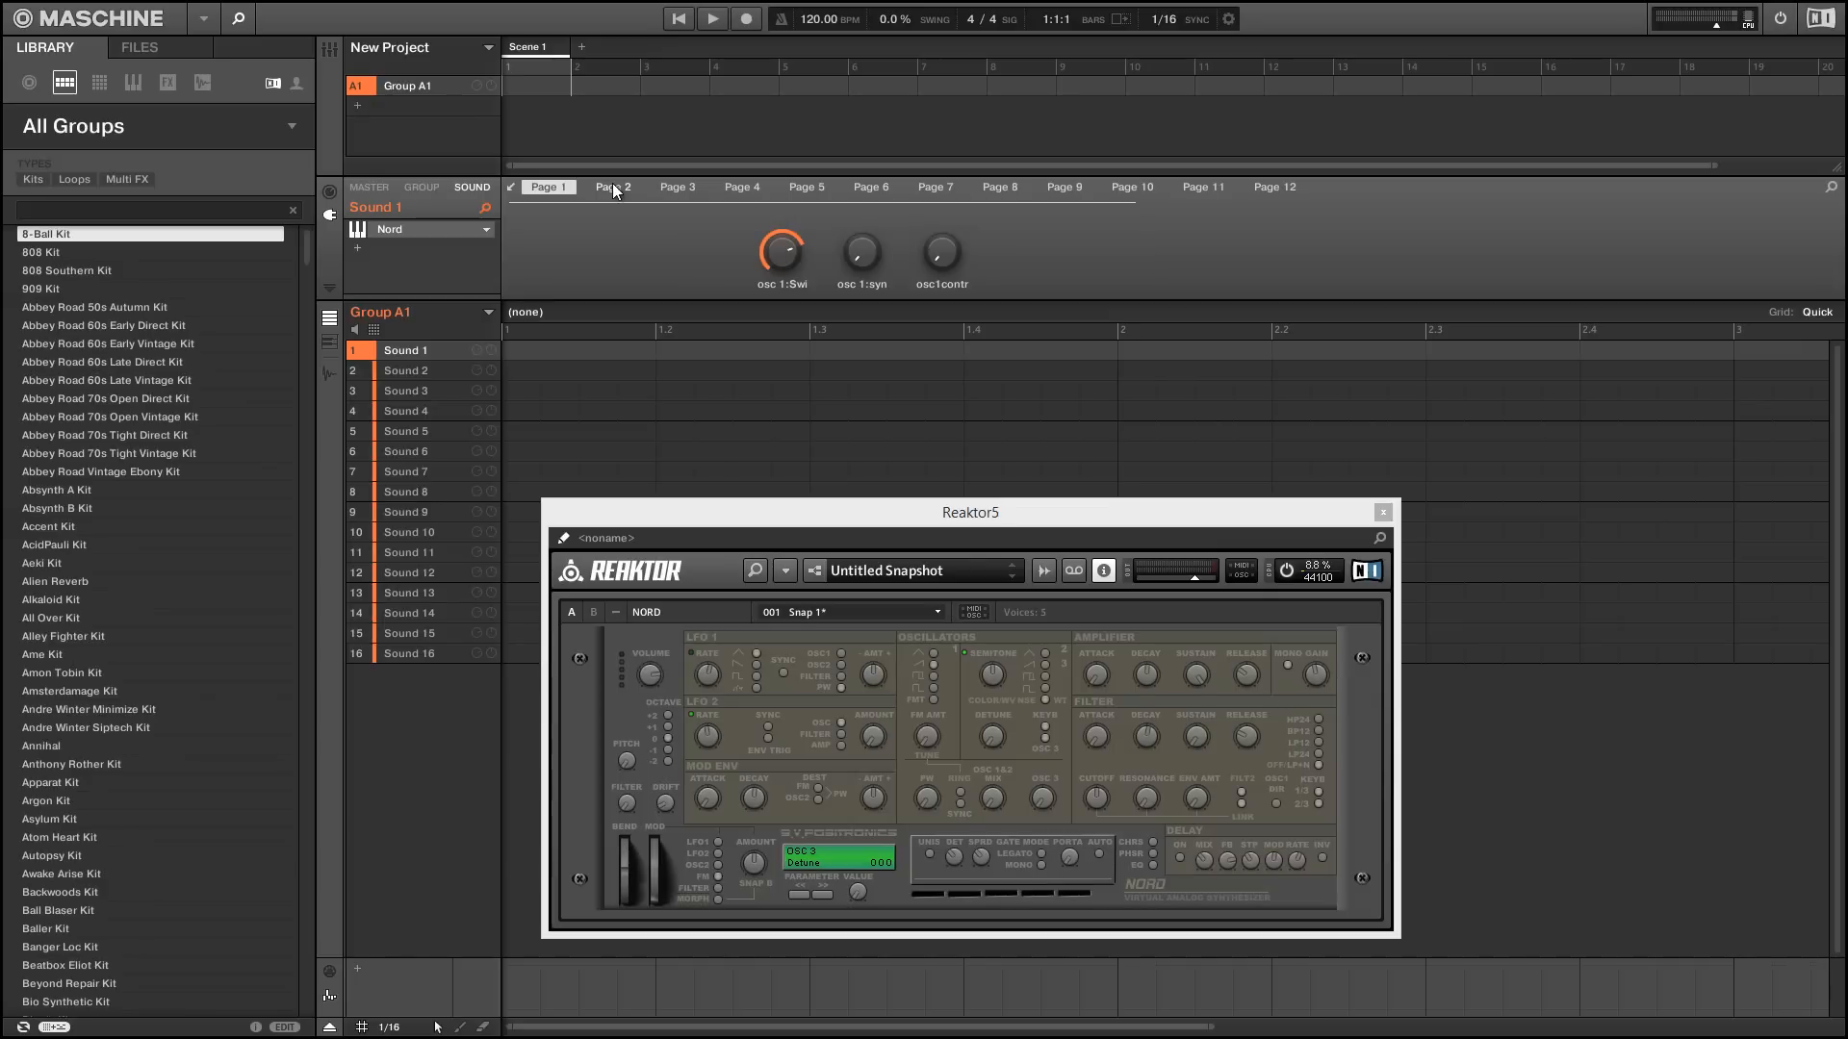
left_click(612, 186)
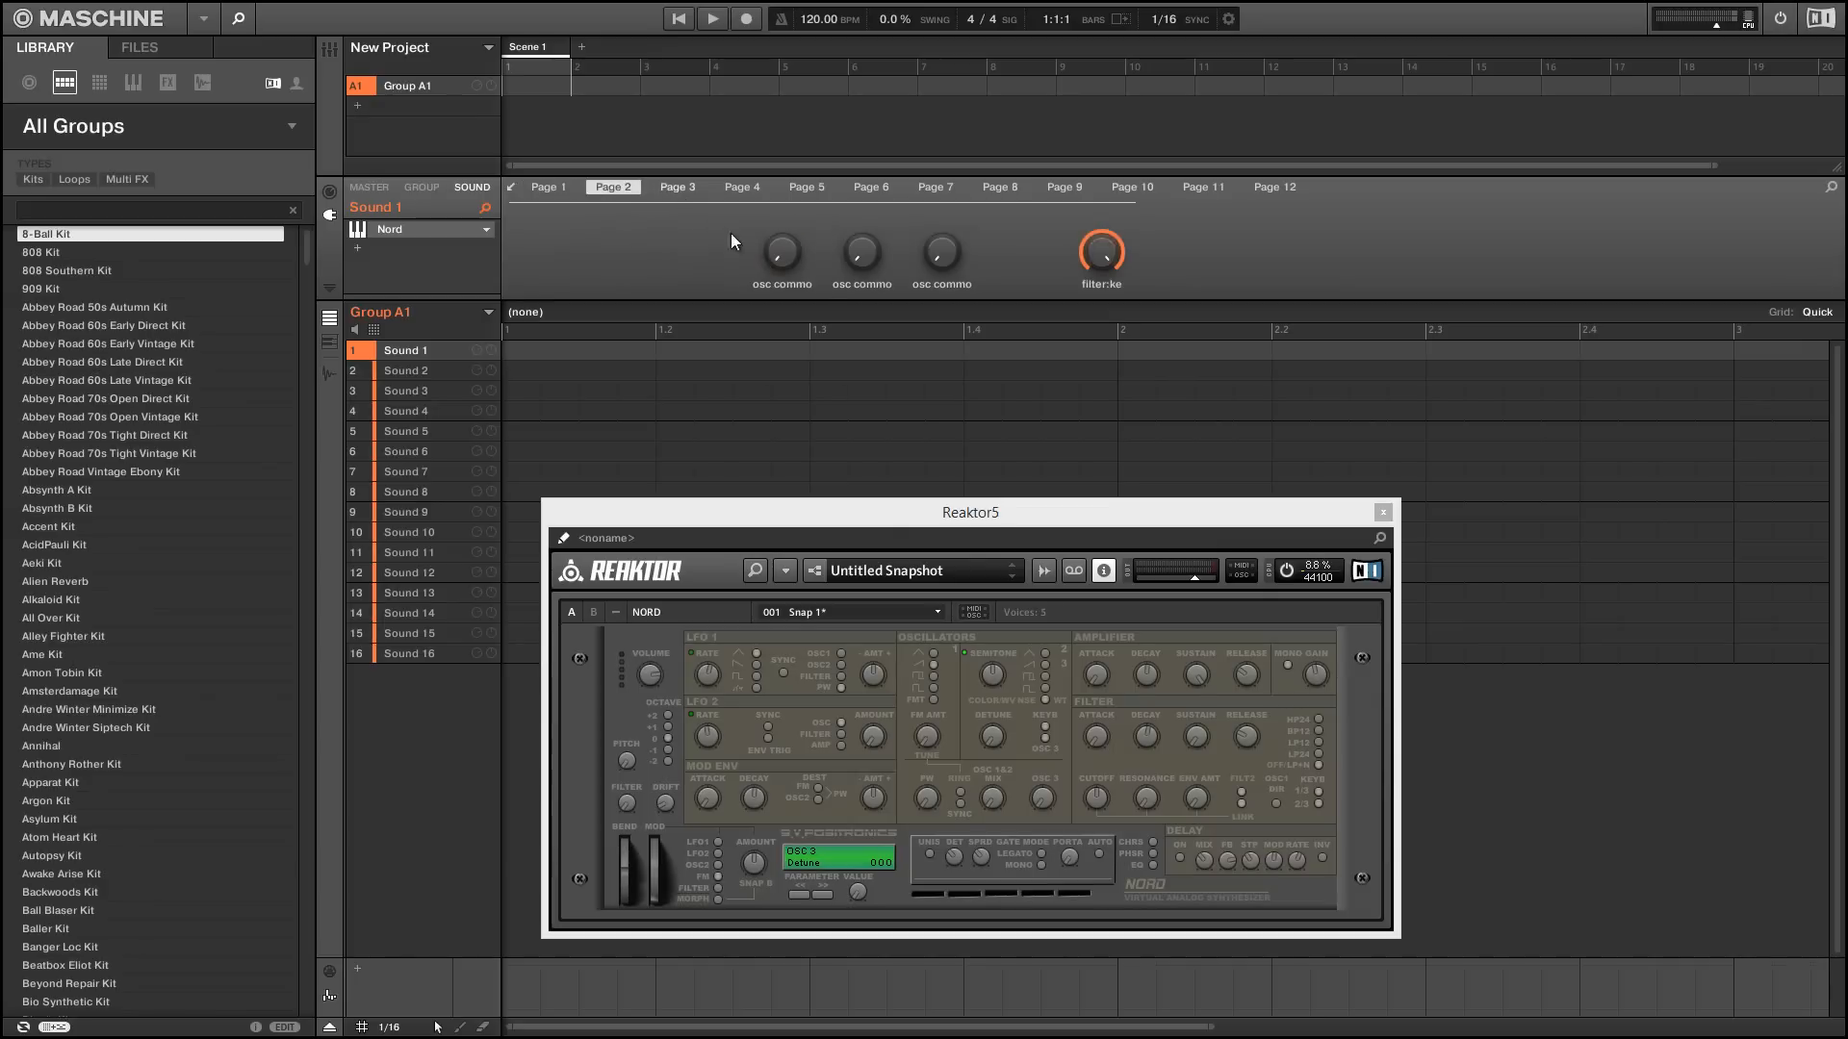
left_click(678, 186)
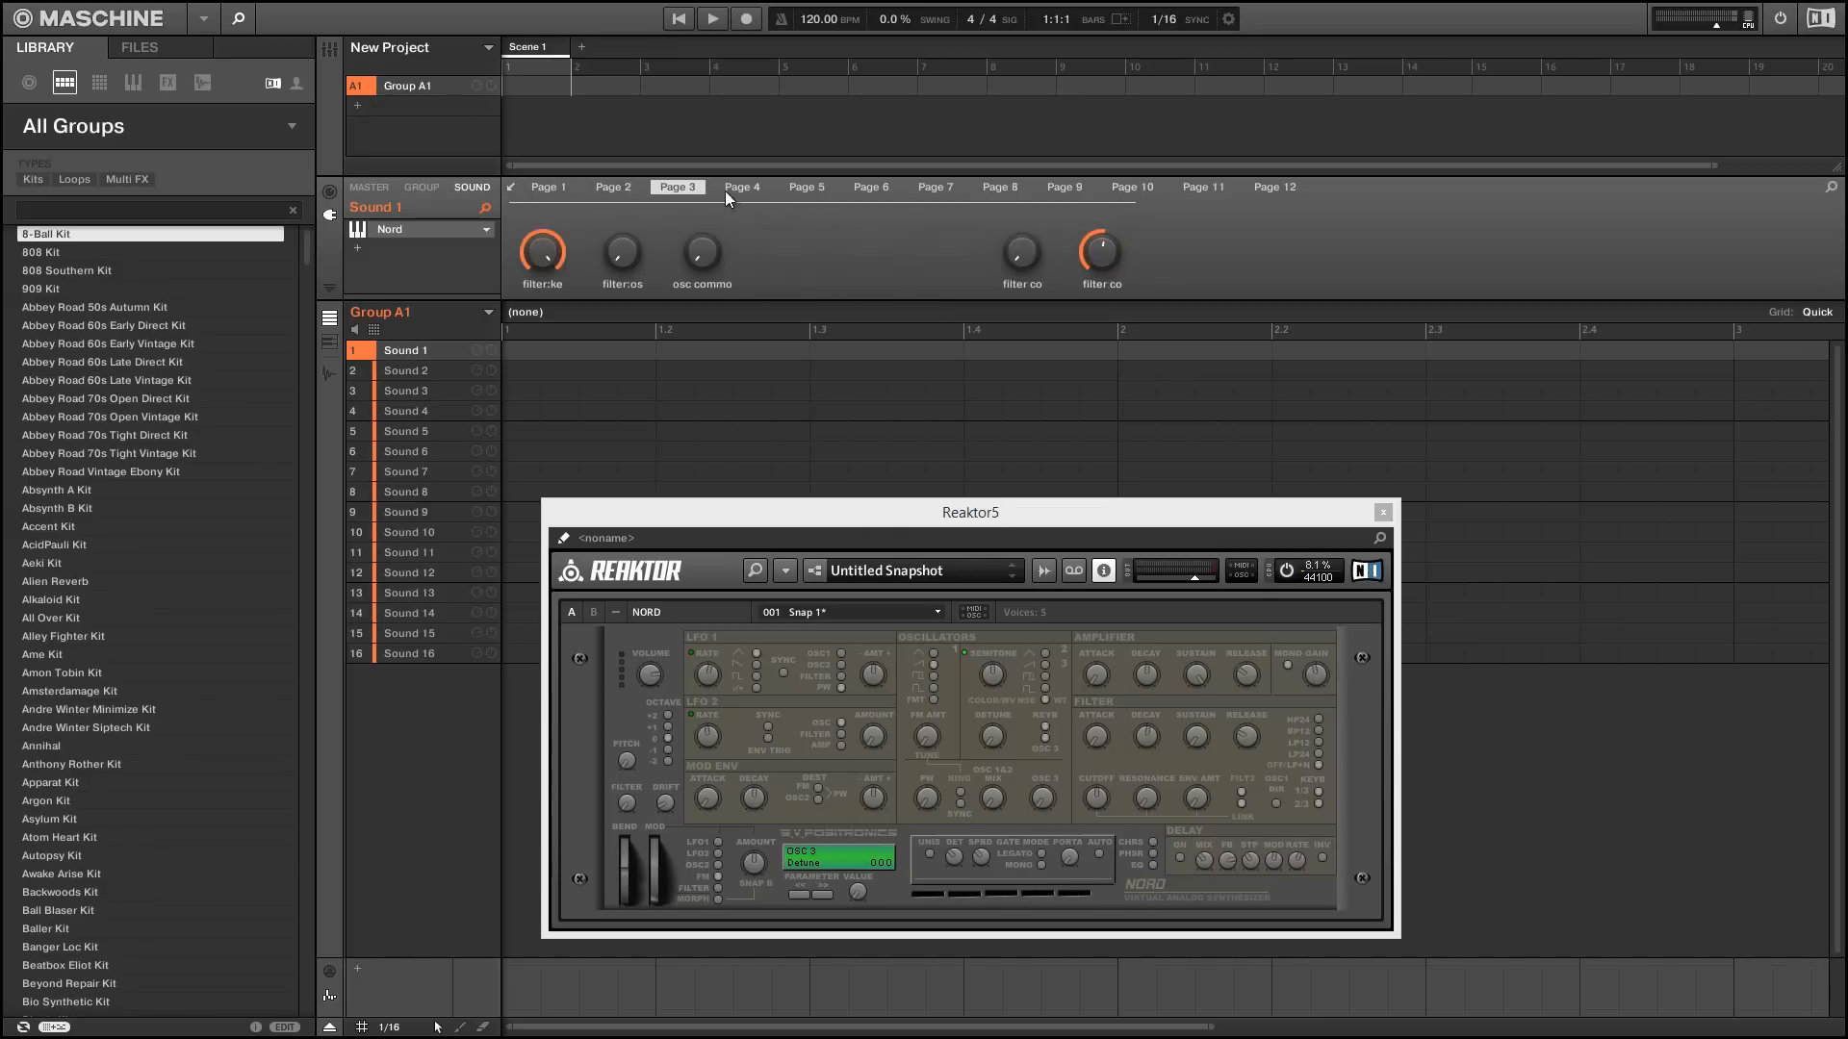
left_click(806, 187)
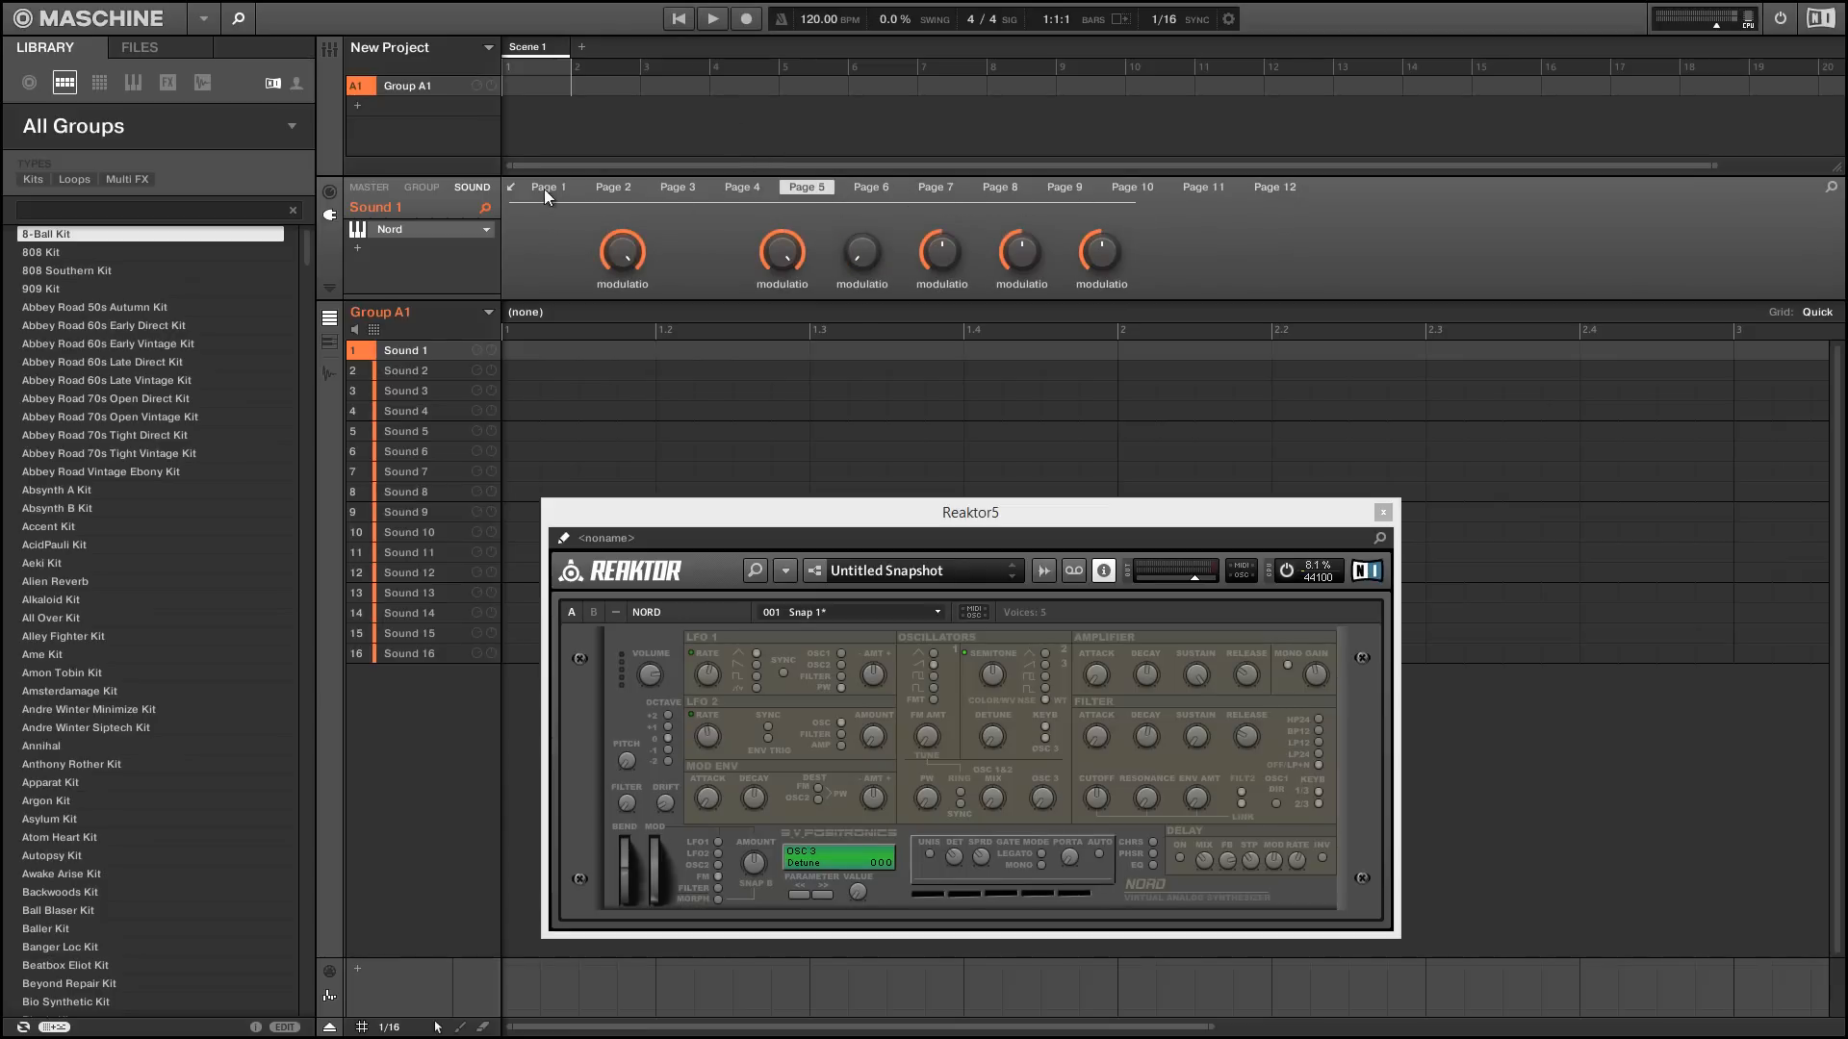
left_click(547, 186)
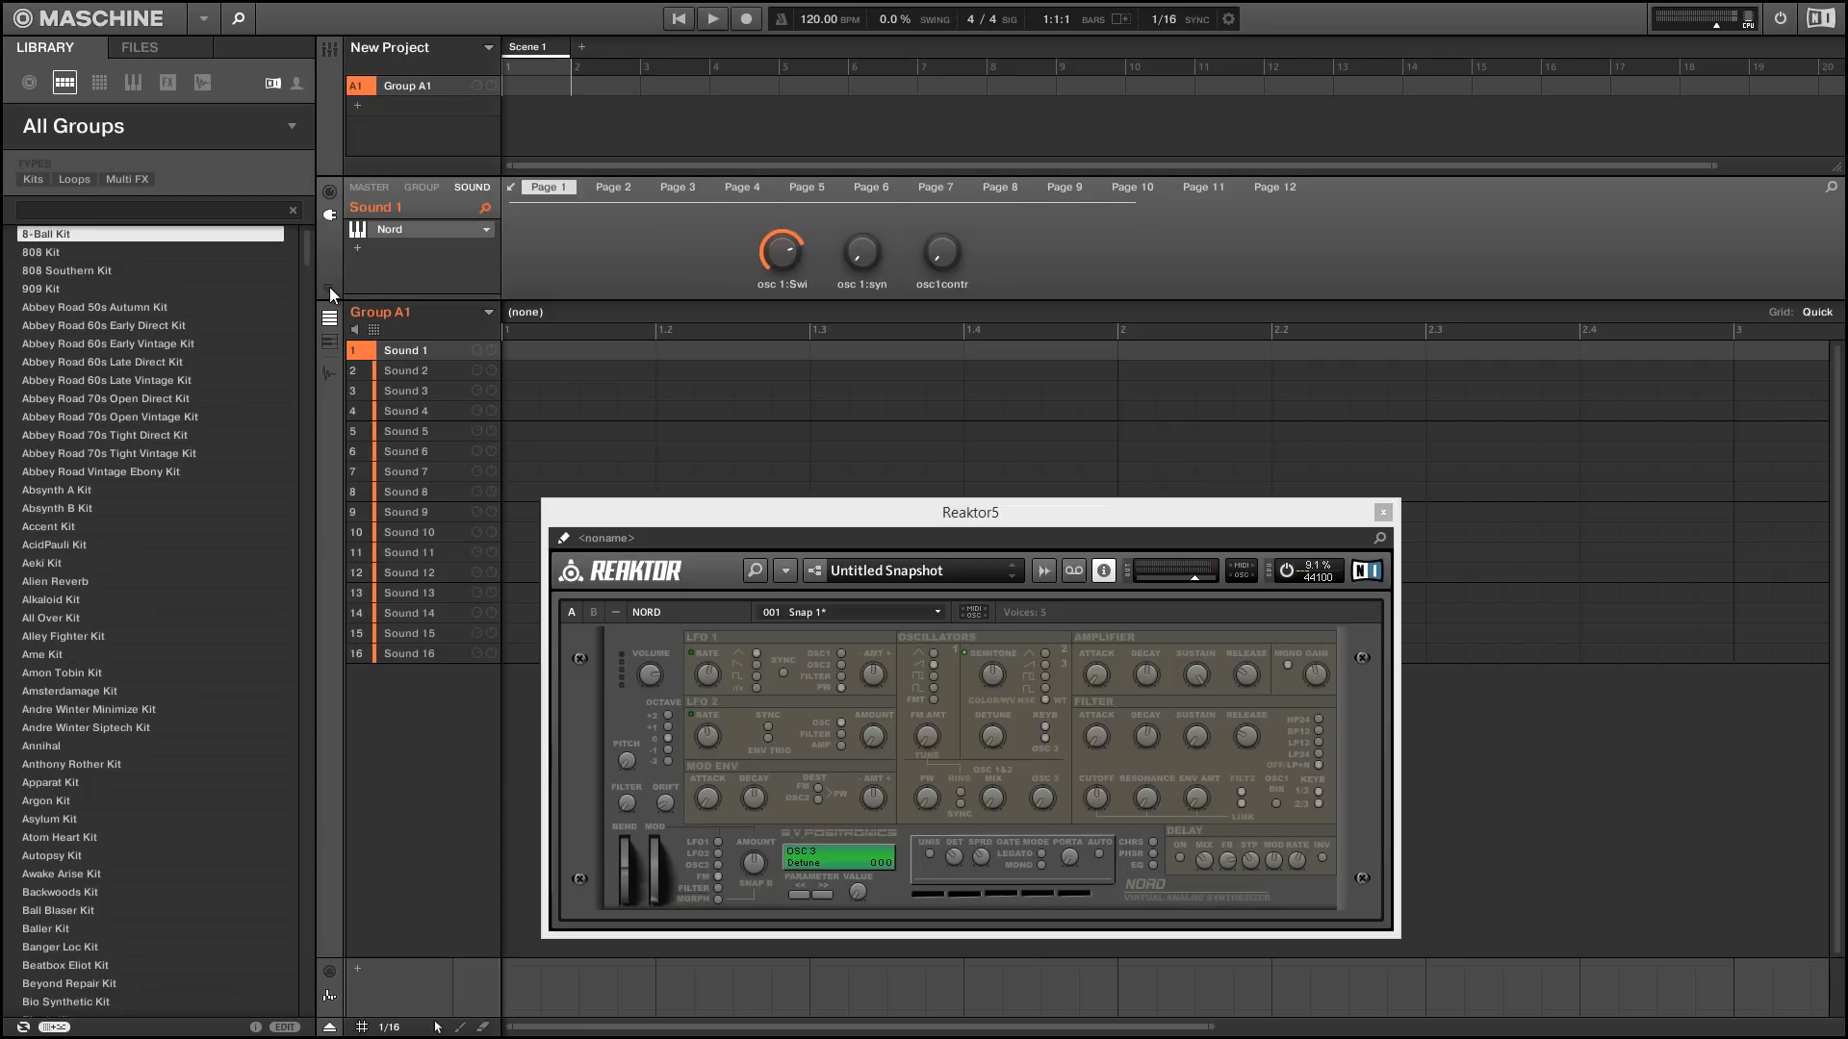
- Expand the sound's automation area and show the Pages editor
left_click(329, 290)
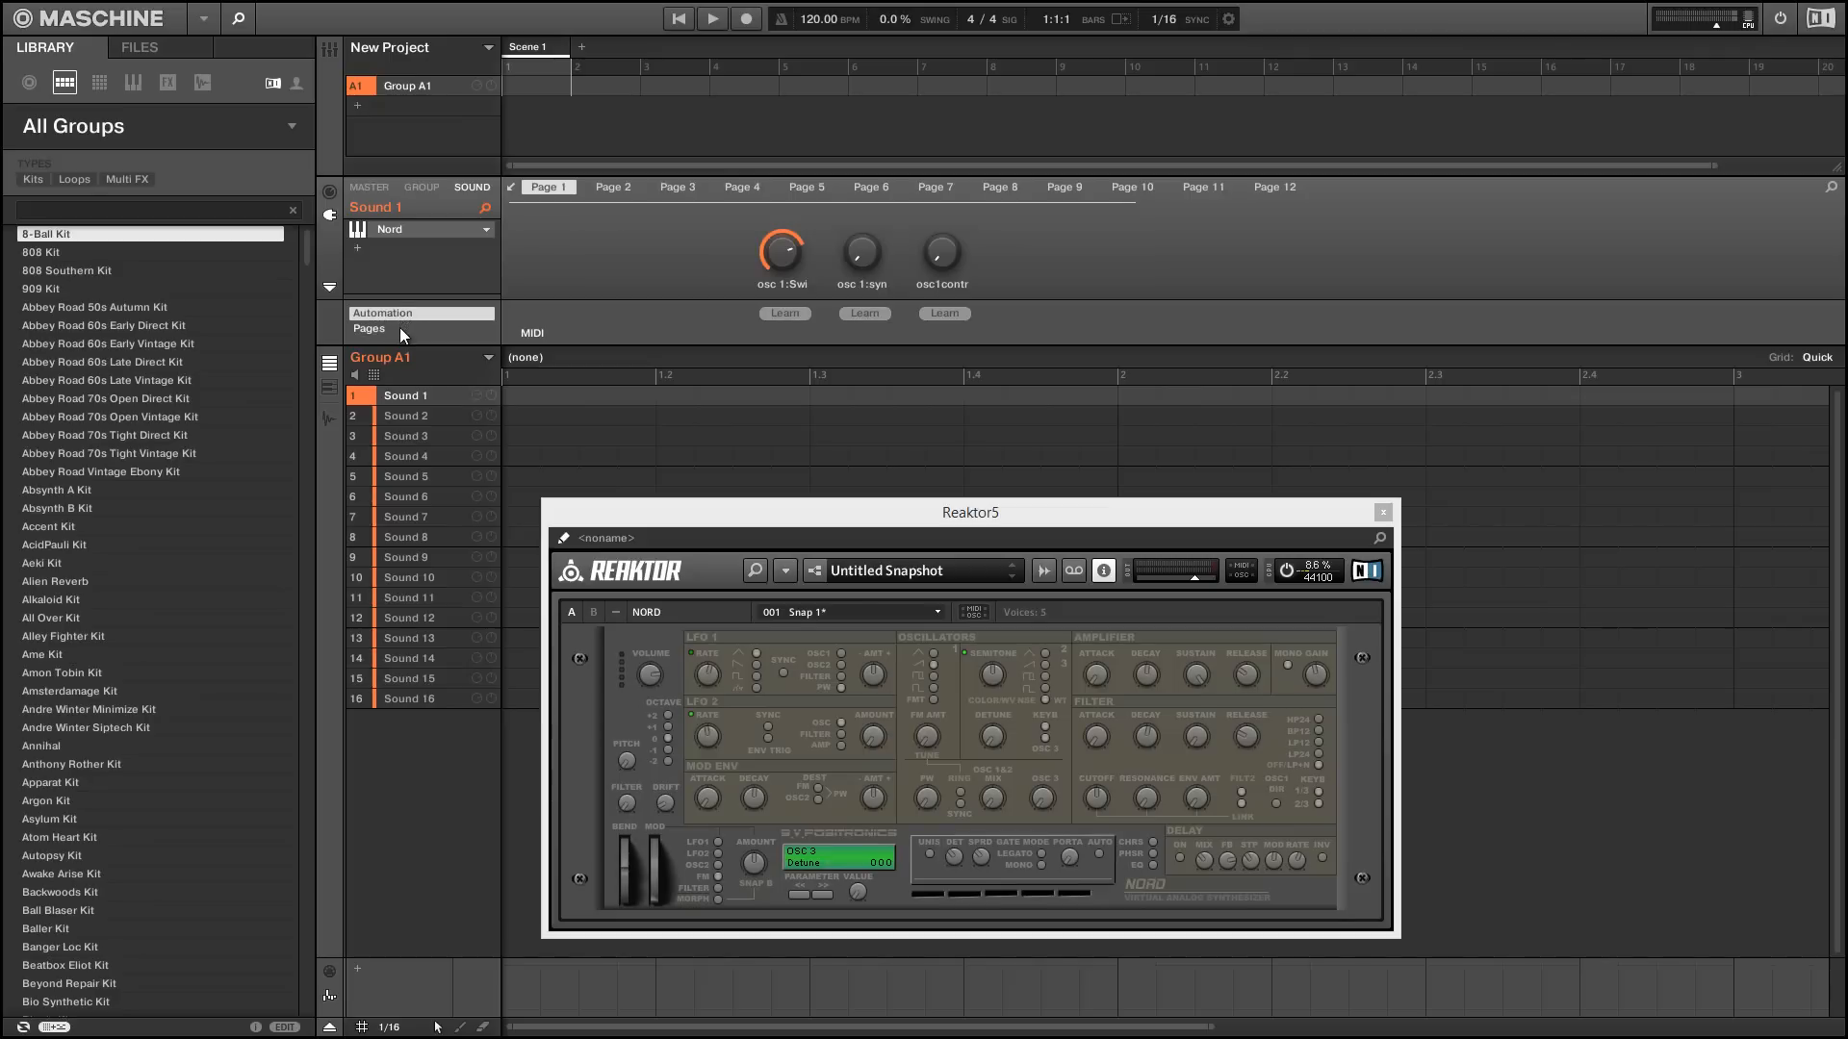
left_click(368, 329)
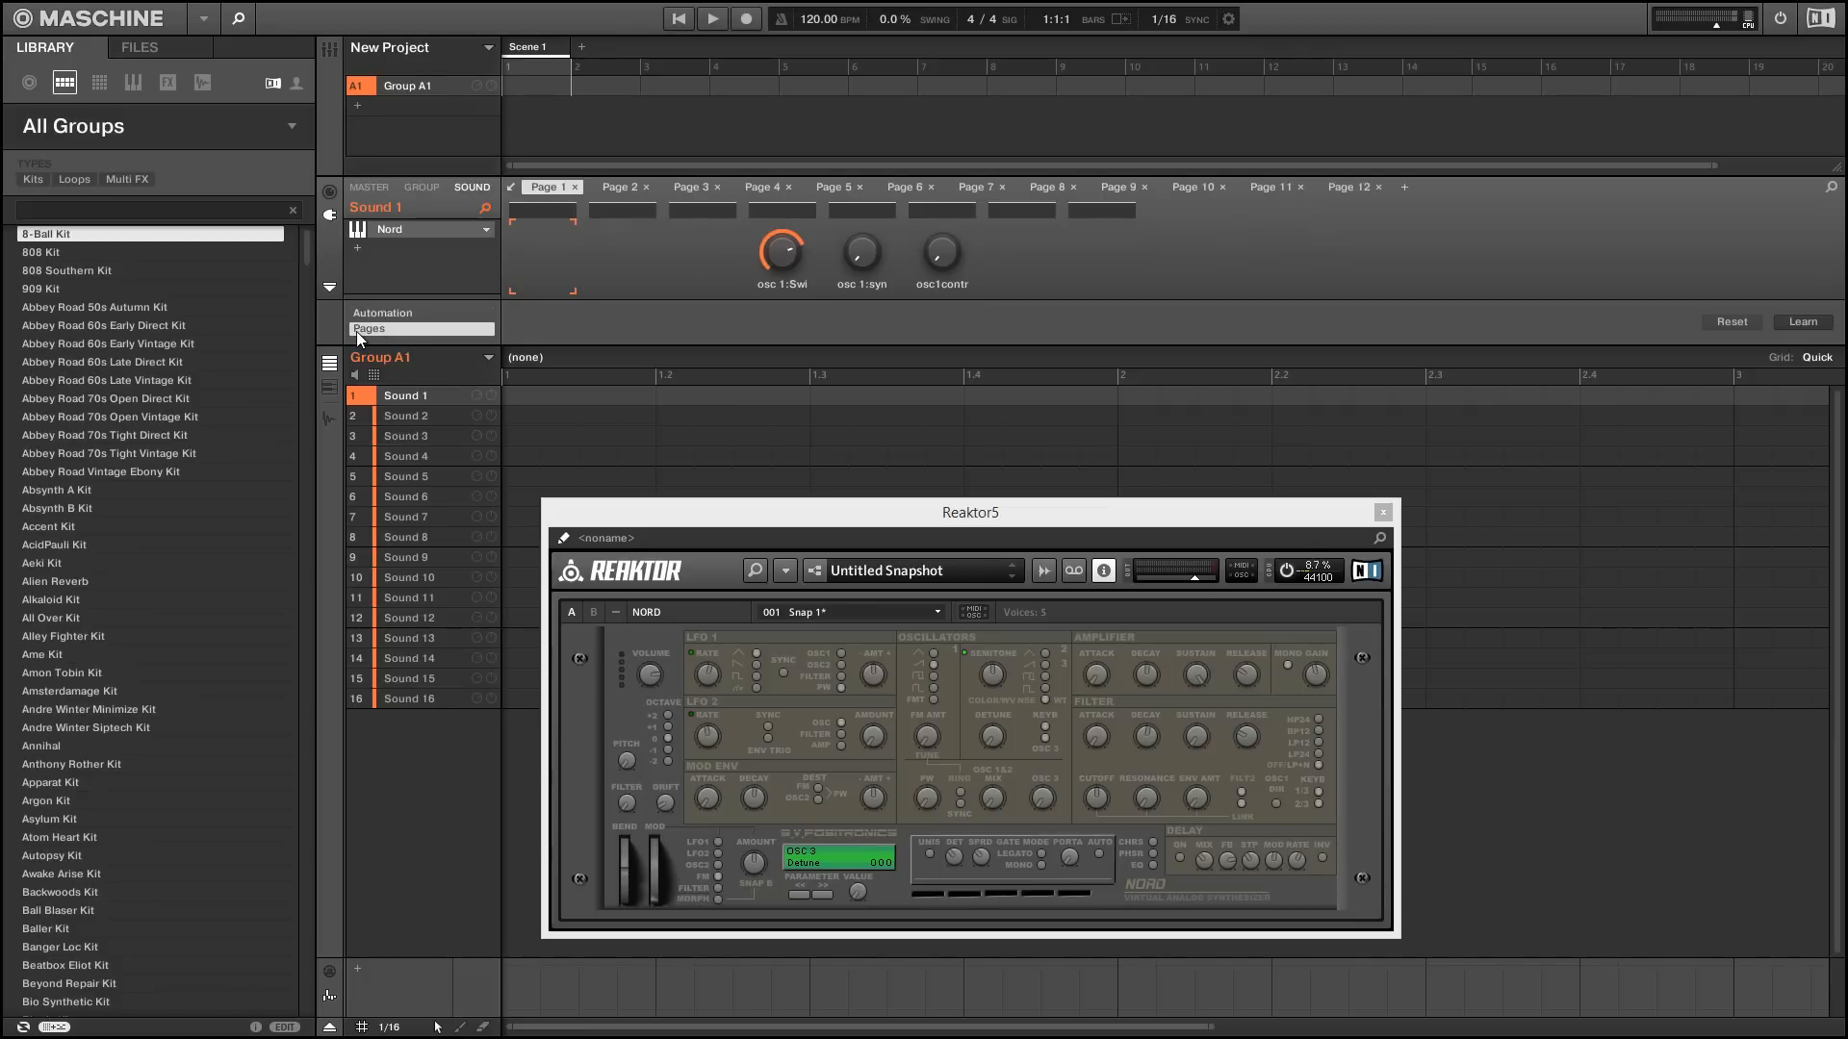
mouse_move(612, 329)
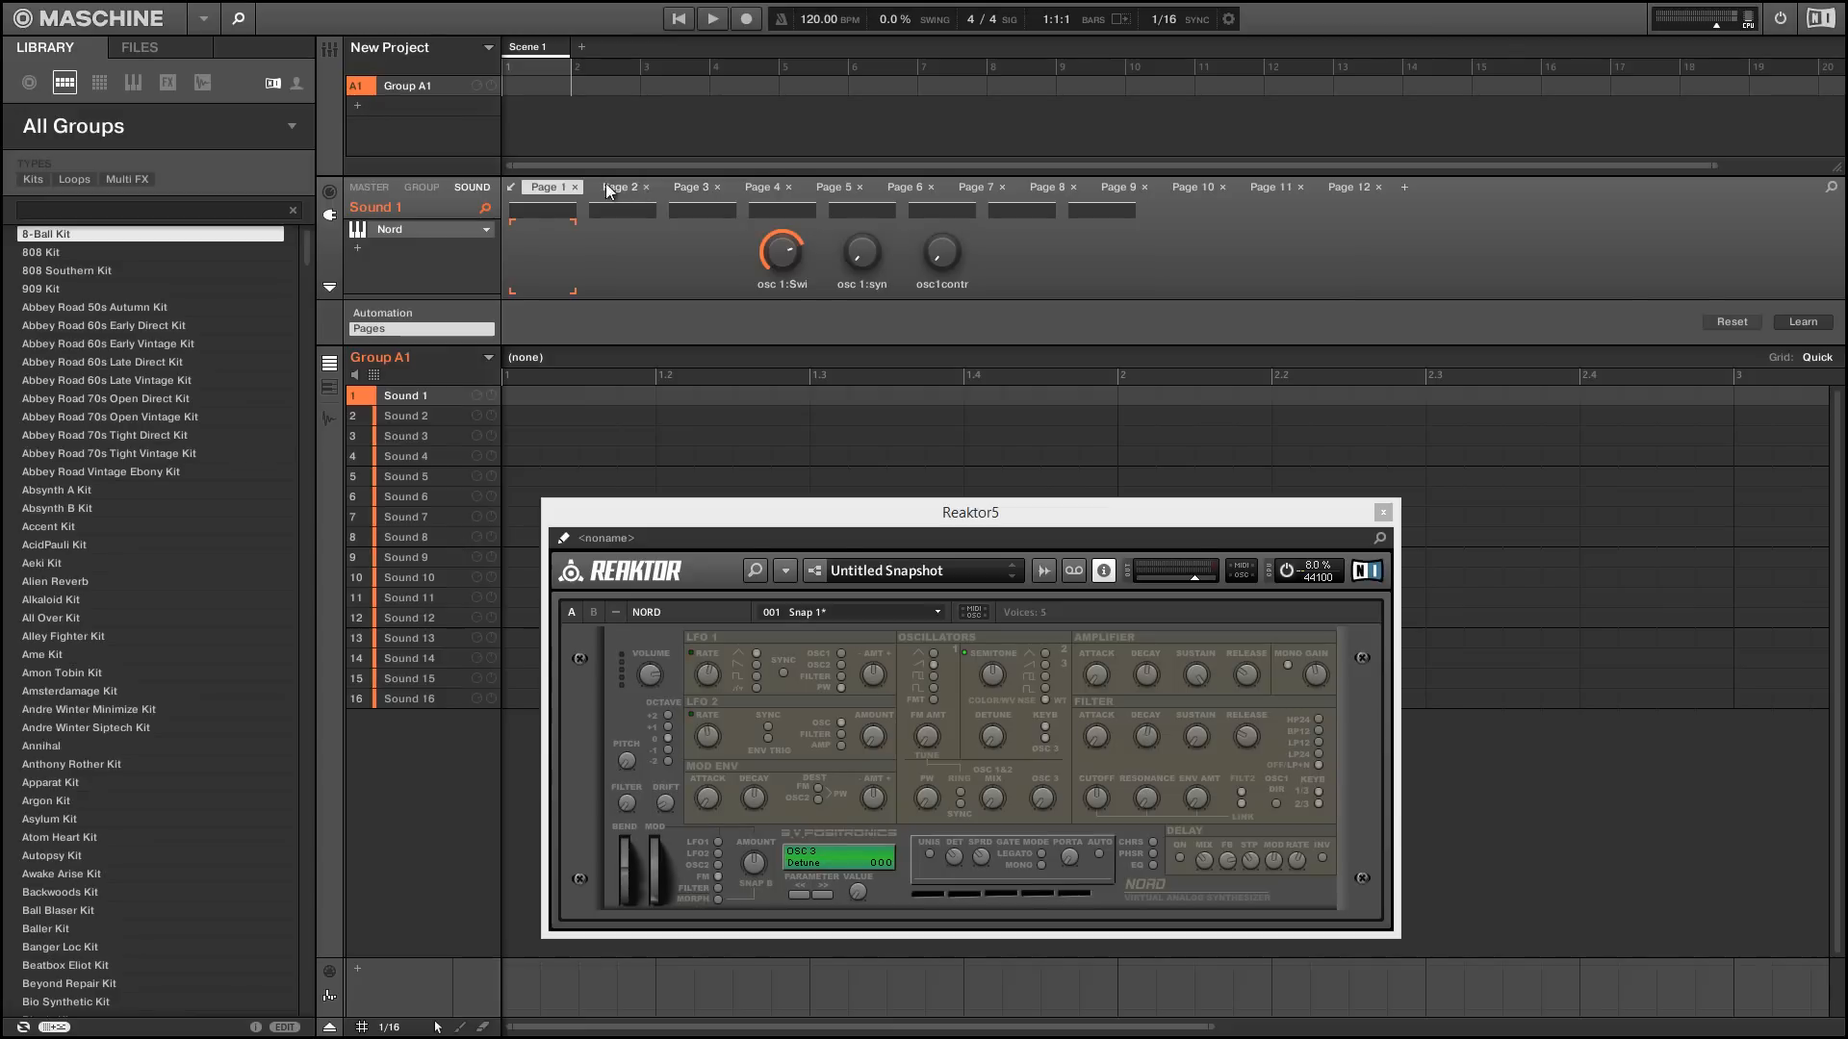
- Delete all five default Nord parameter pages, then add one blank Page 1
left_click(549, 186)
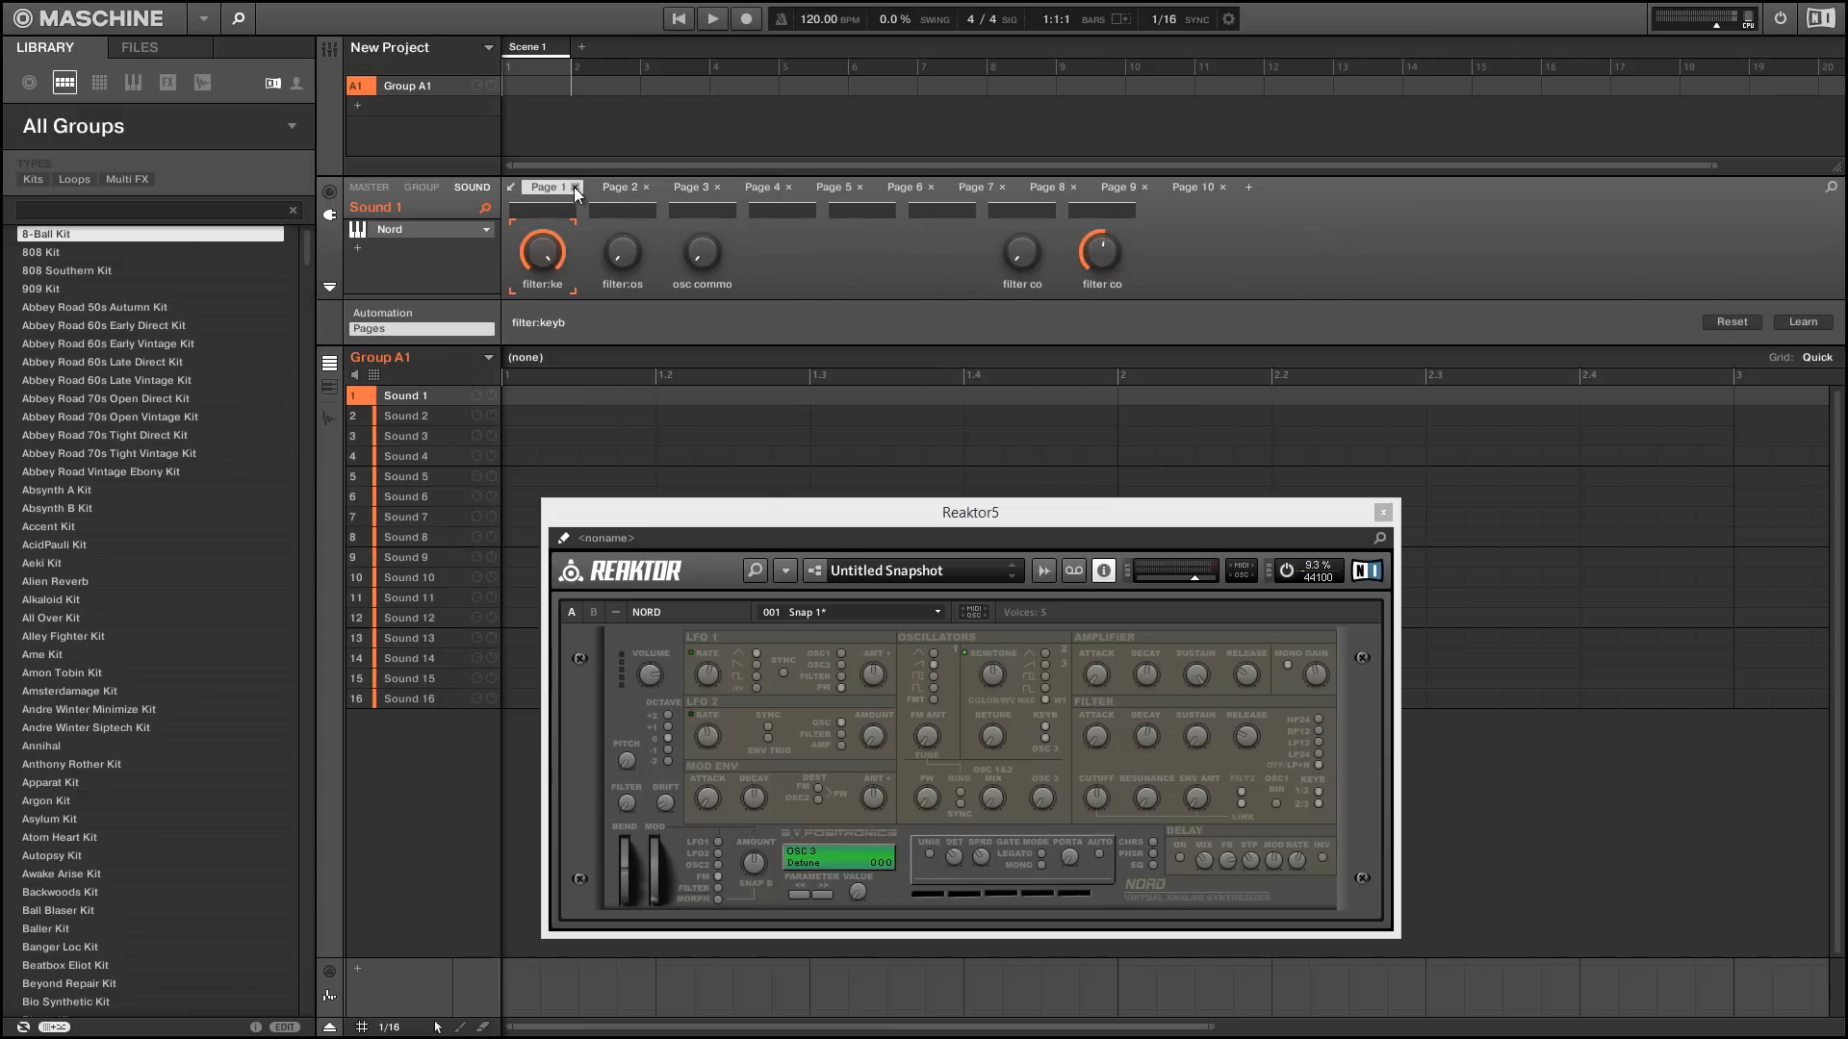
left_click(1228, 186)
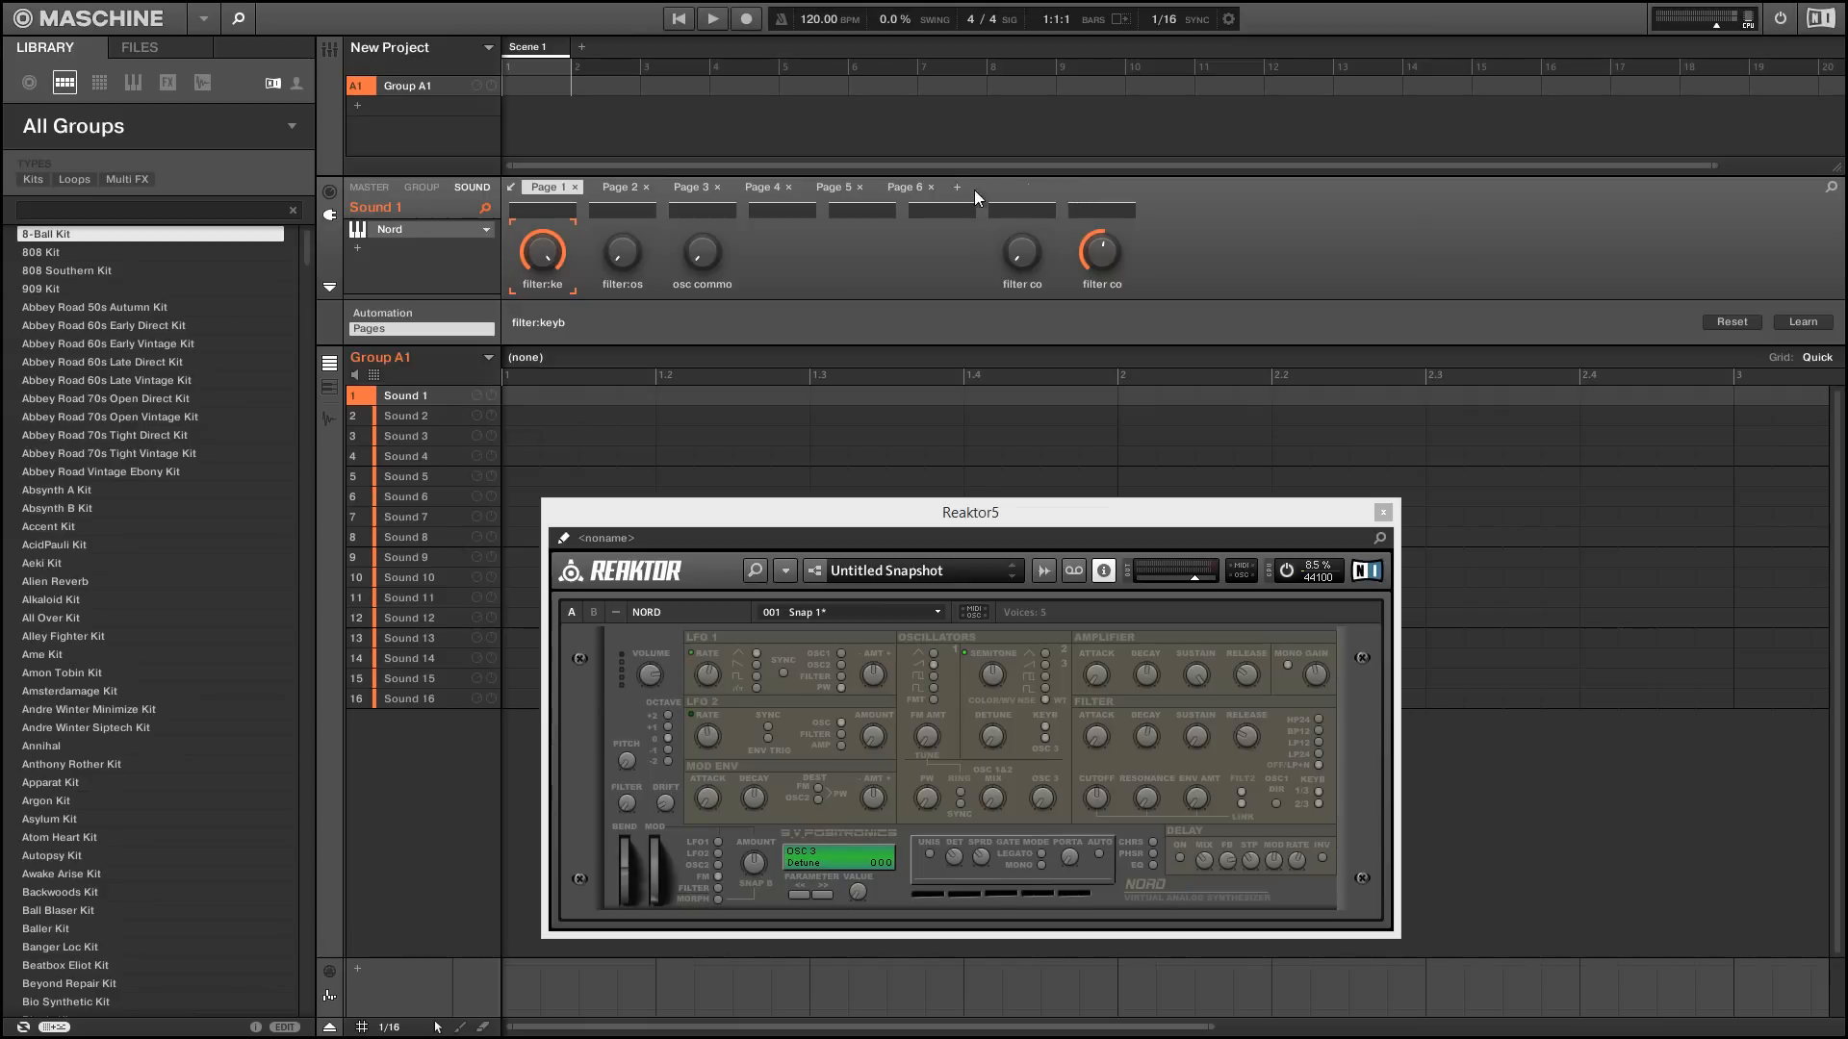
left_click(789, 186)
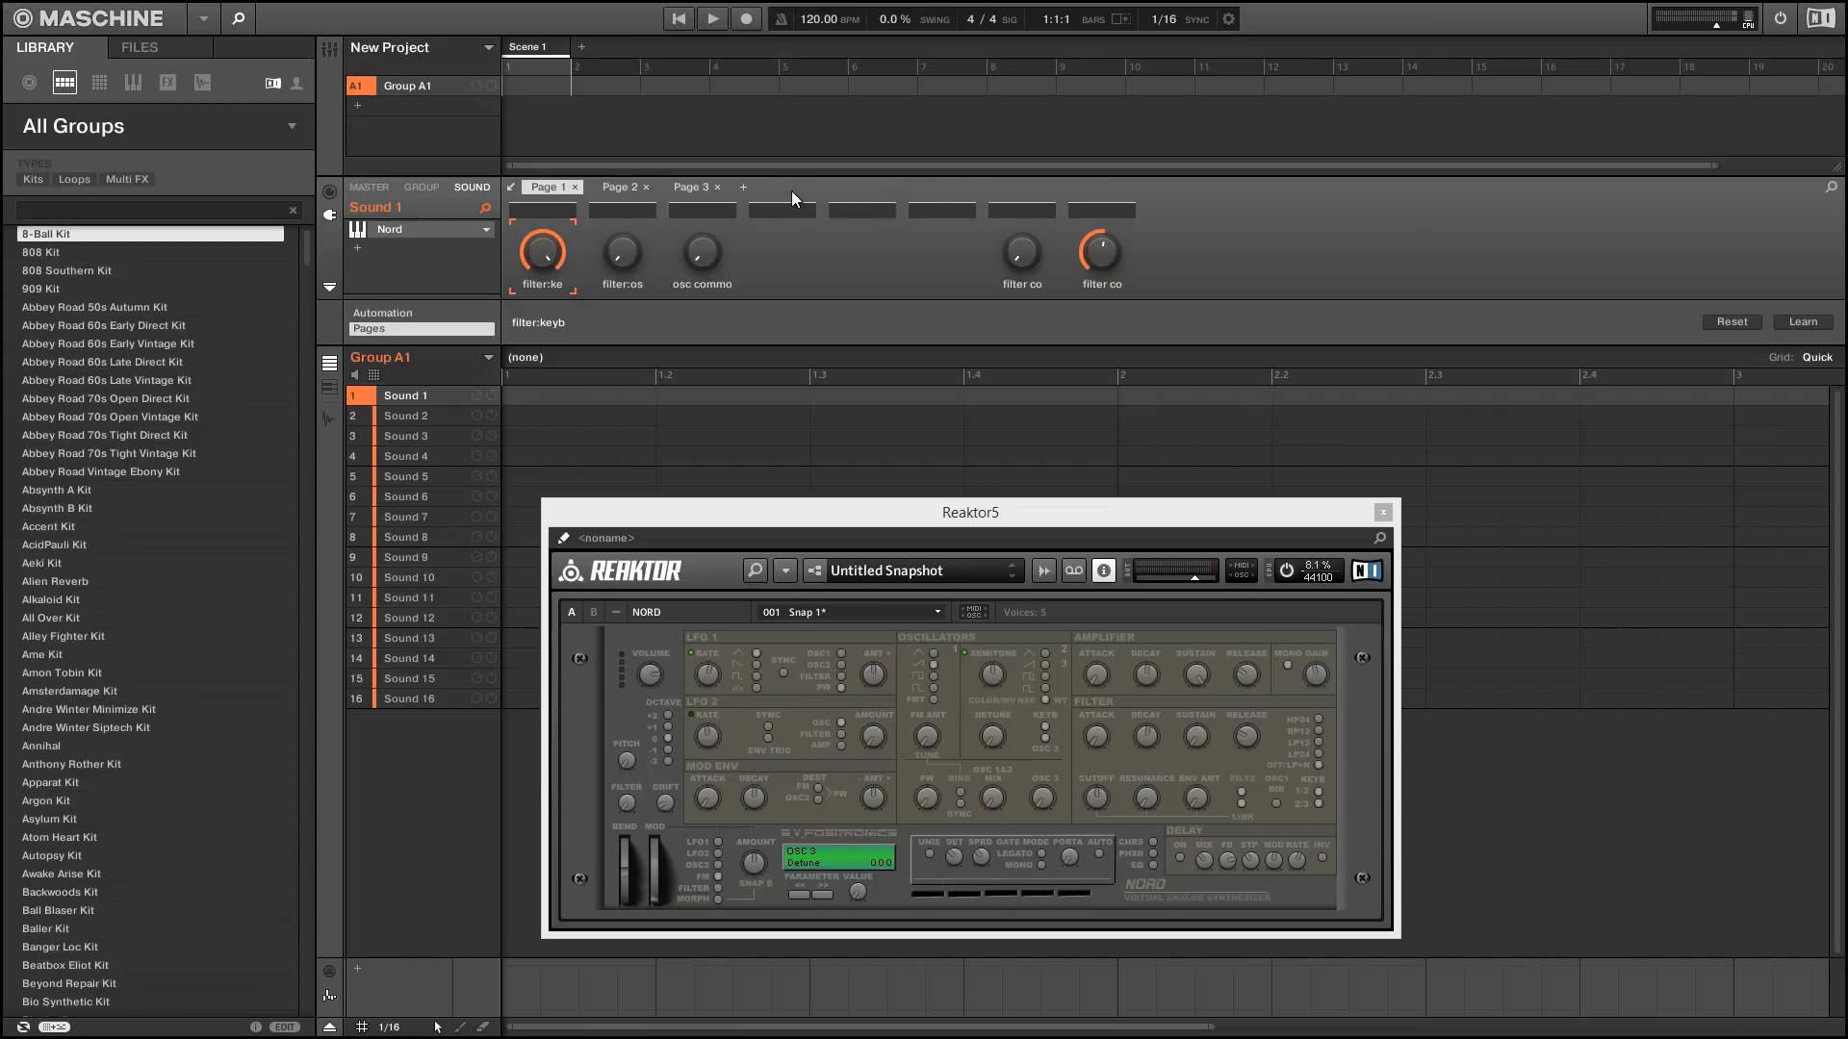
left_click(647, 186)
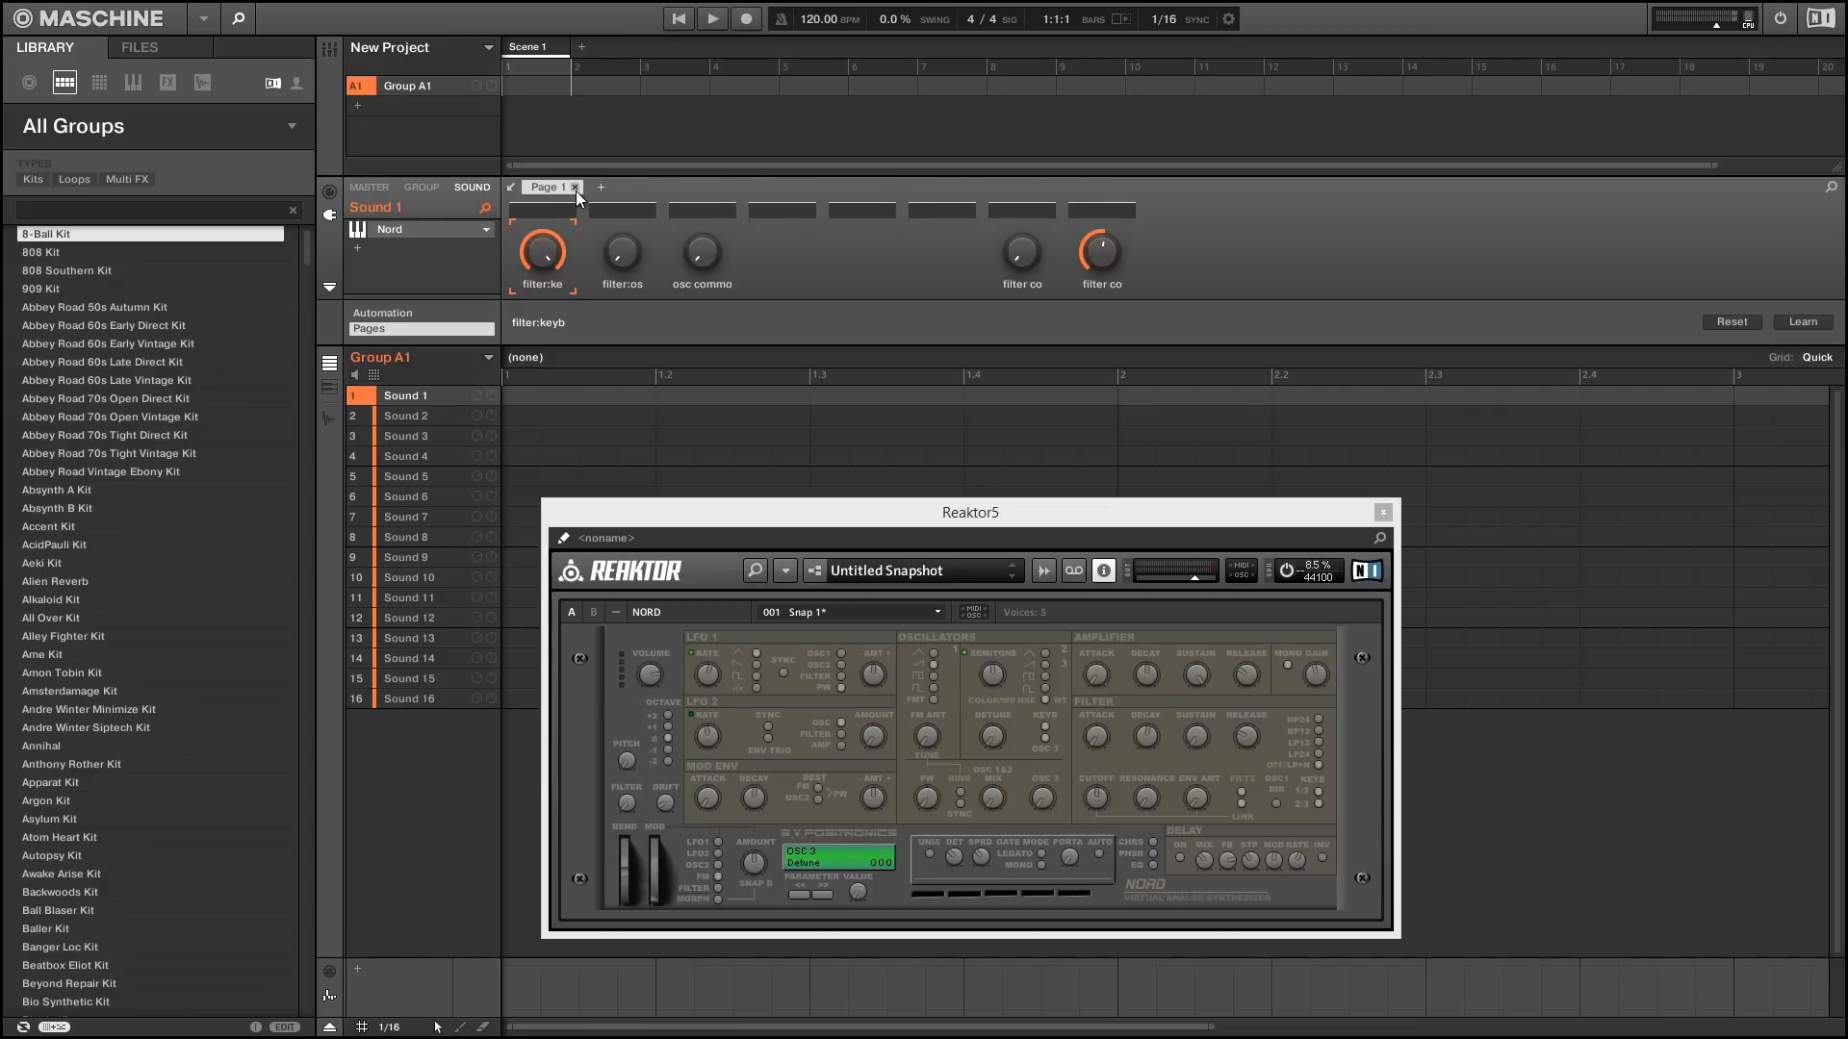
left_click(576, 187)
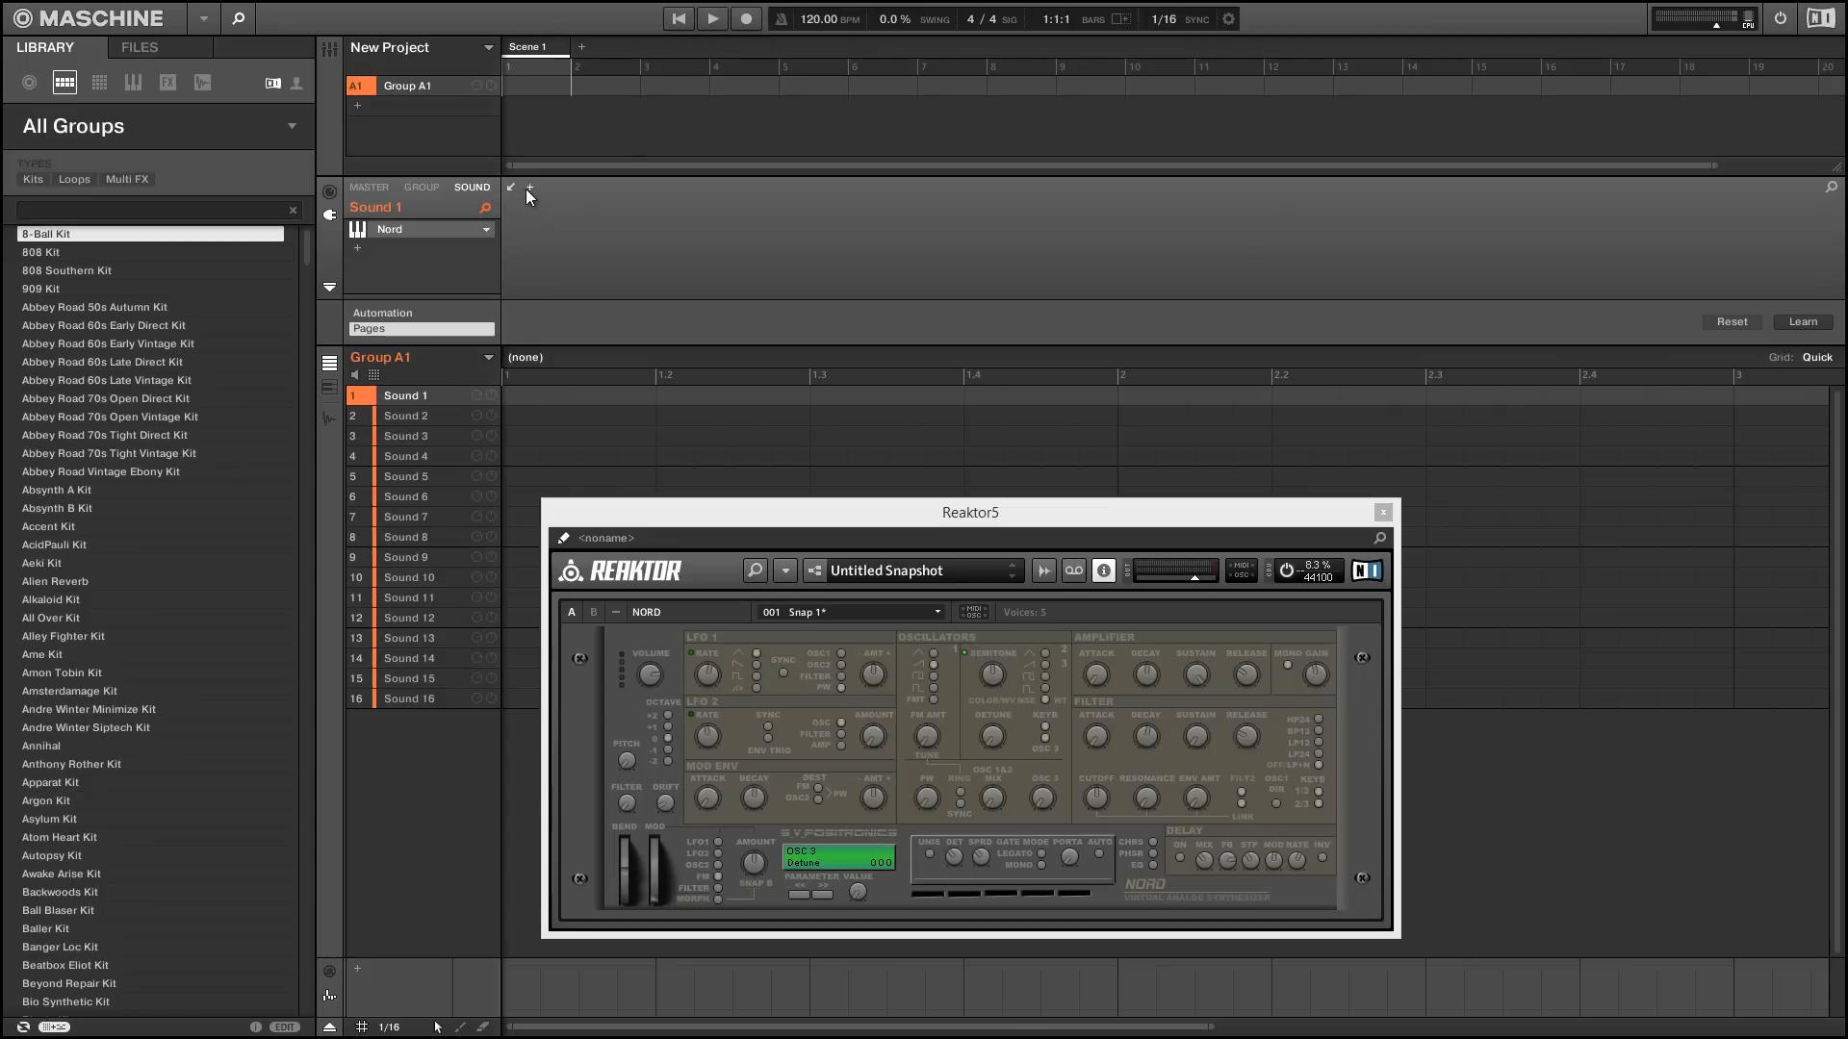
left_click(527, 191)
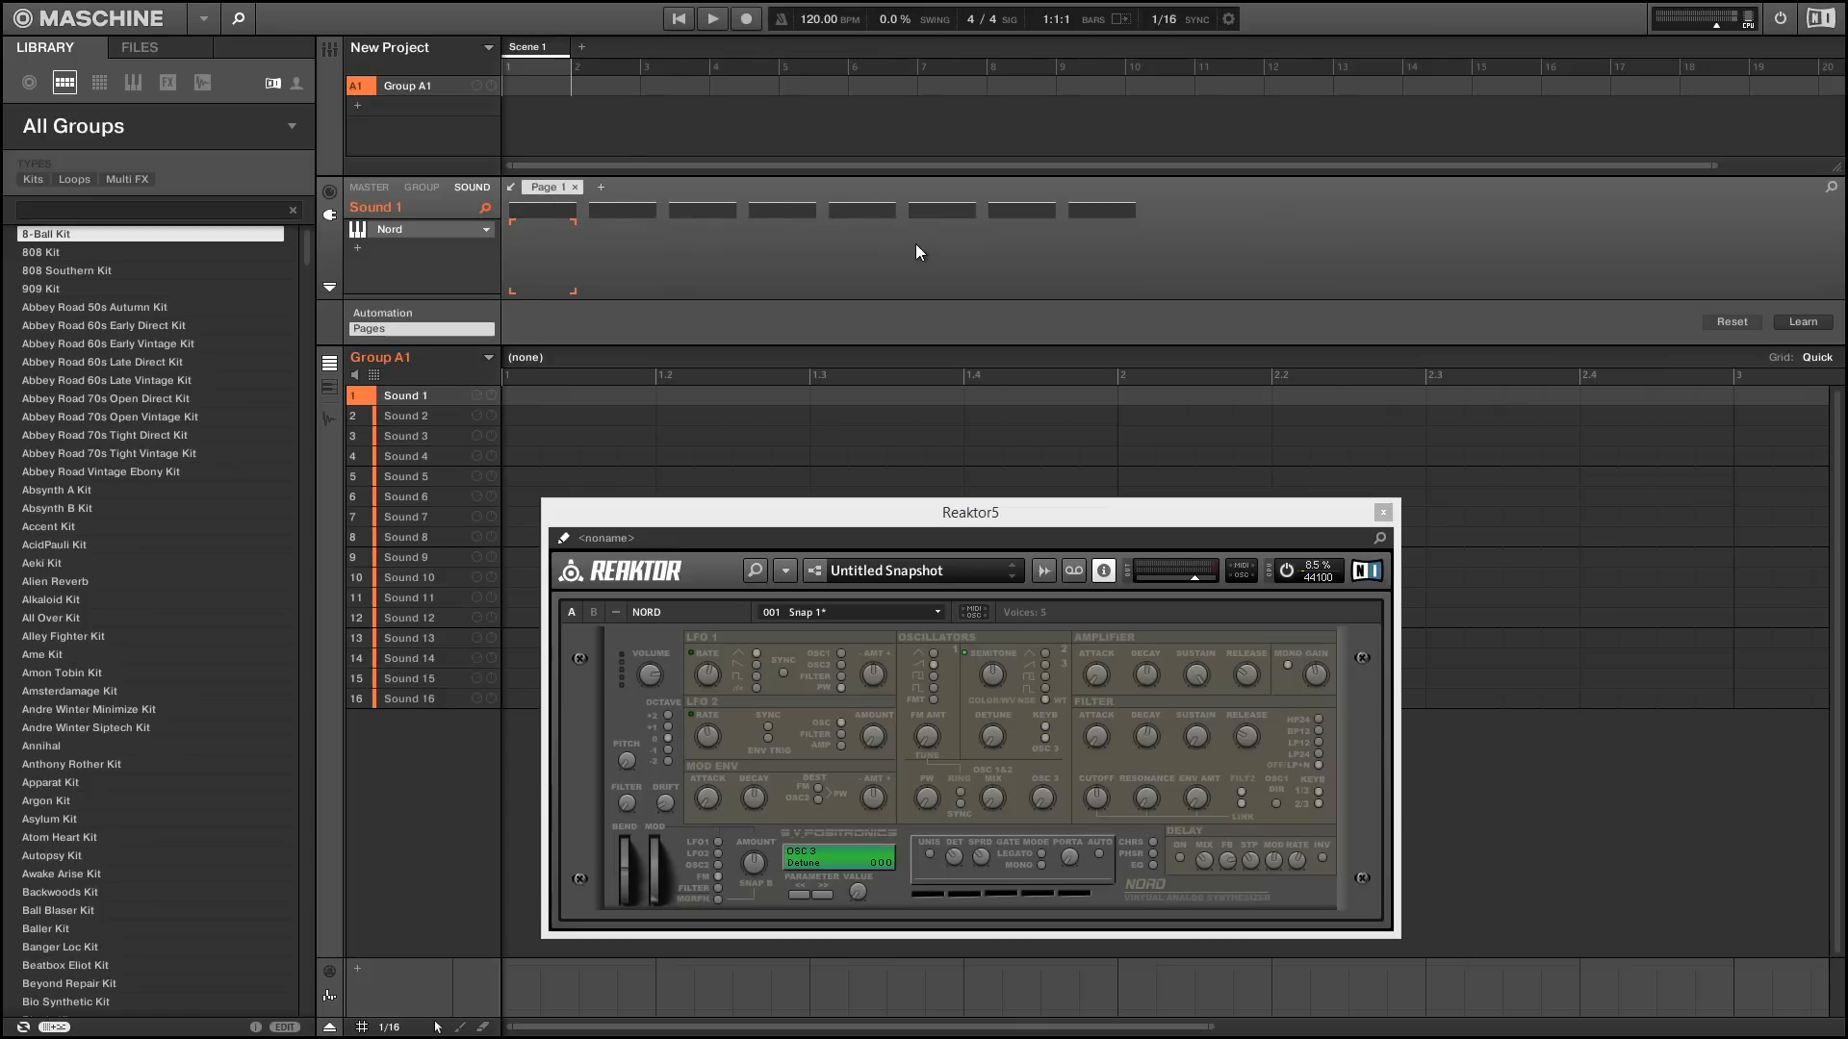
mouse_move(828, 284)
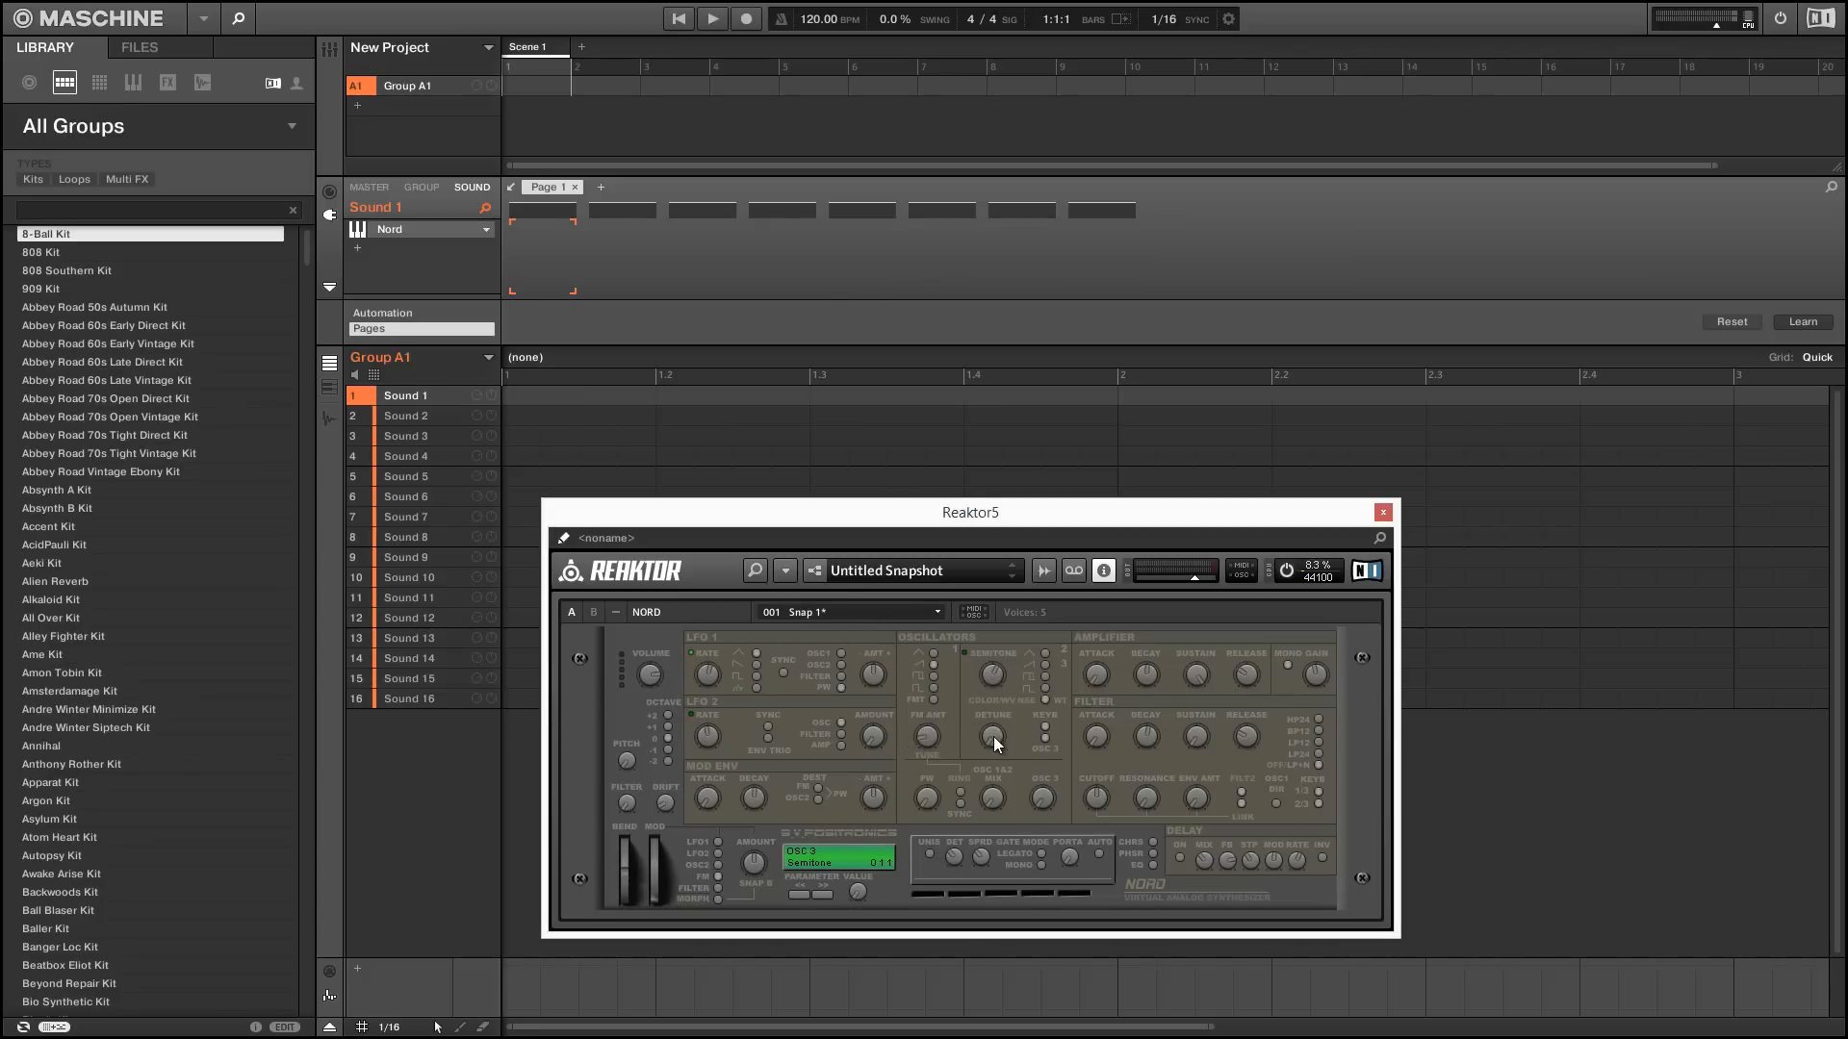
- Enable Learn so moved Nord knobs get assigned to Page 1 slots
left_click(705, 671)
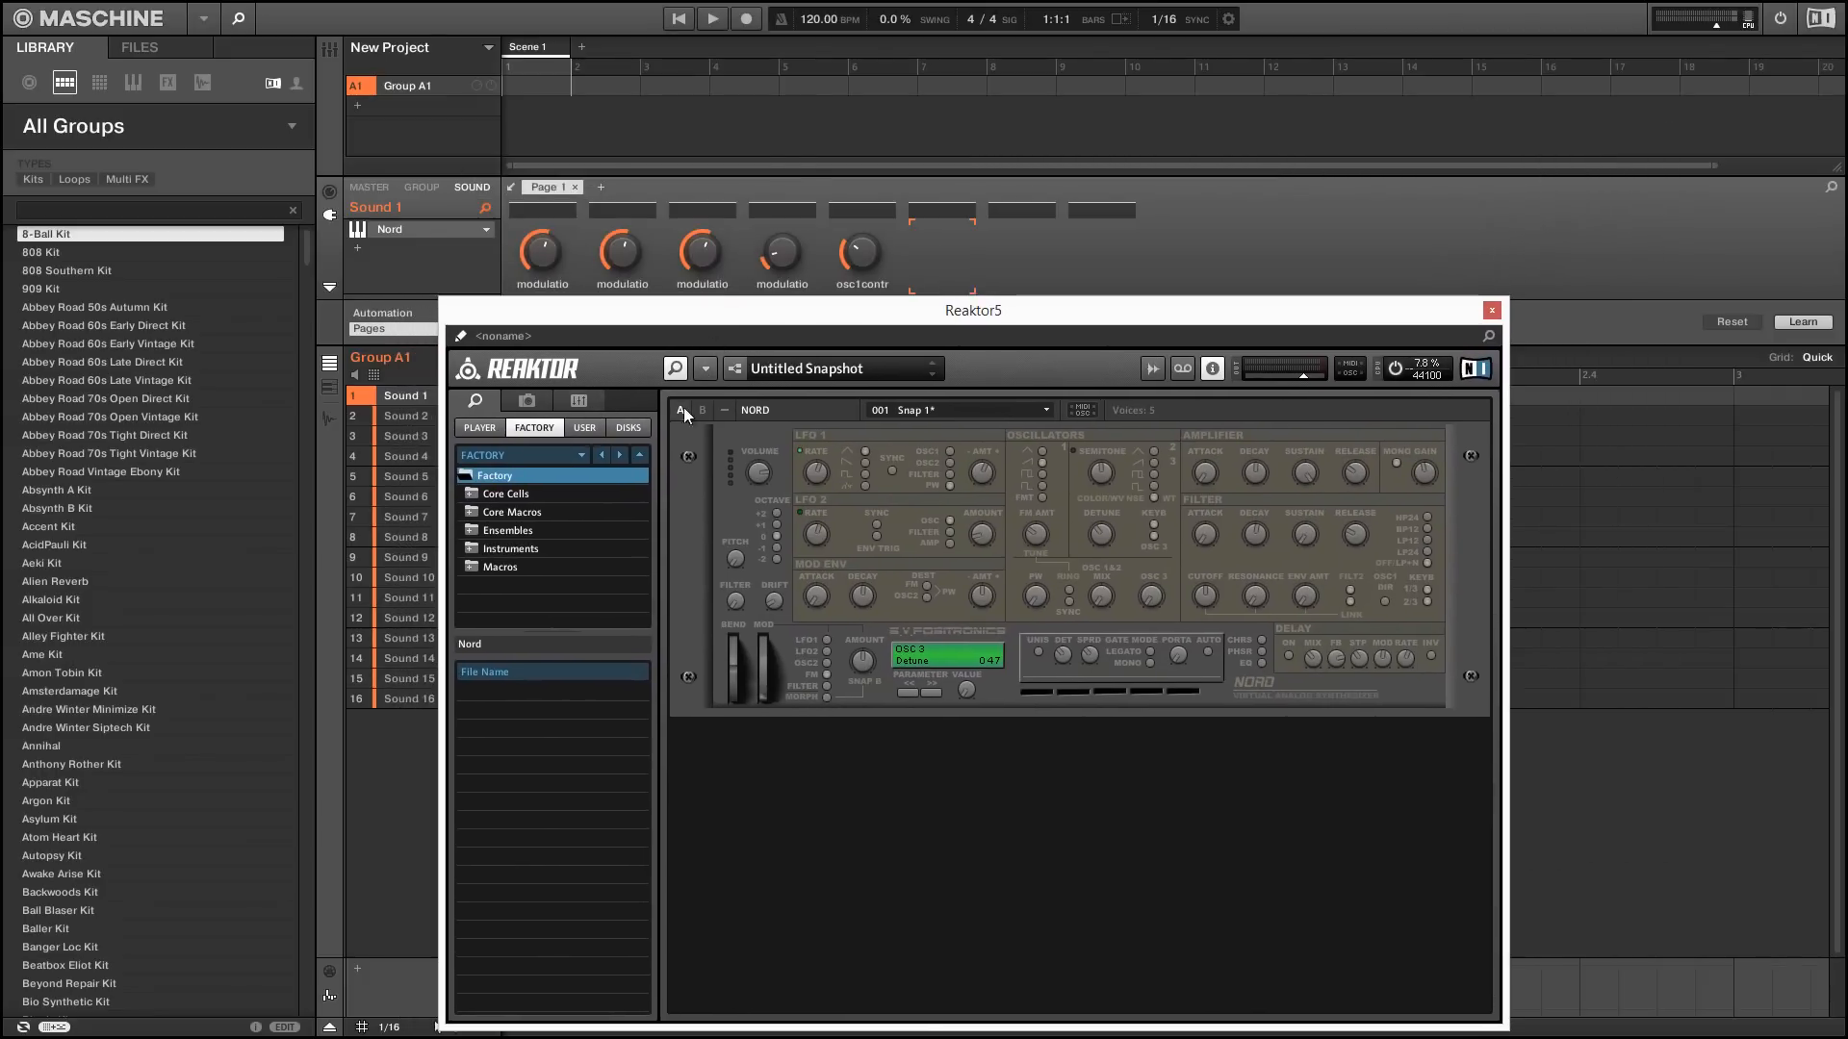
- Inspect the OSC 3 semitone control's connection settings, then close the Reaktor window
left_click(632, 400)
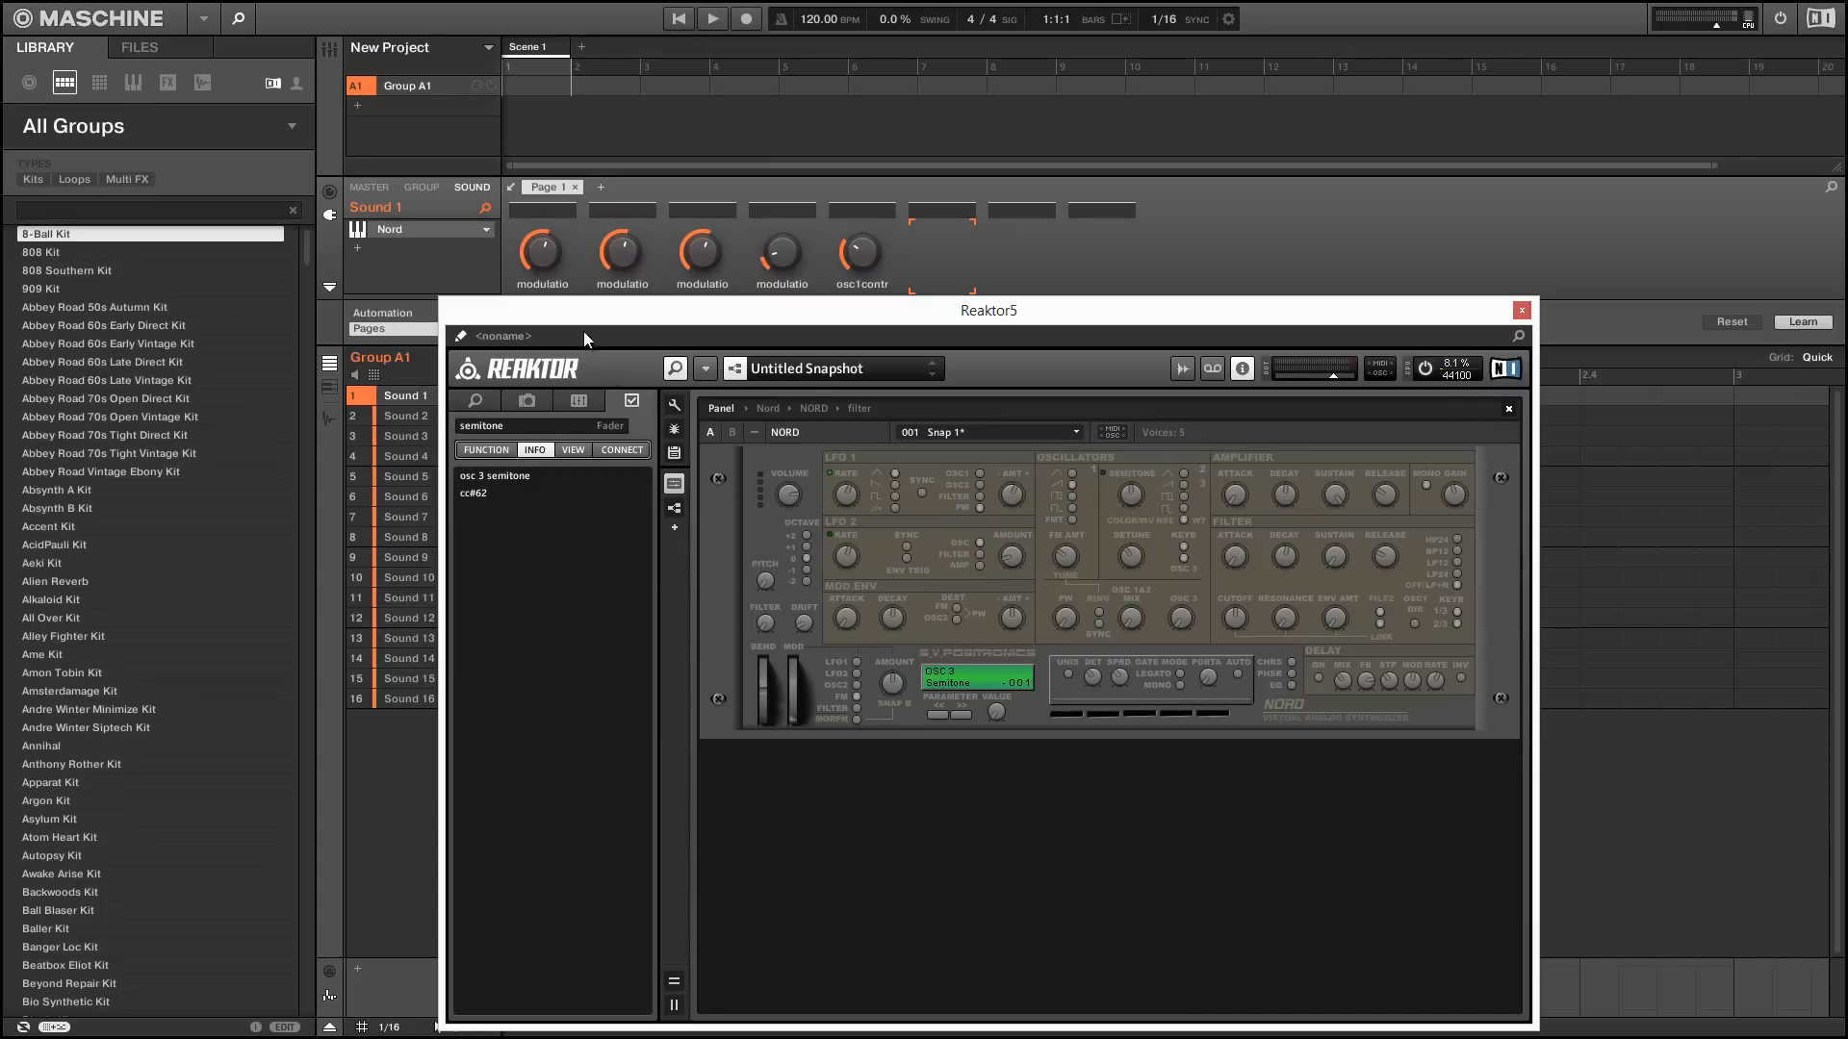
left_click(620, 450)
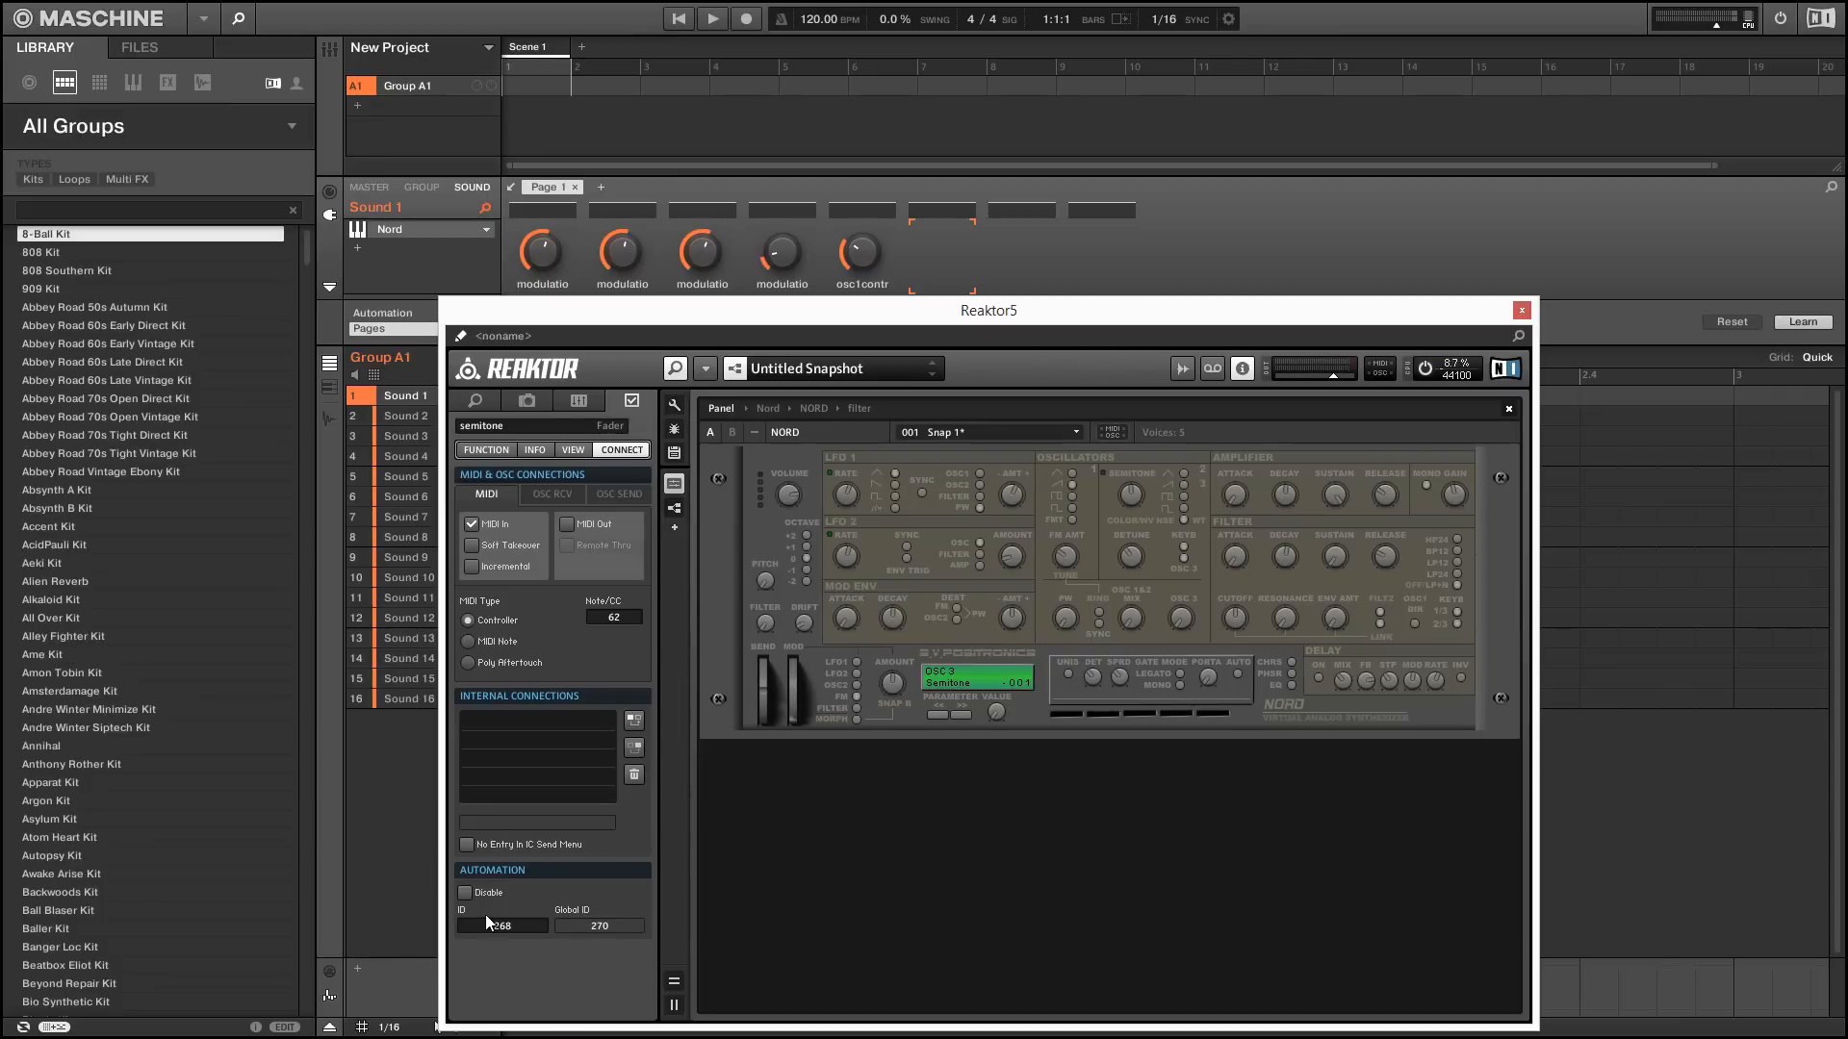
mouse_move(543, 945)
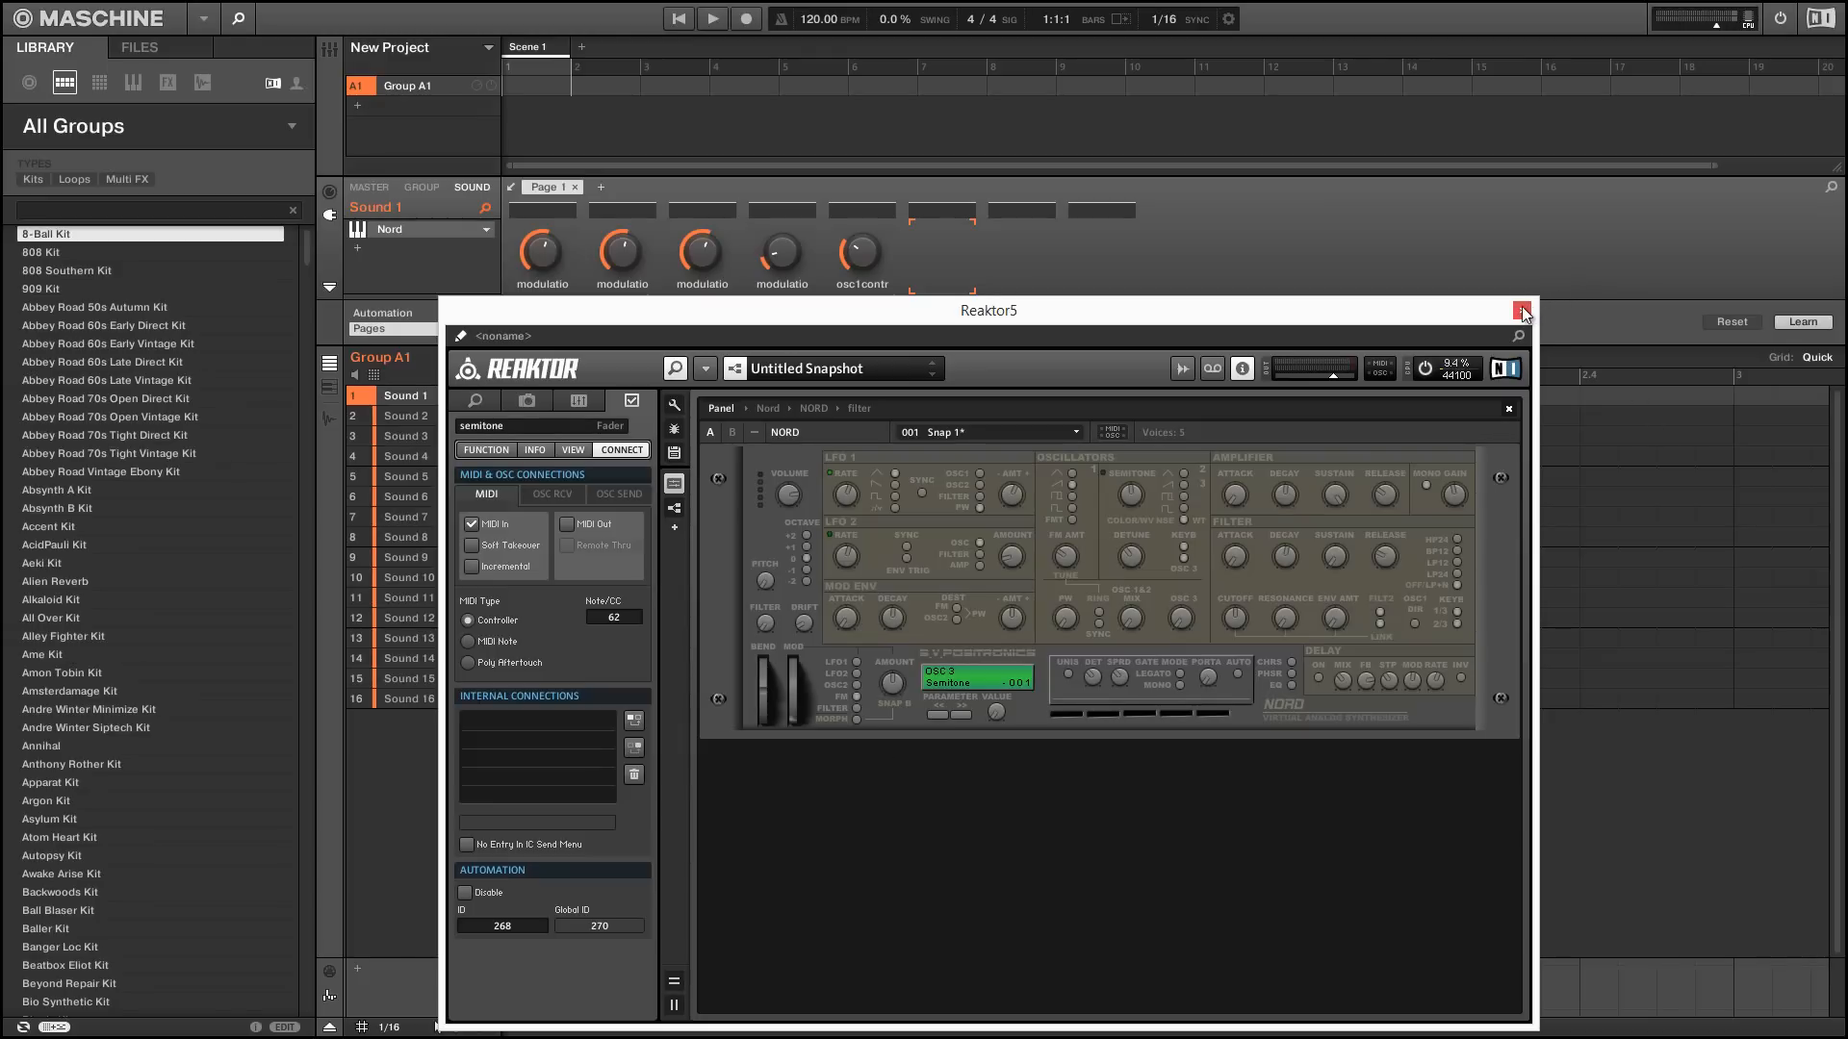
left_click(1524, 309)
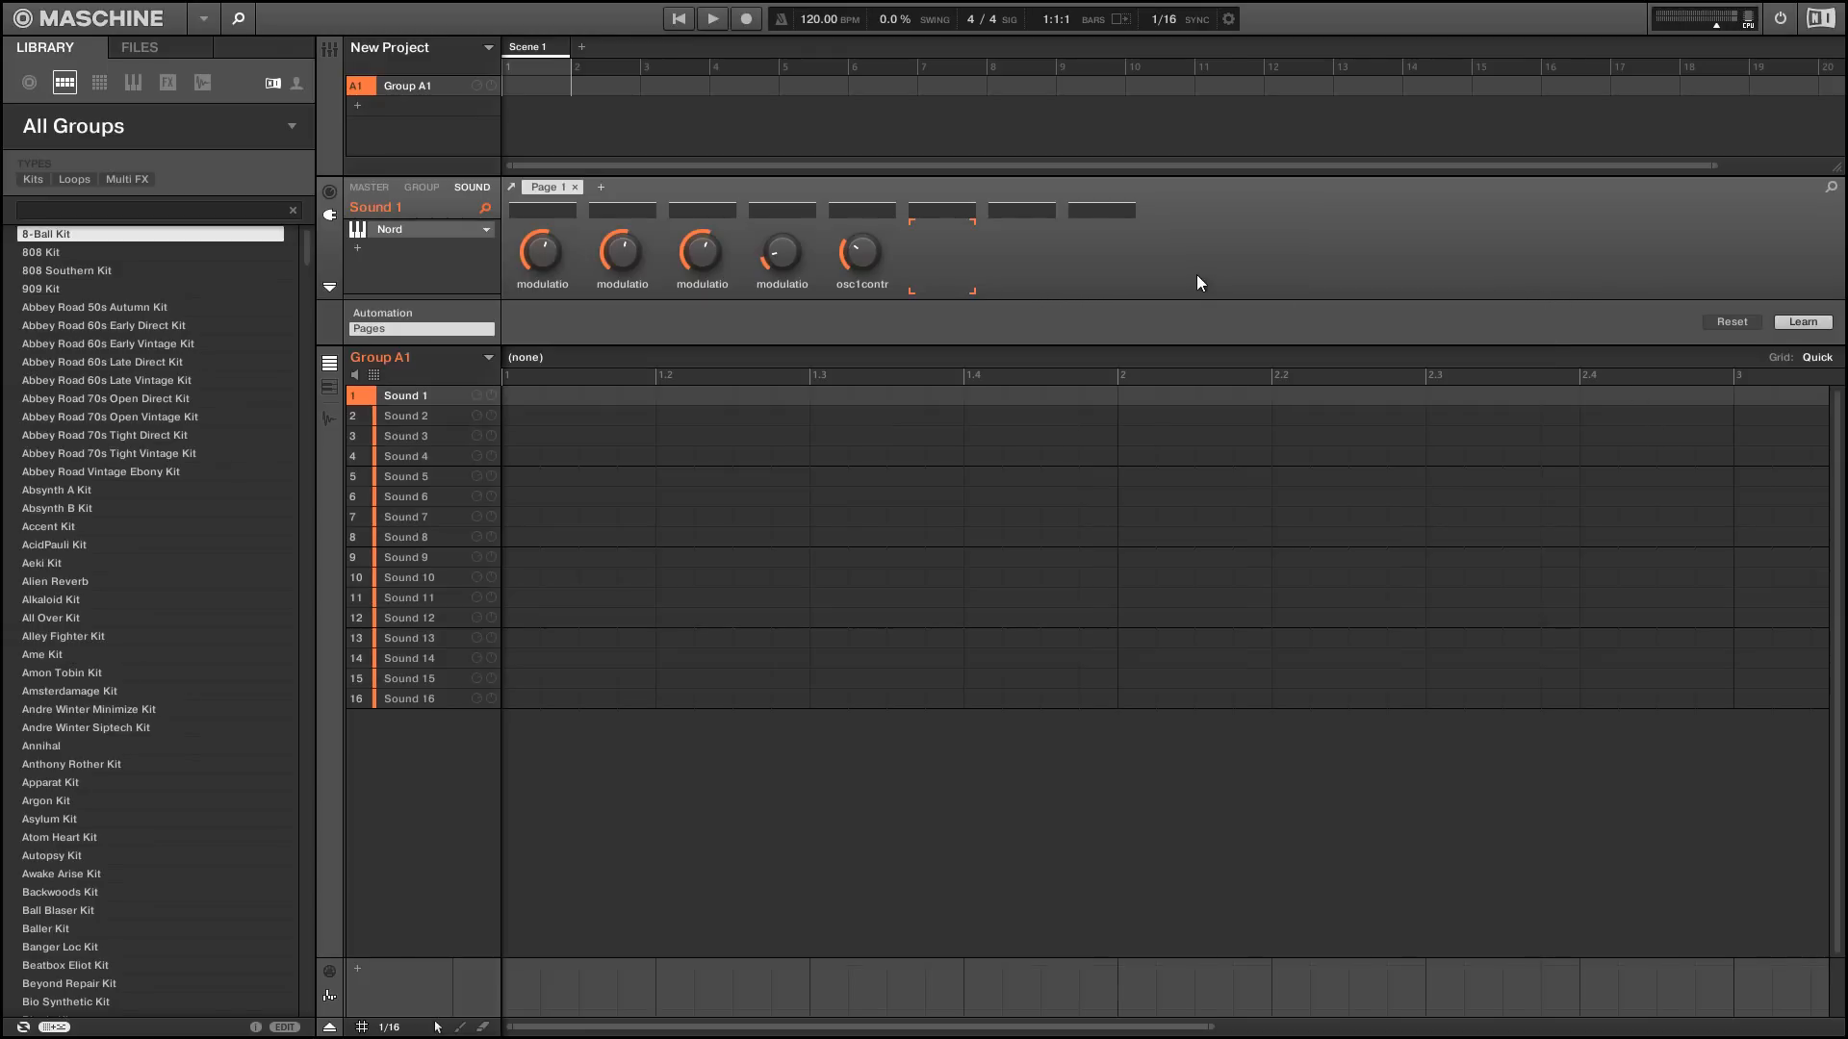
mouse_move(1141, 344)
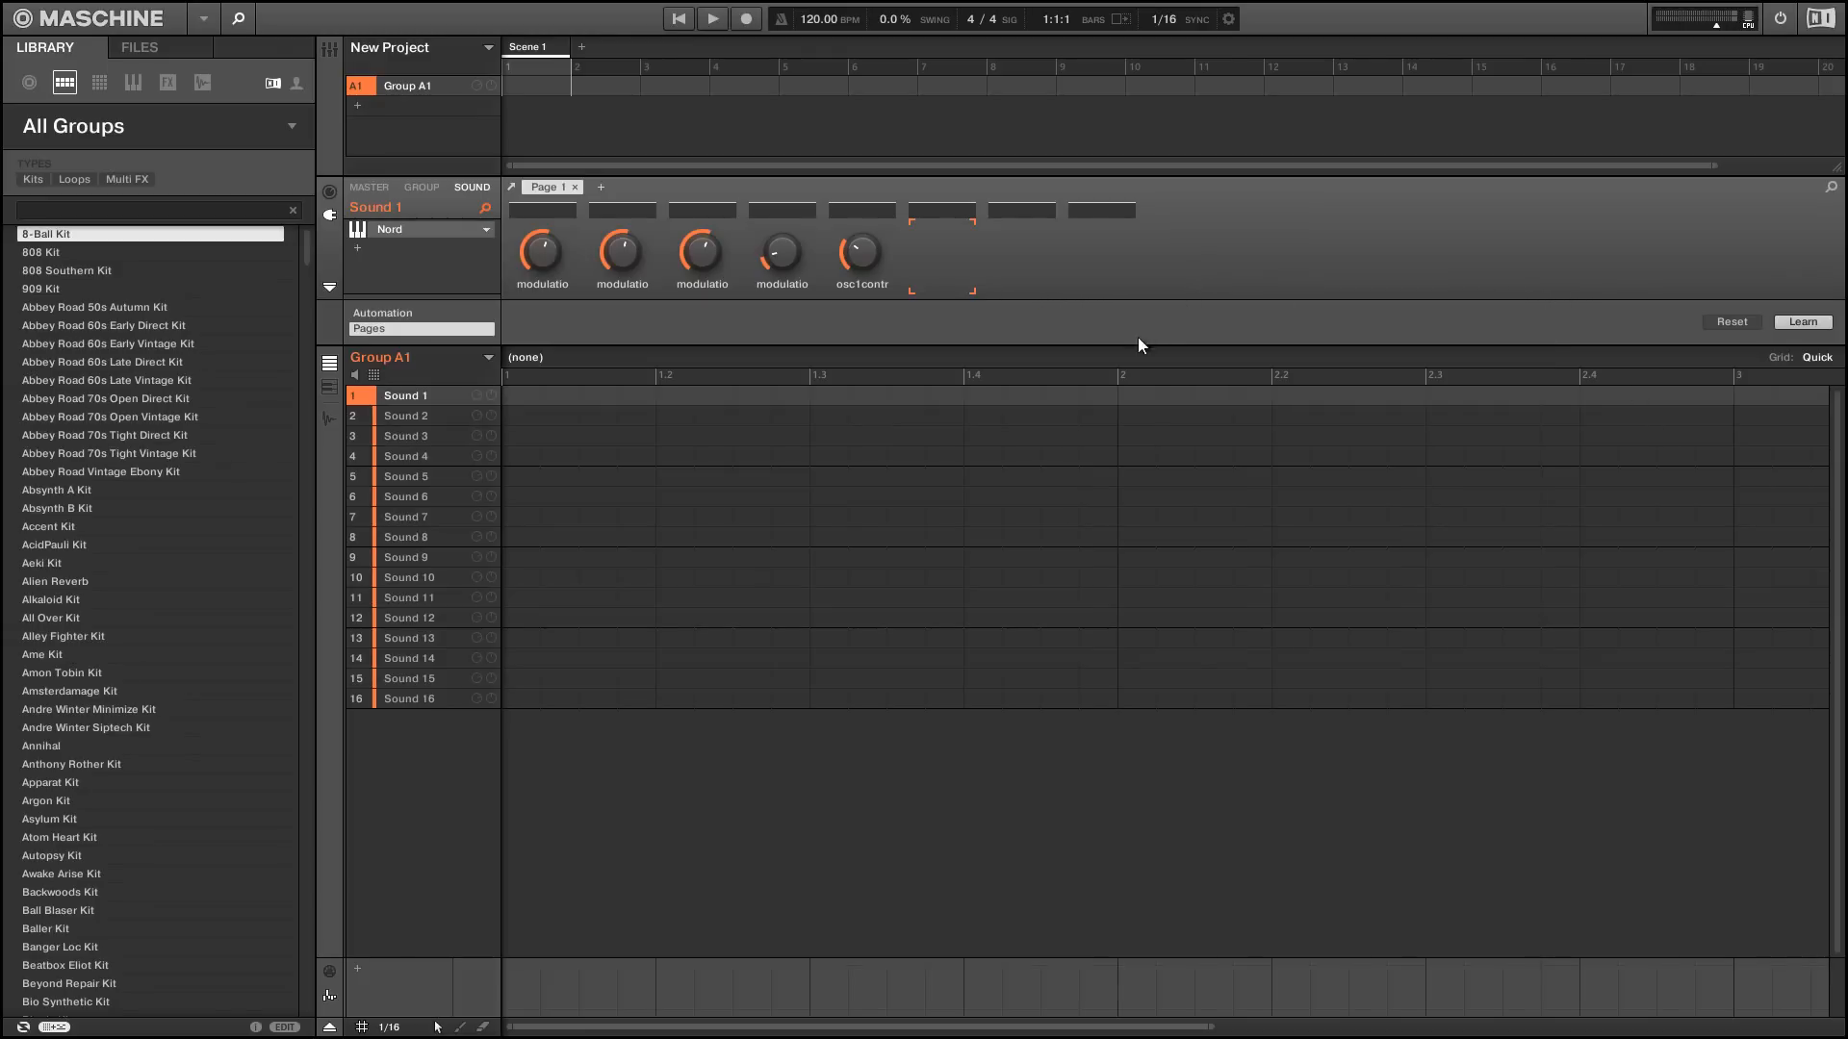
mouse_move(1002, 335)
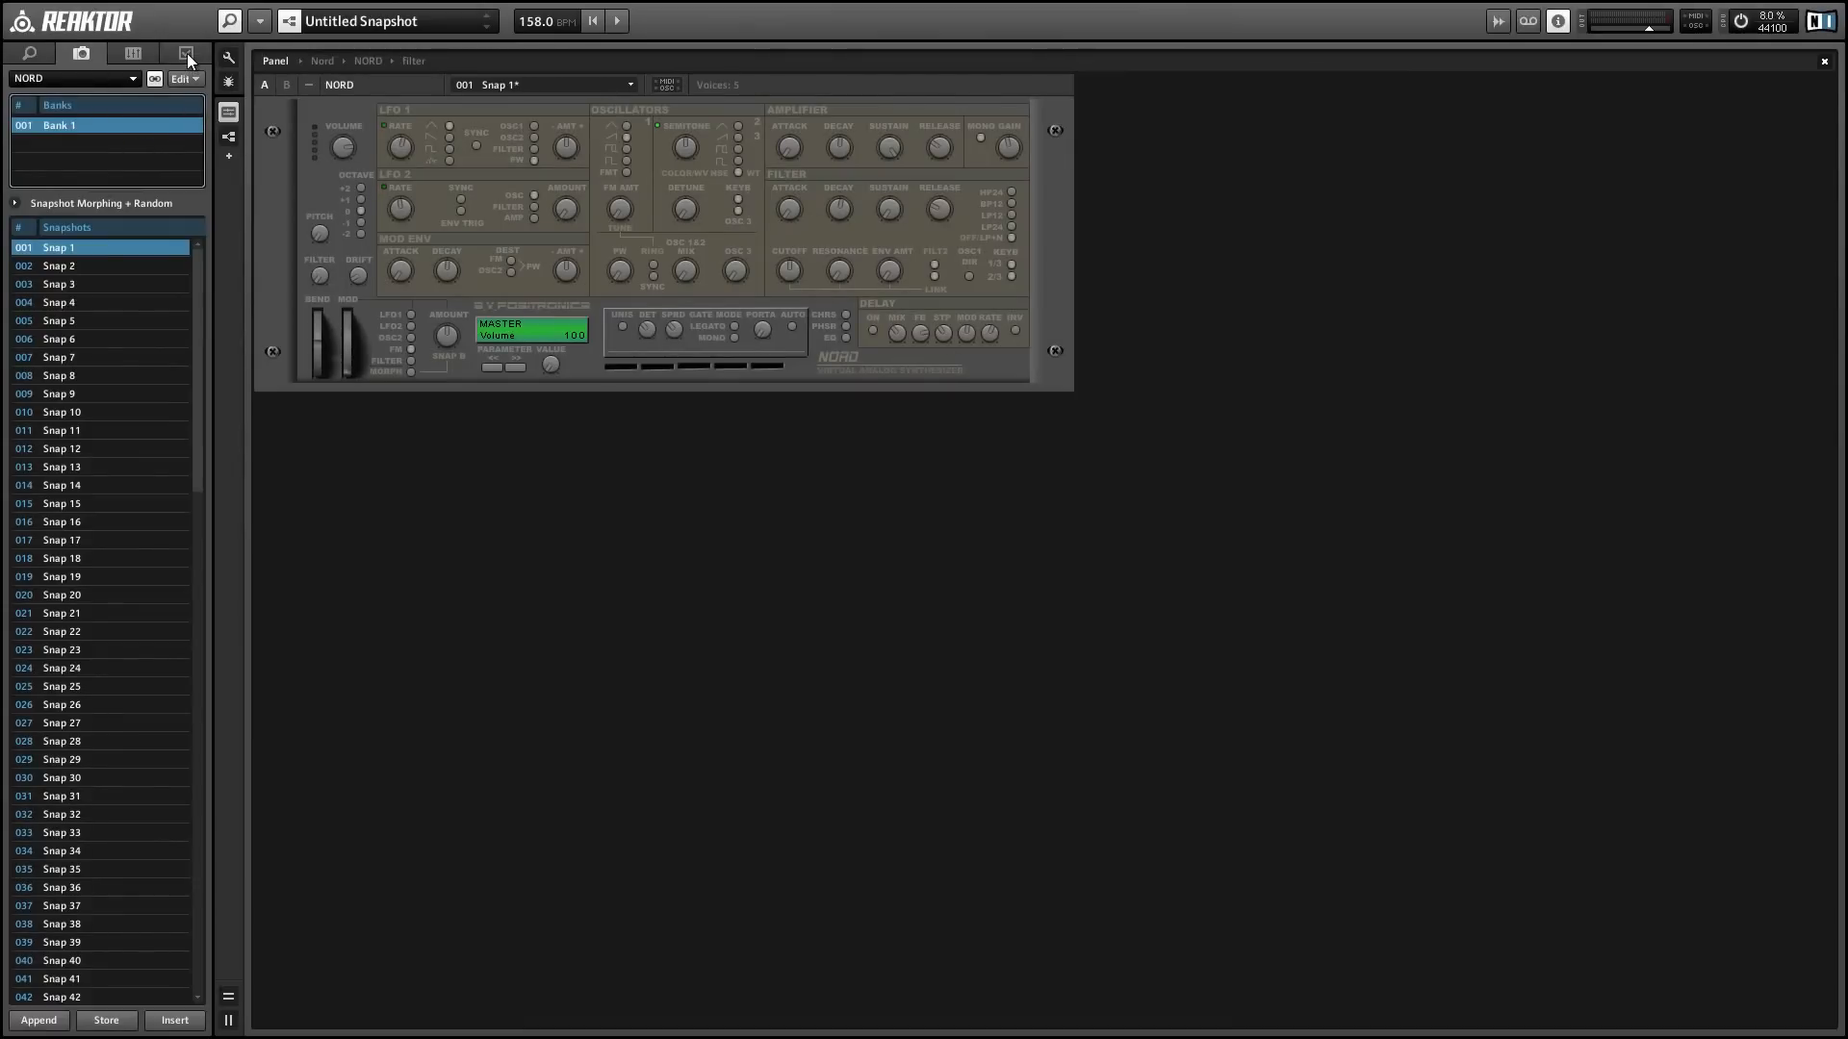
- Show the Nord ensemble's properties with its MIDI and automation ID settings
left_click(185, 52)
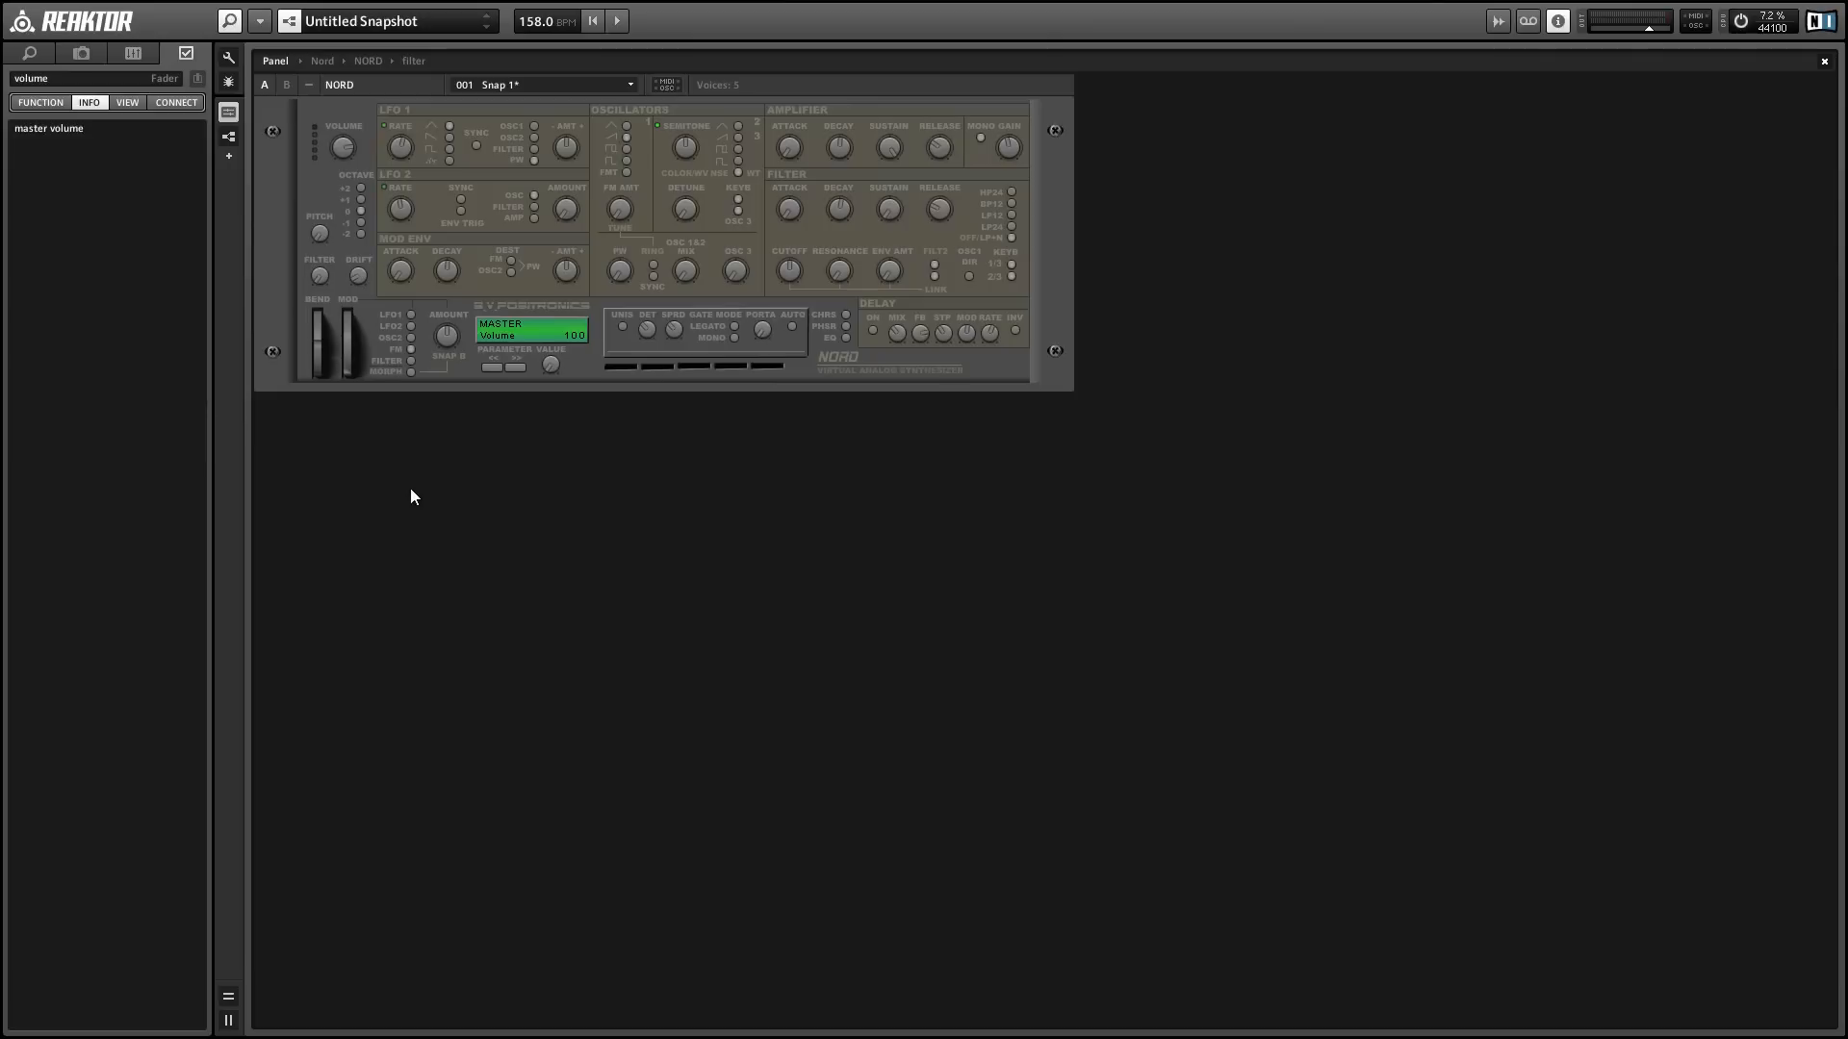
left_click(175, 102)
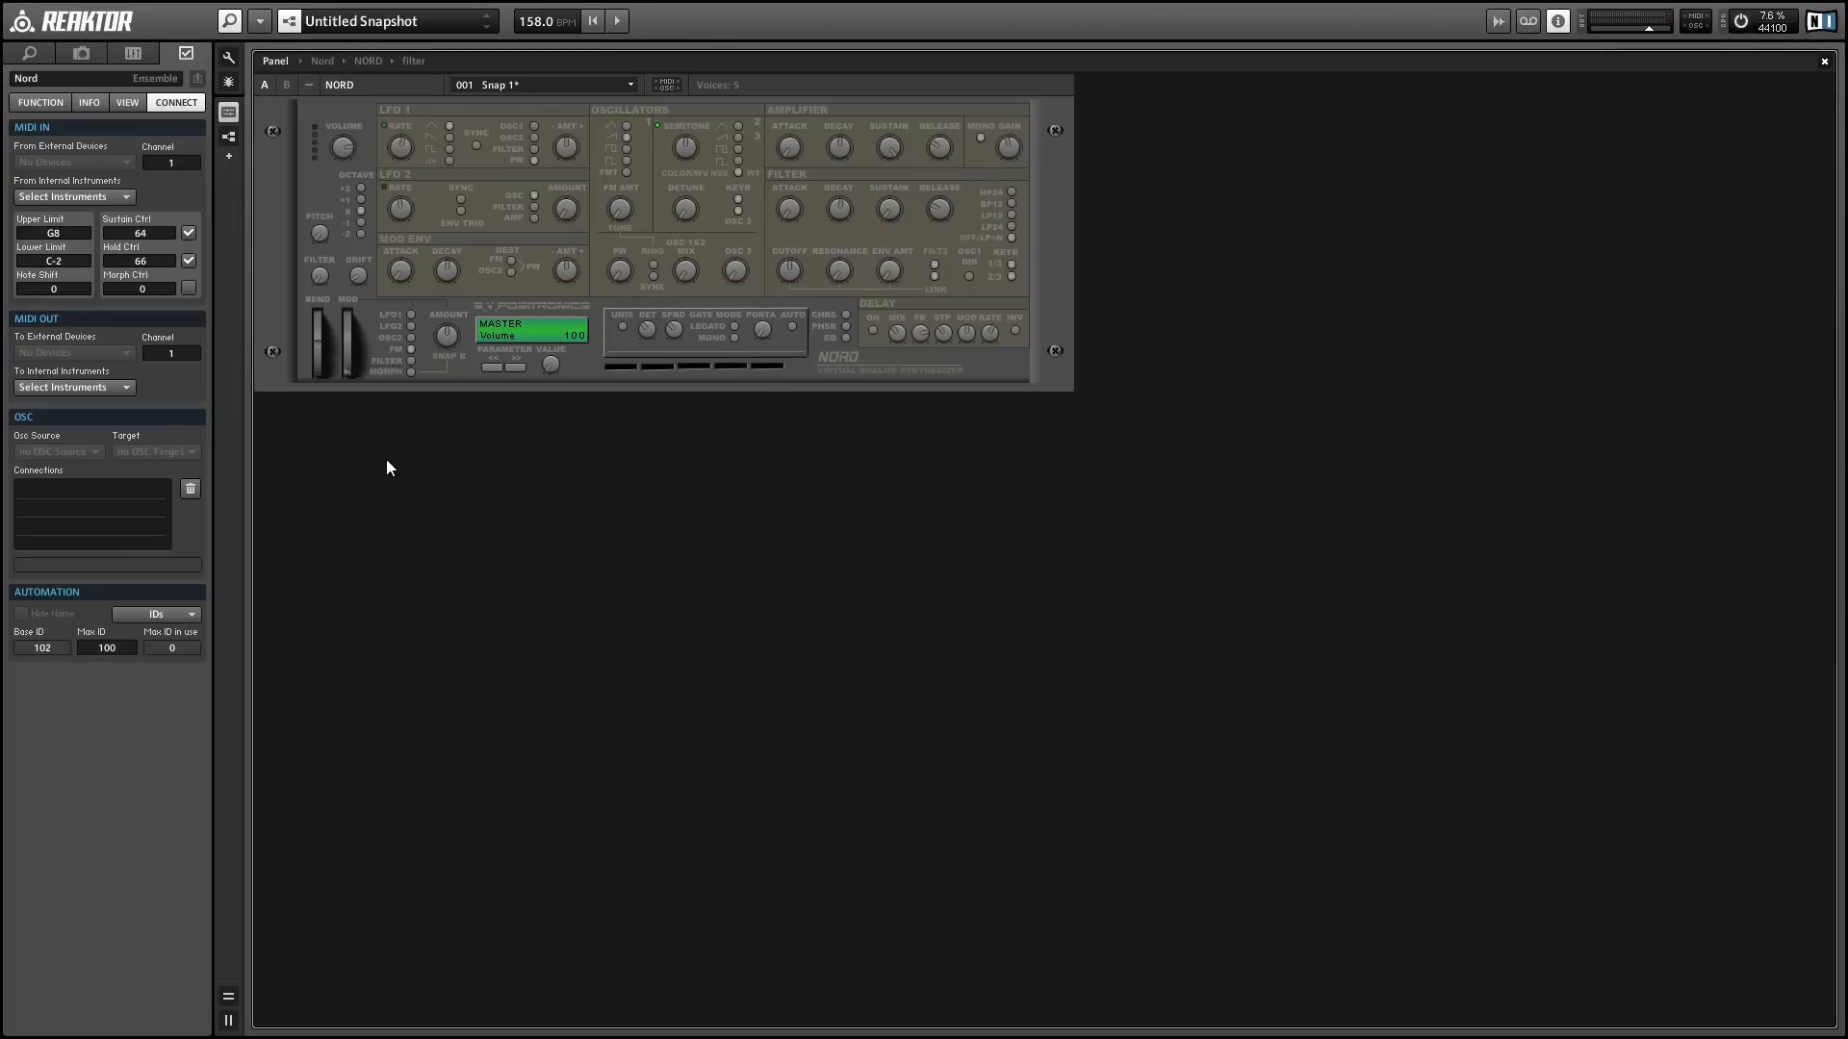
mouse_move(70, 671)
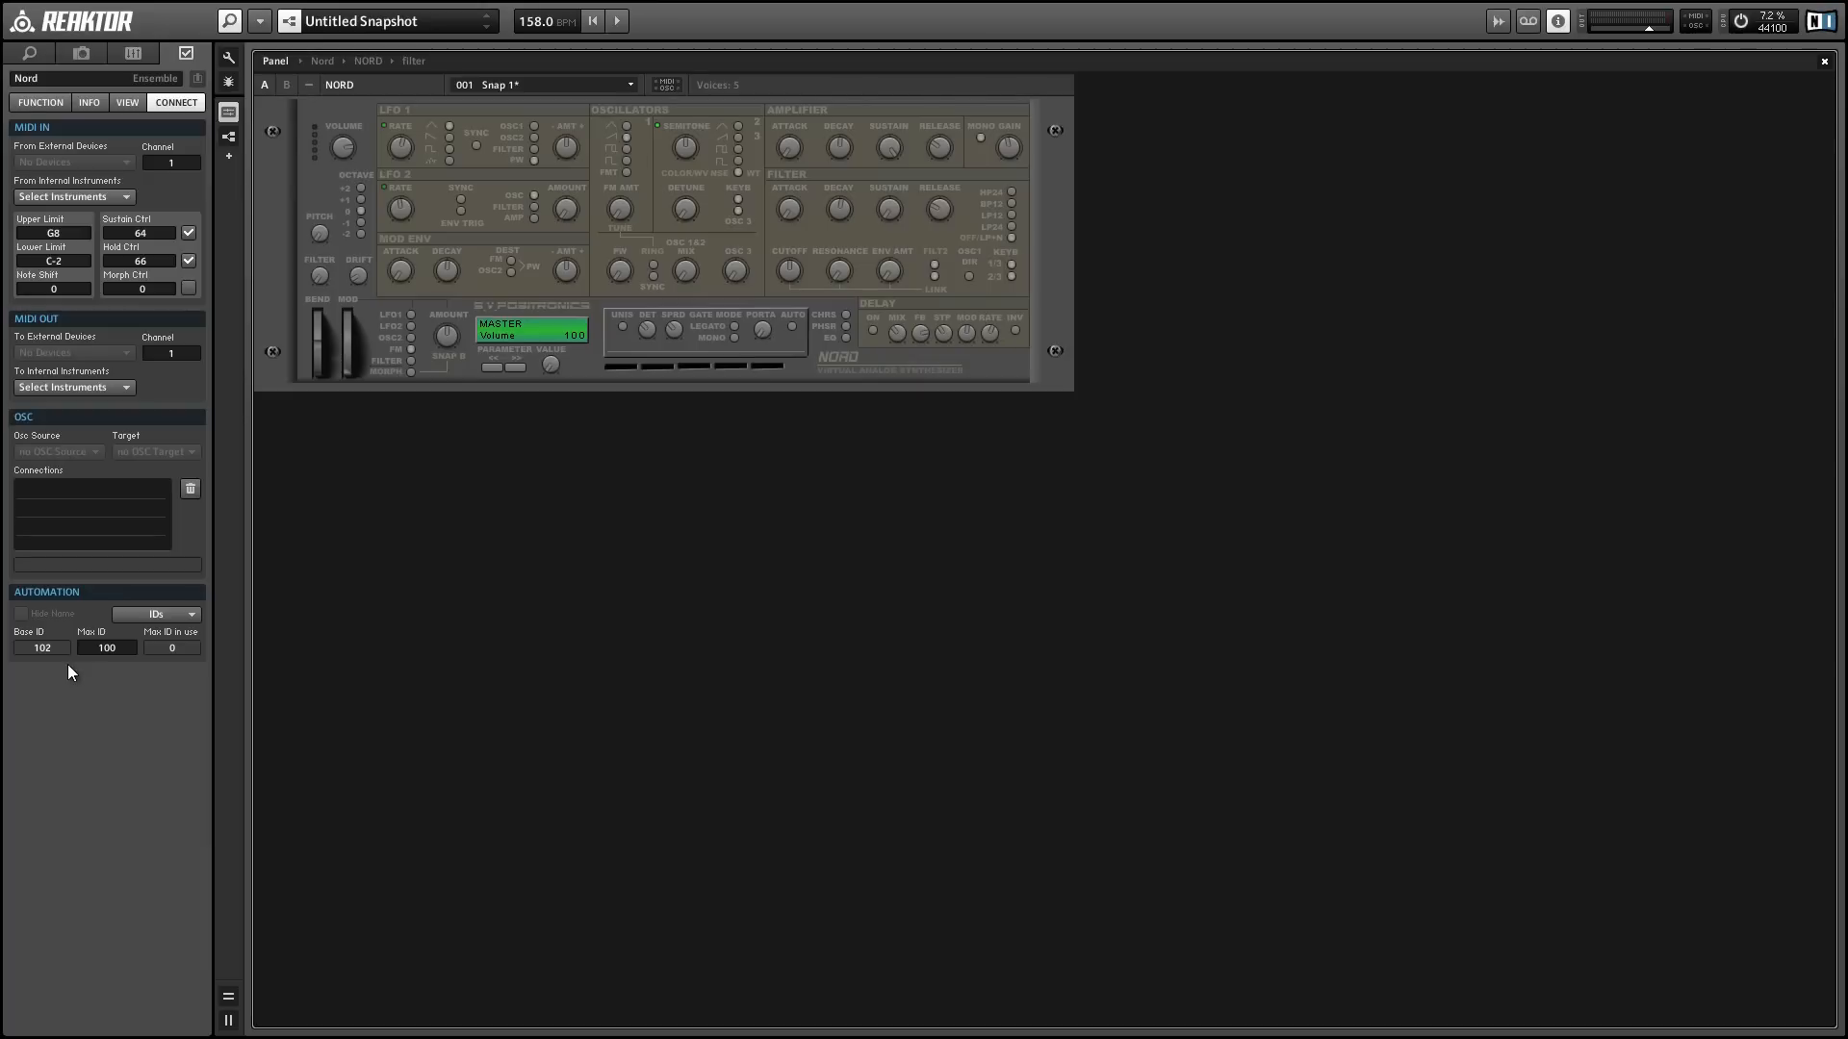
- Bring up the ensemble's automation IDs options menu
left_click(156, 614)
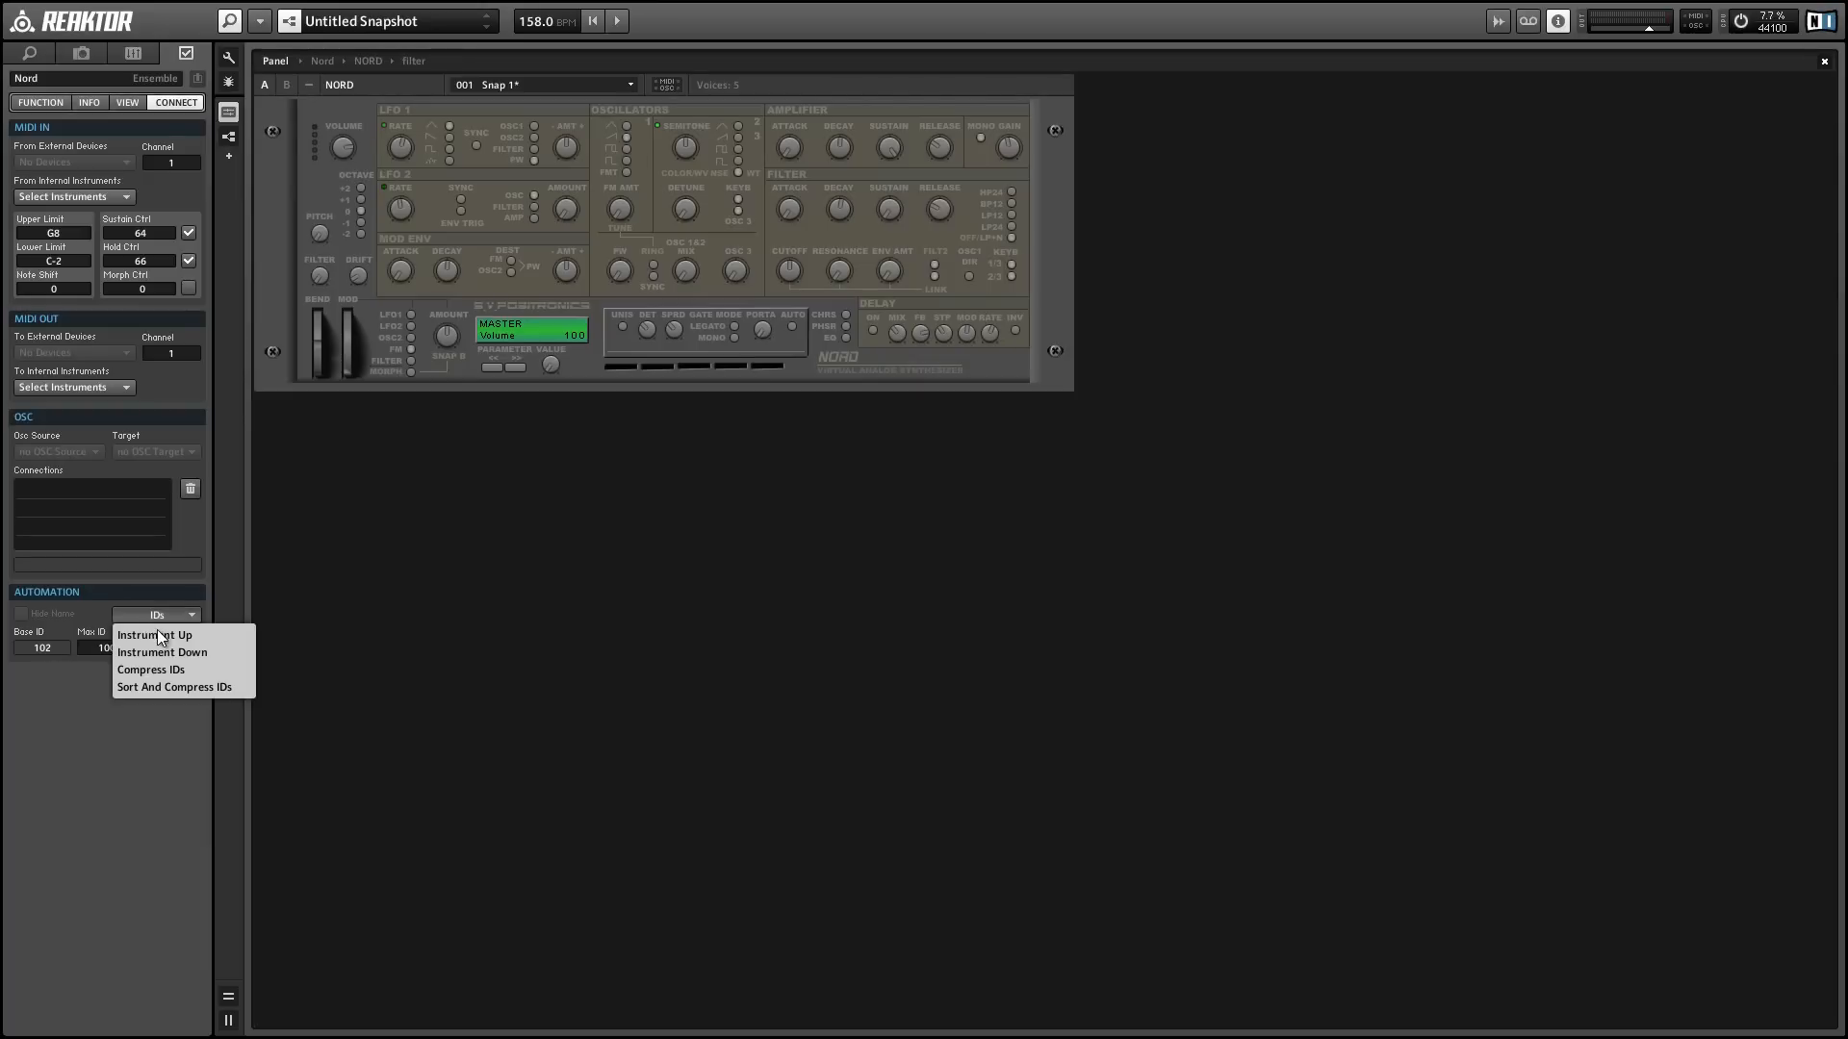
mouse_move(154, 633)
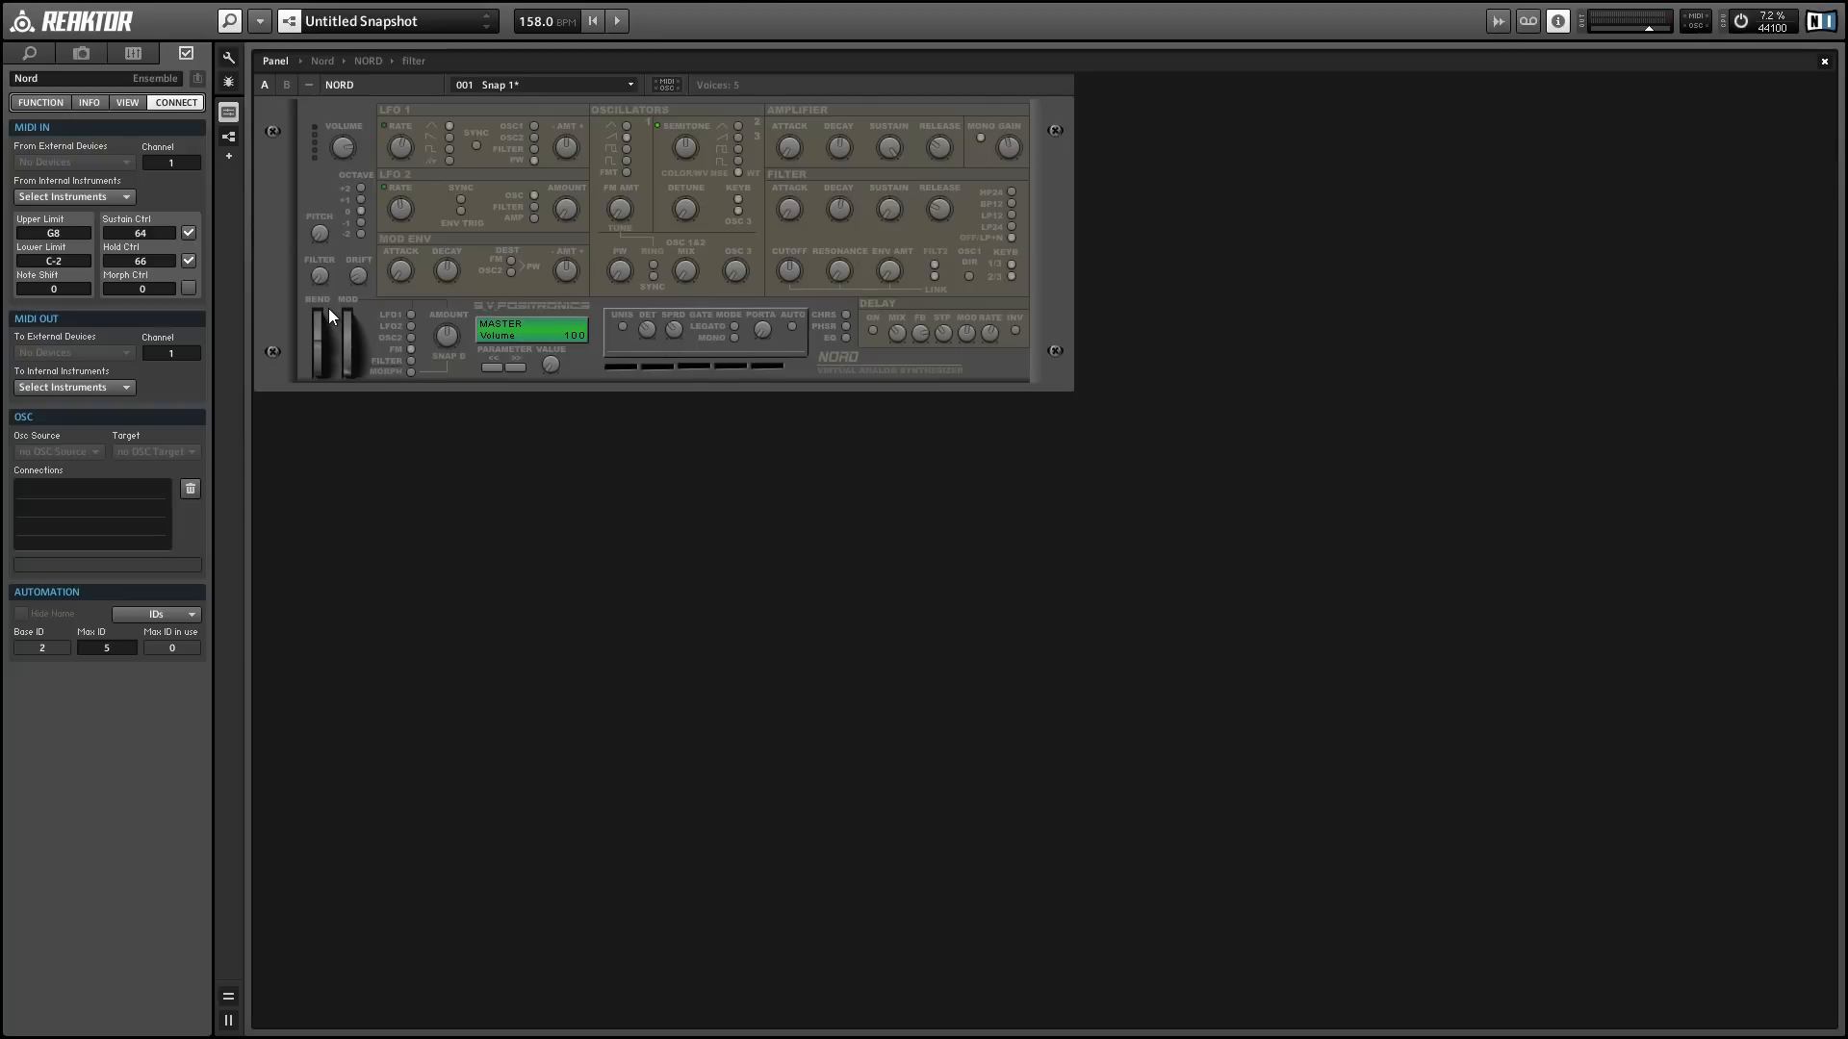
mouse_move(343, 110)
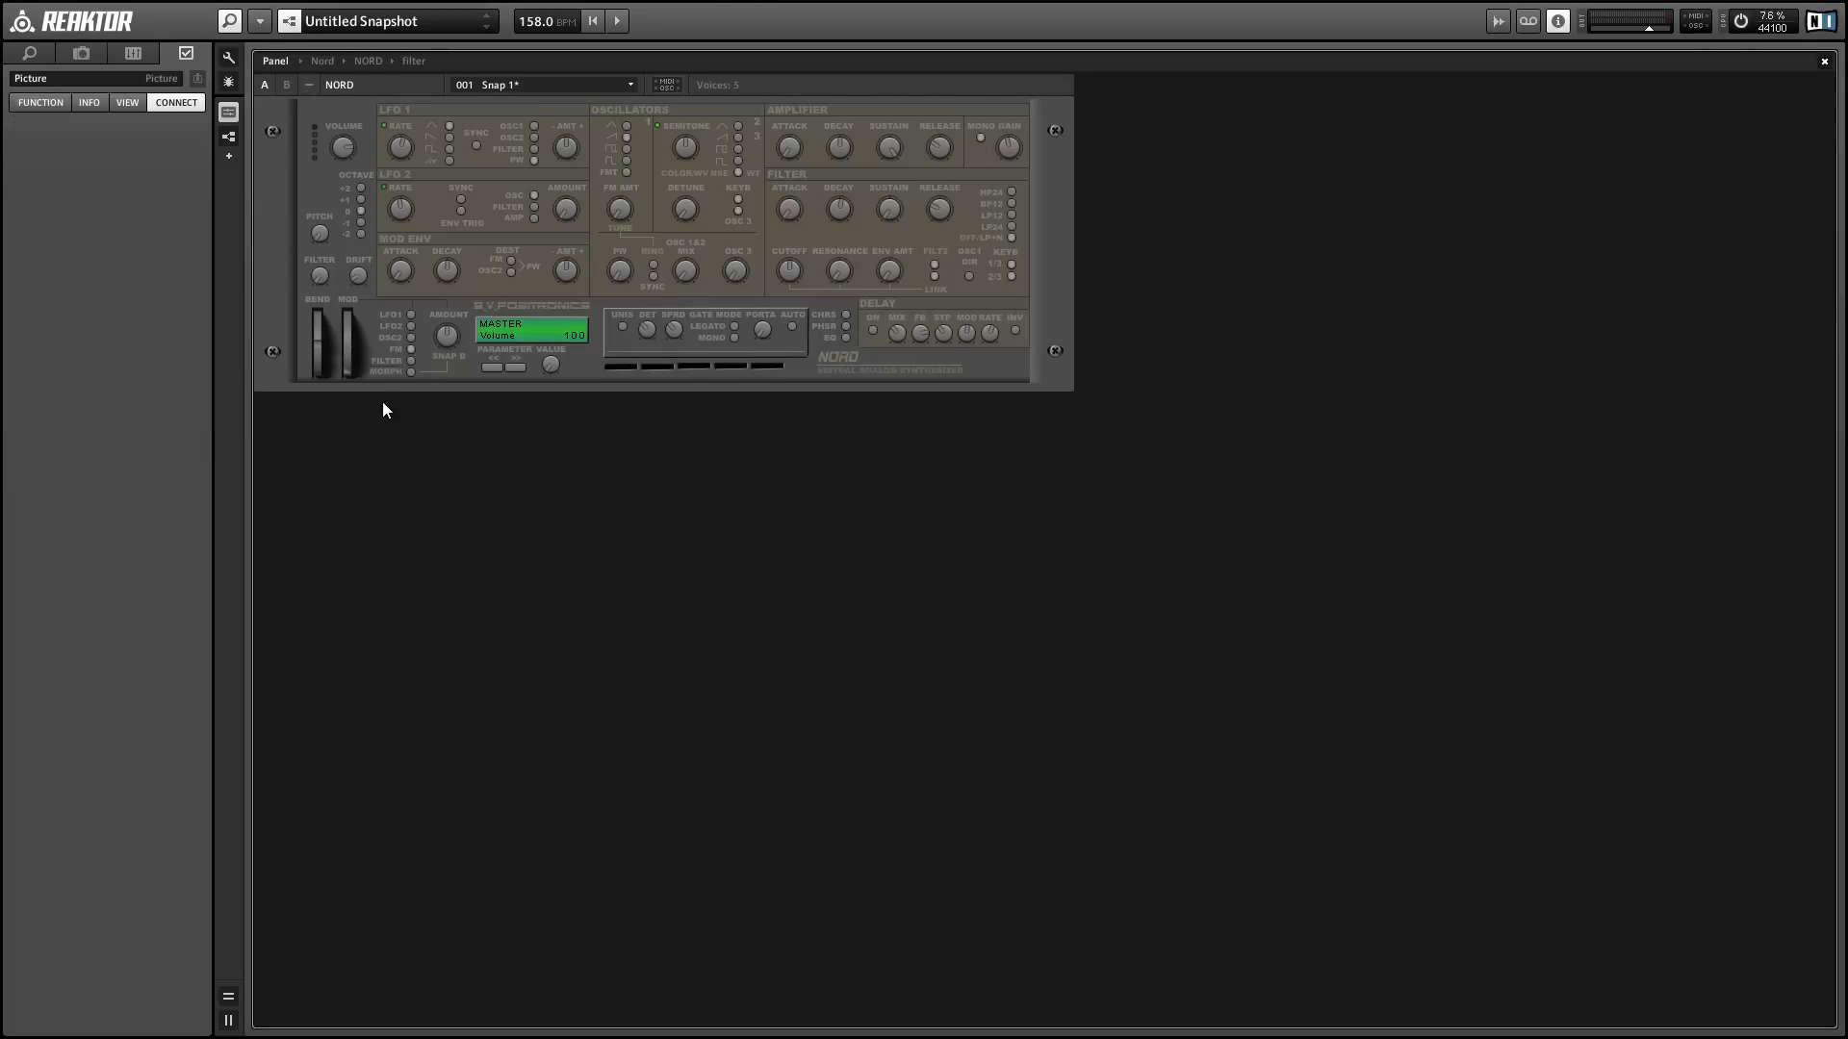
- Select the NORD instrument and compress its automation IDs
left_click(175, 102)
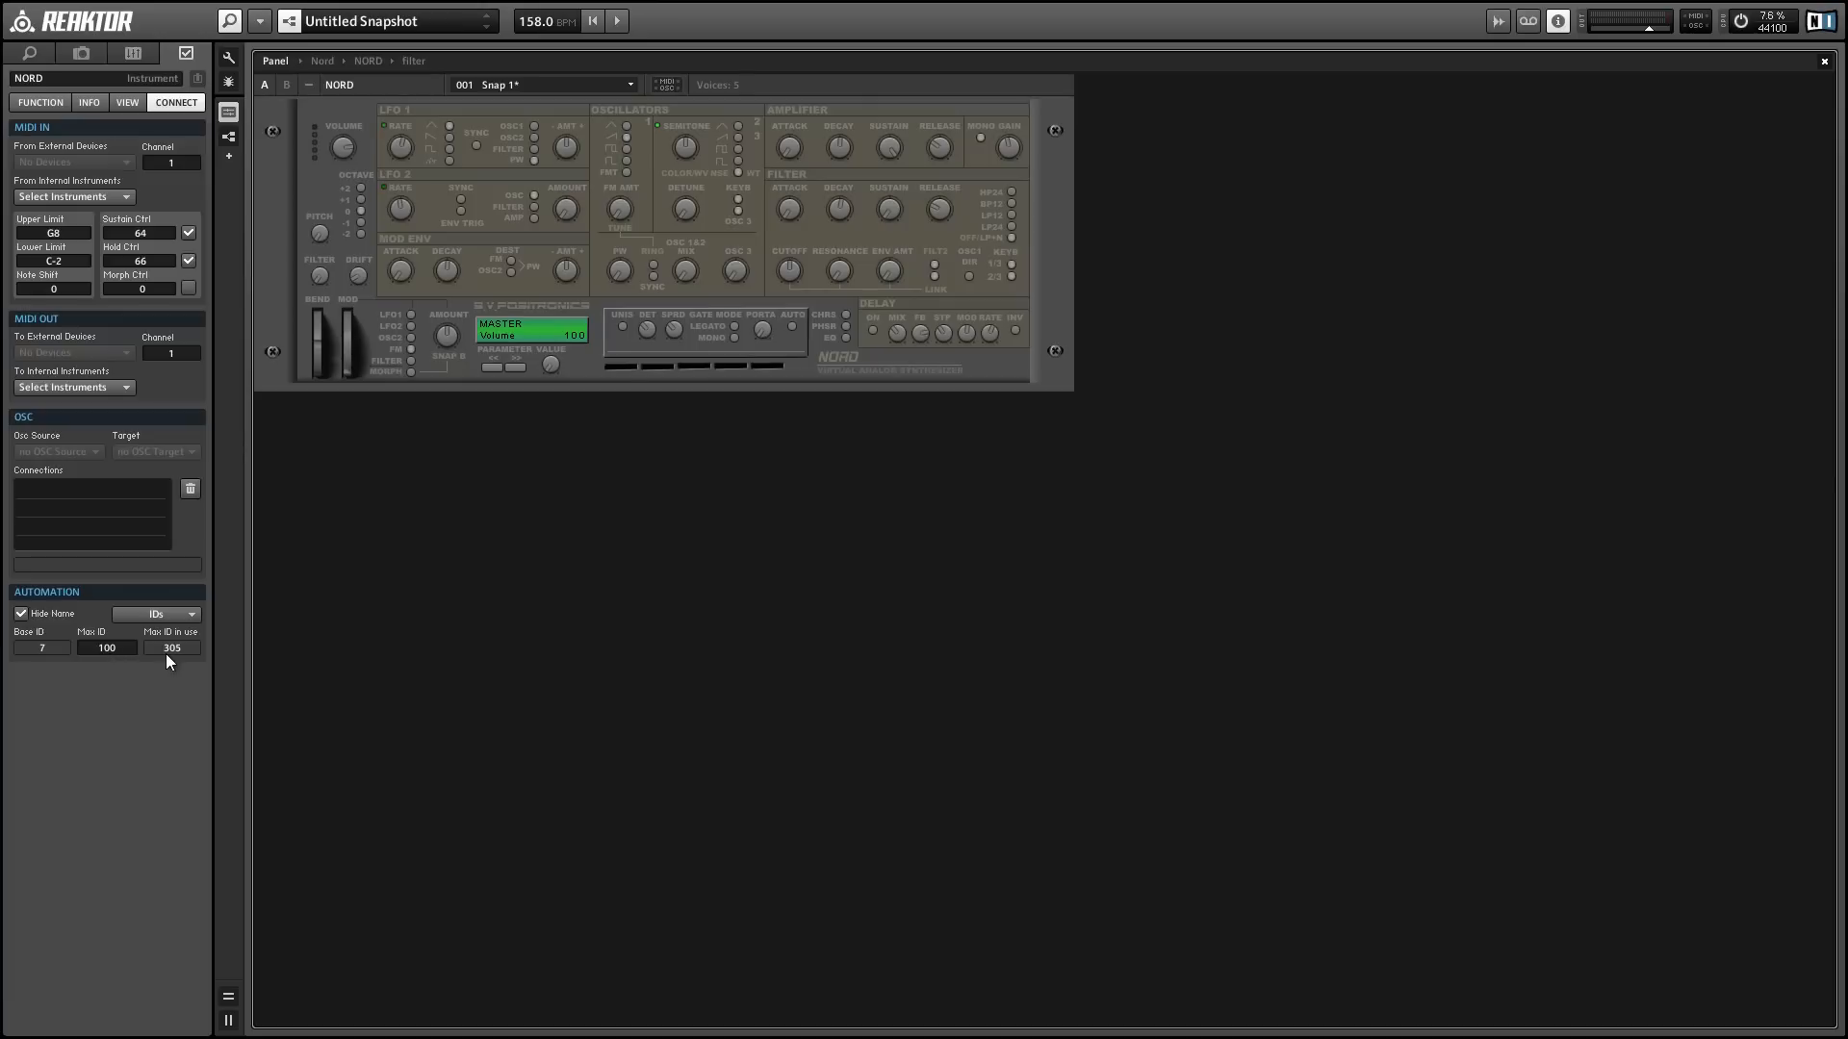
left_click(156, 613)
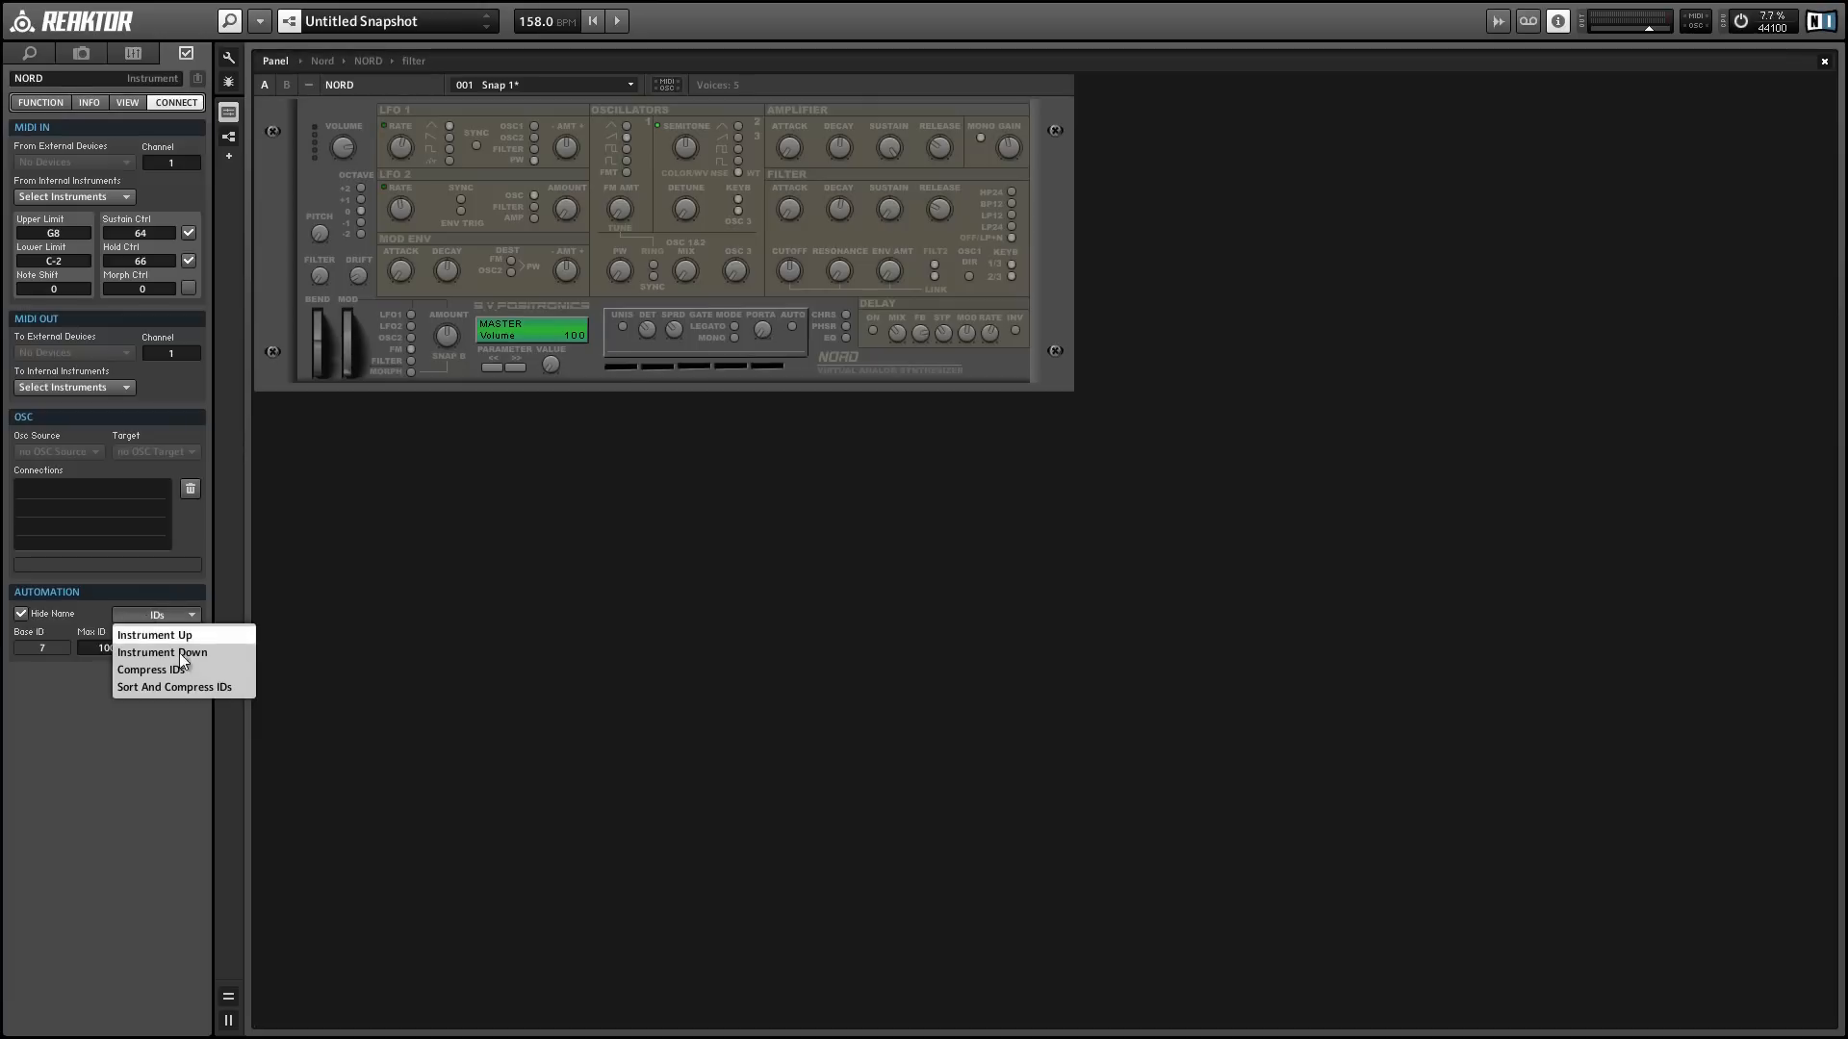
left_click(171, 670)
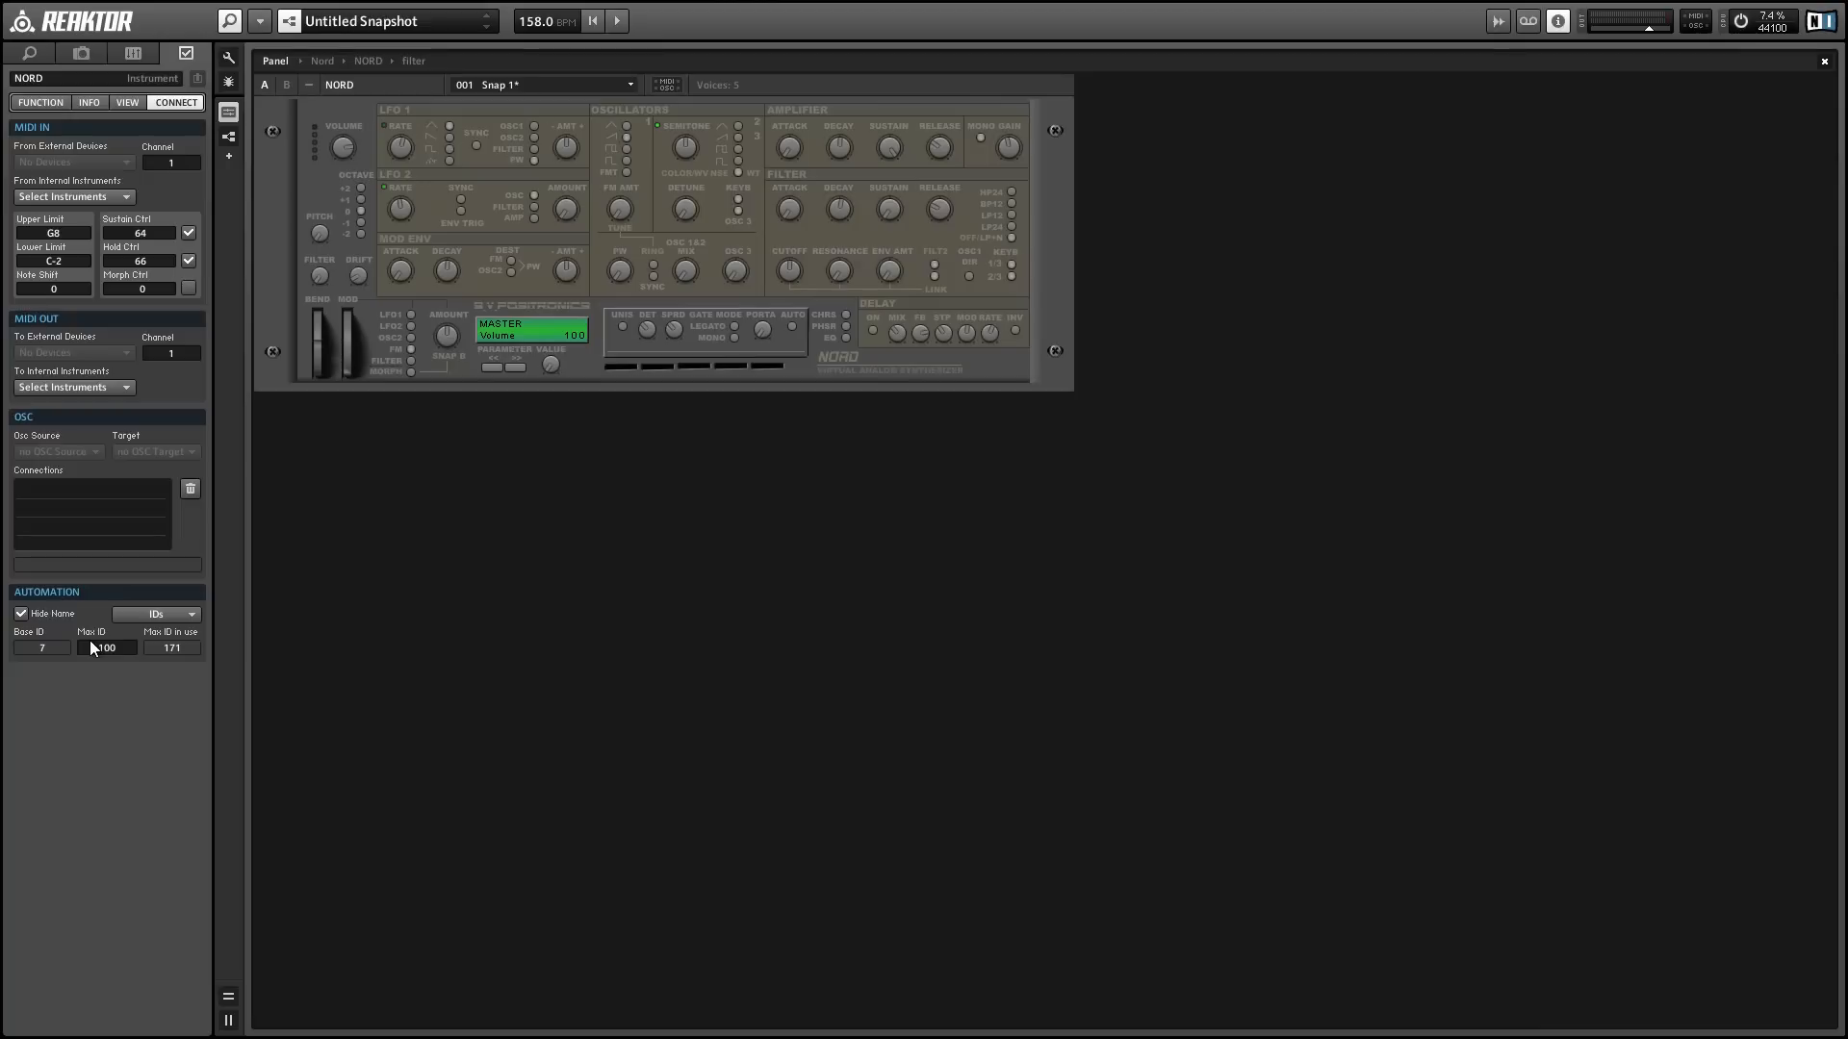
mouse_move(179, 653)
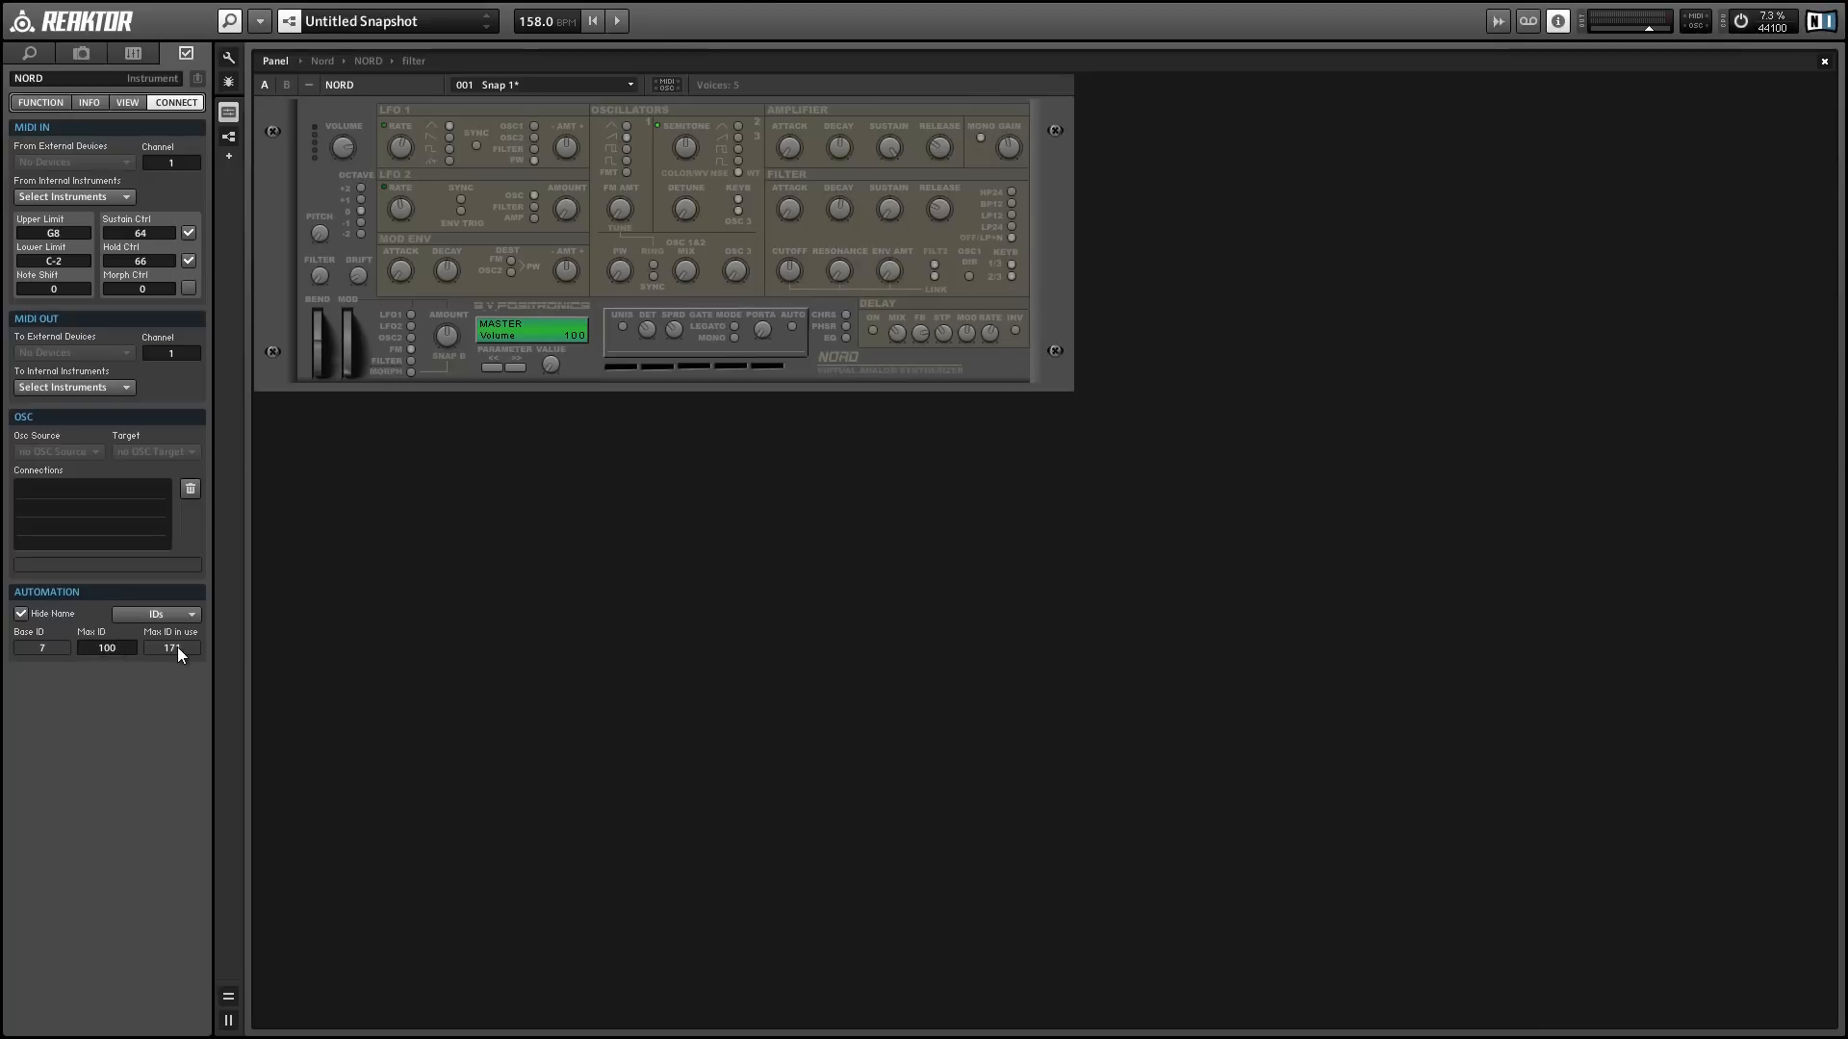
mouse_move(139, 657)
type("171")
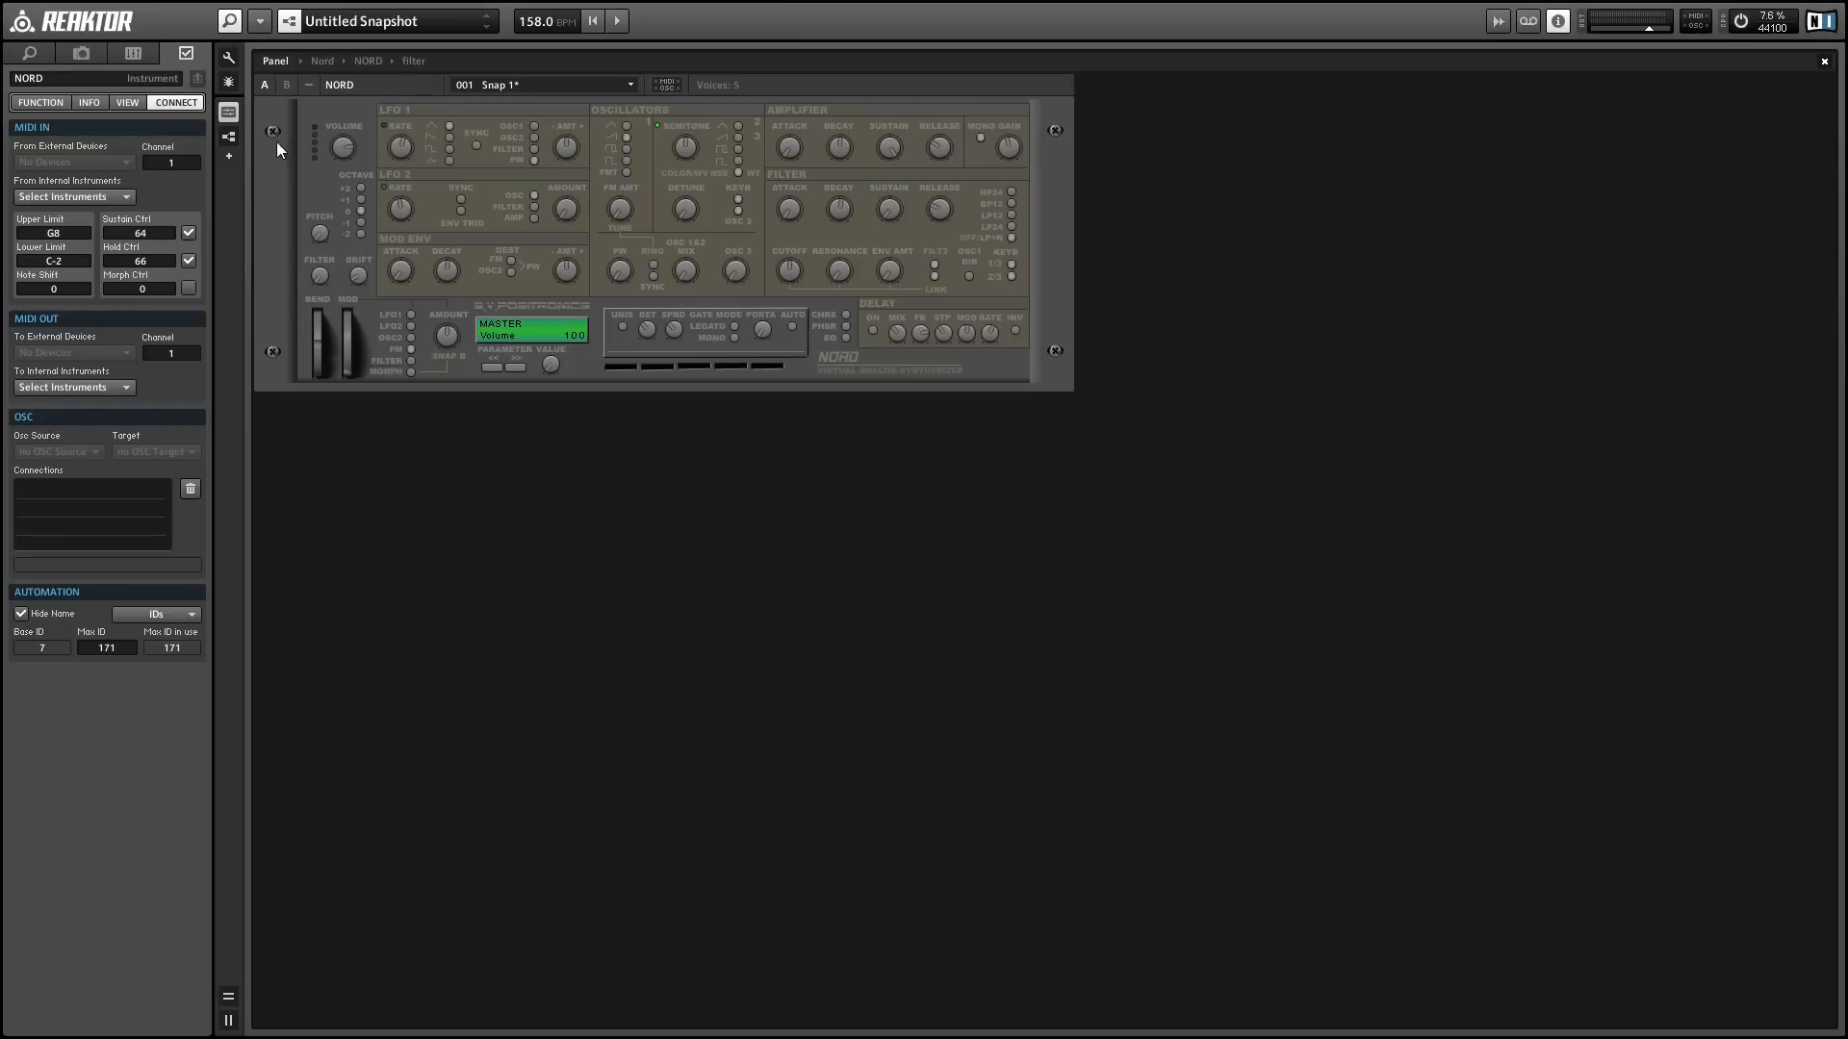
mouse_move(1274, 97)
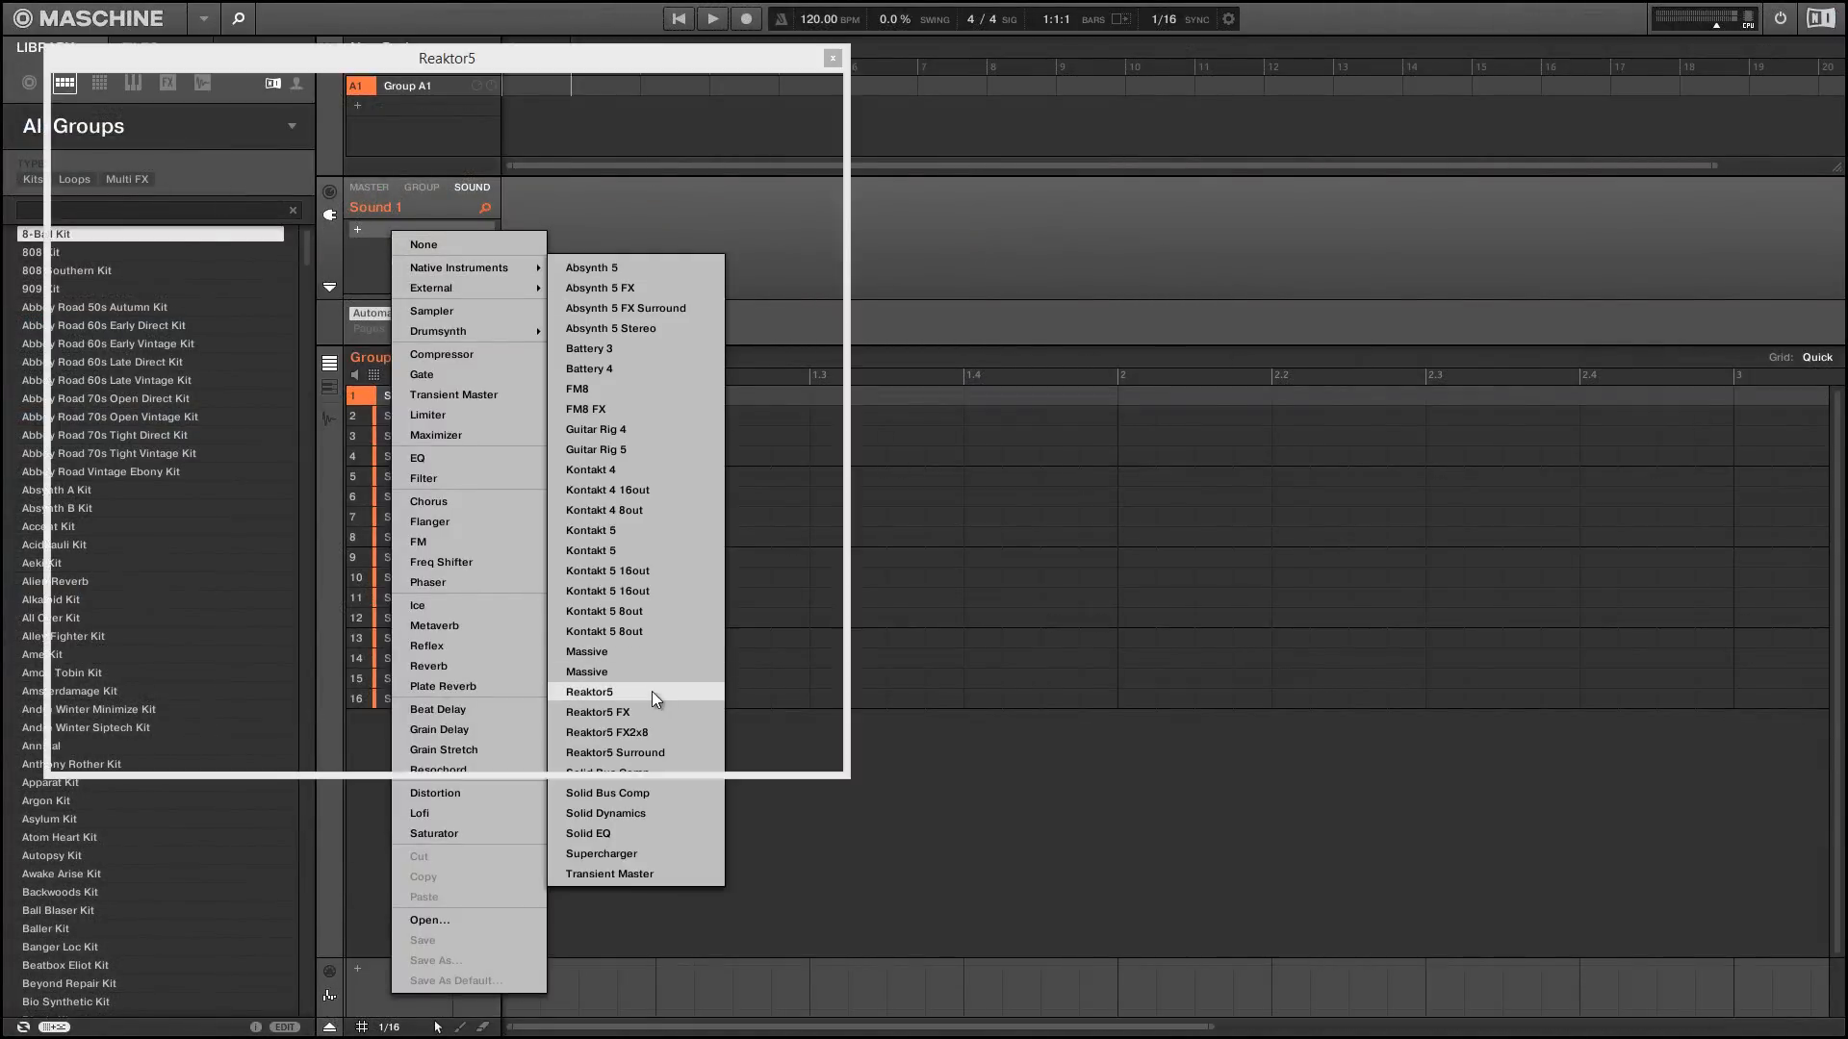
- Reload Reaktor 5 into Sound 1 and load the Nord ensemble, exposing sixteen pages
left_click(591, 691)
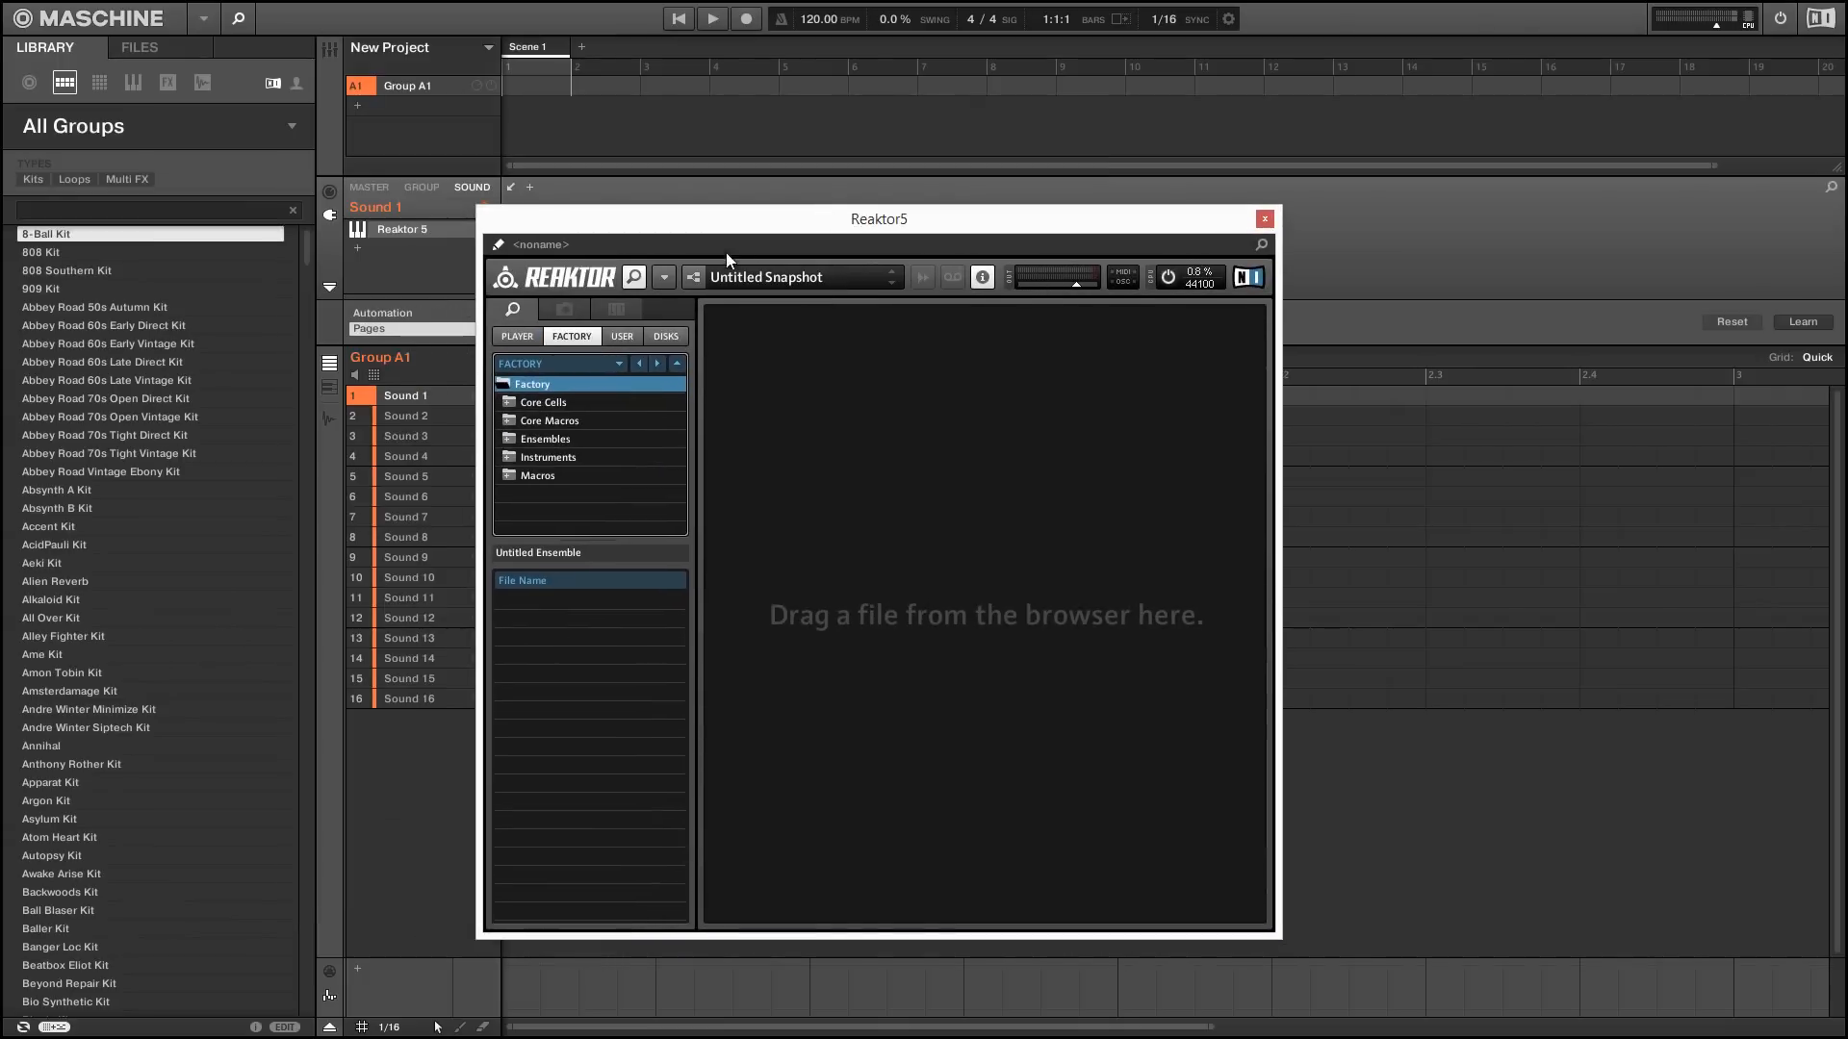
left_click(664, 277)
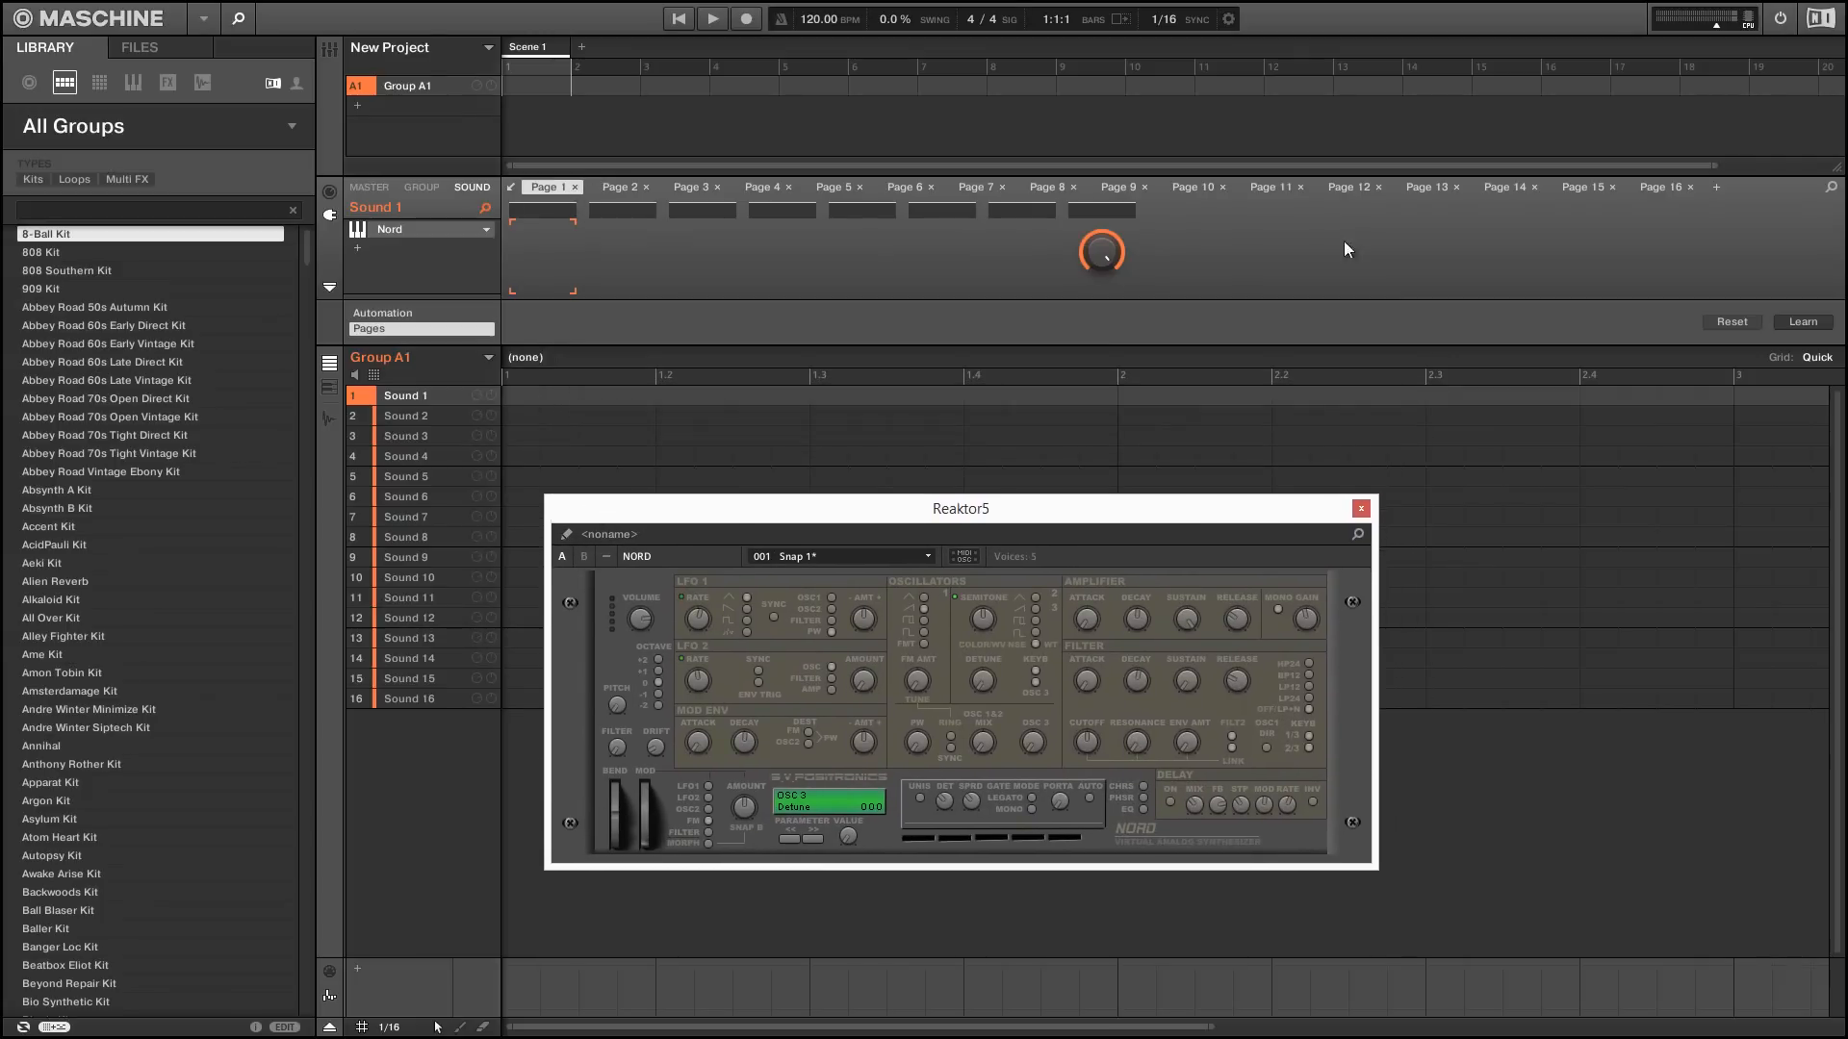
- Remove the extra parameter pages and learn the Nord's oscillator controls onto Page 1's eight knobs
left_click(542, 187)
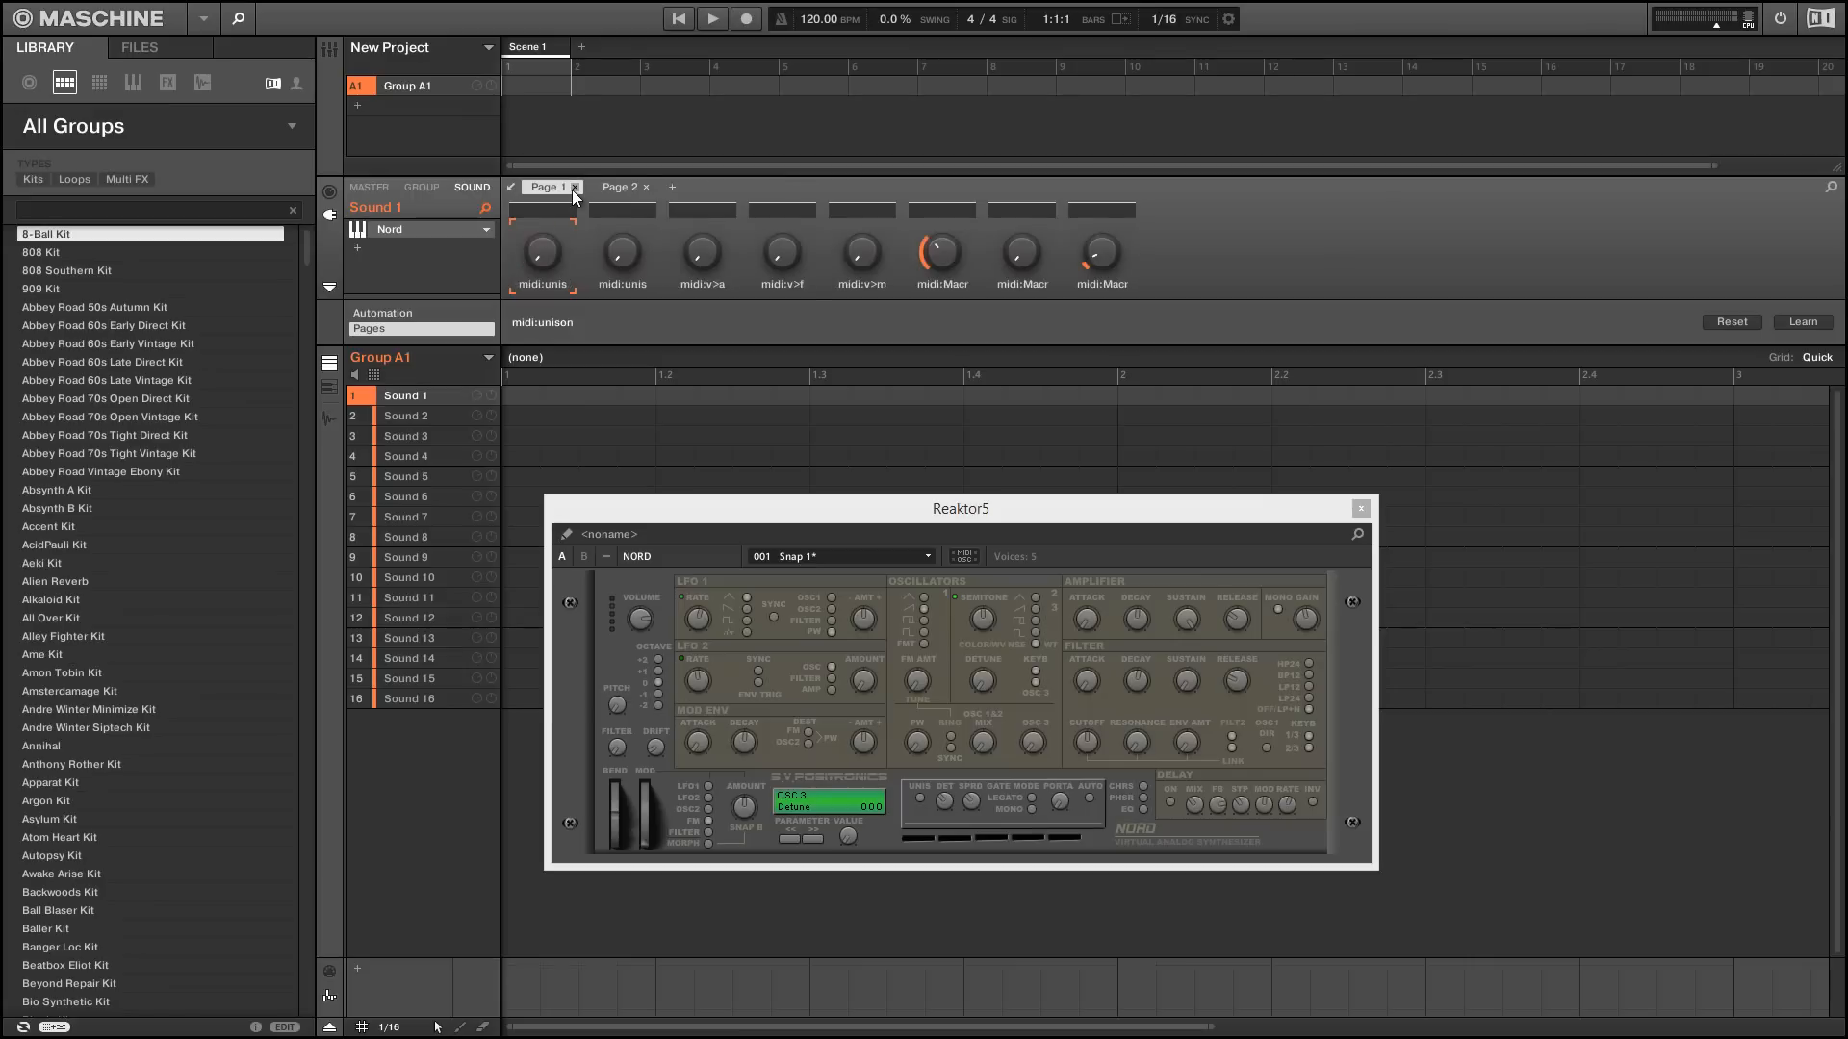
left_click(645, 187)
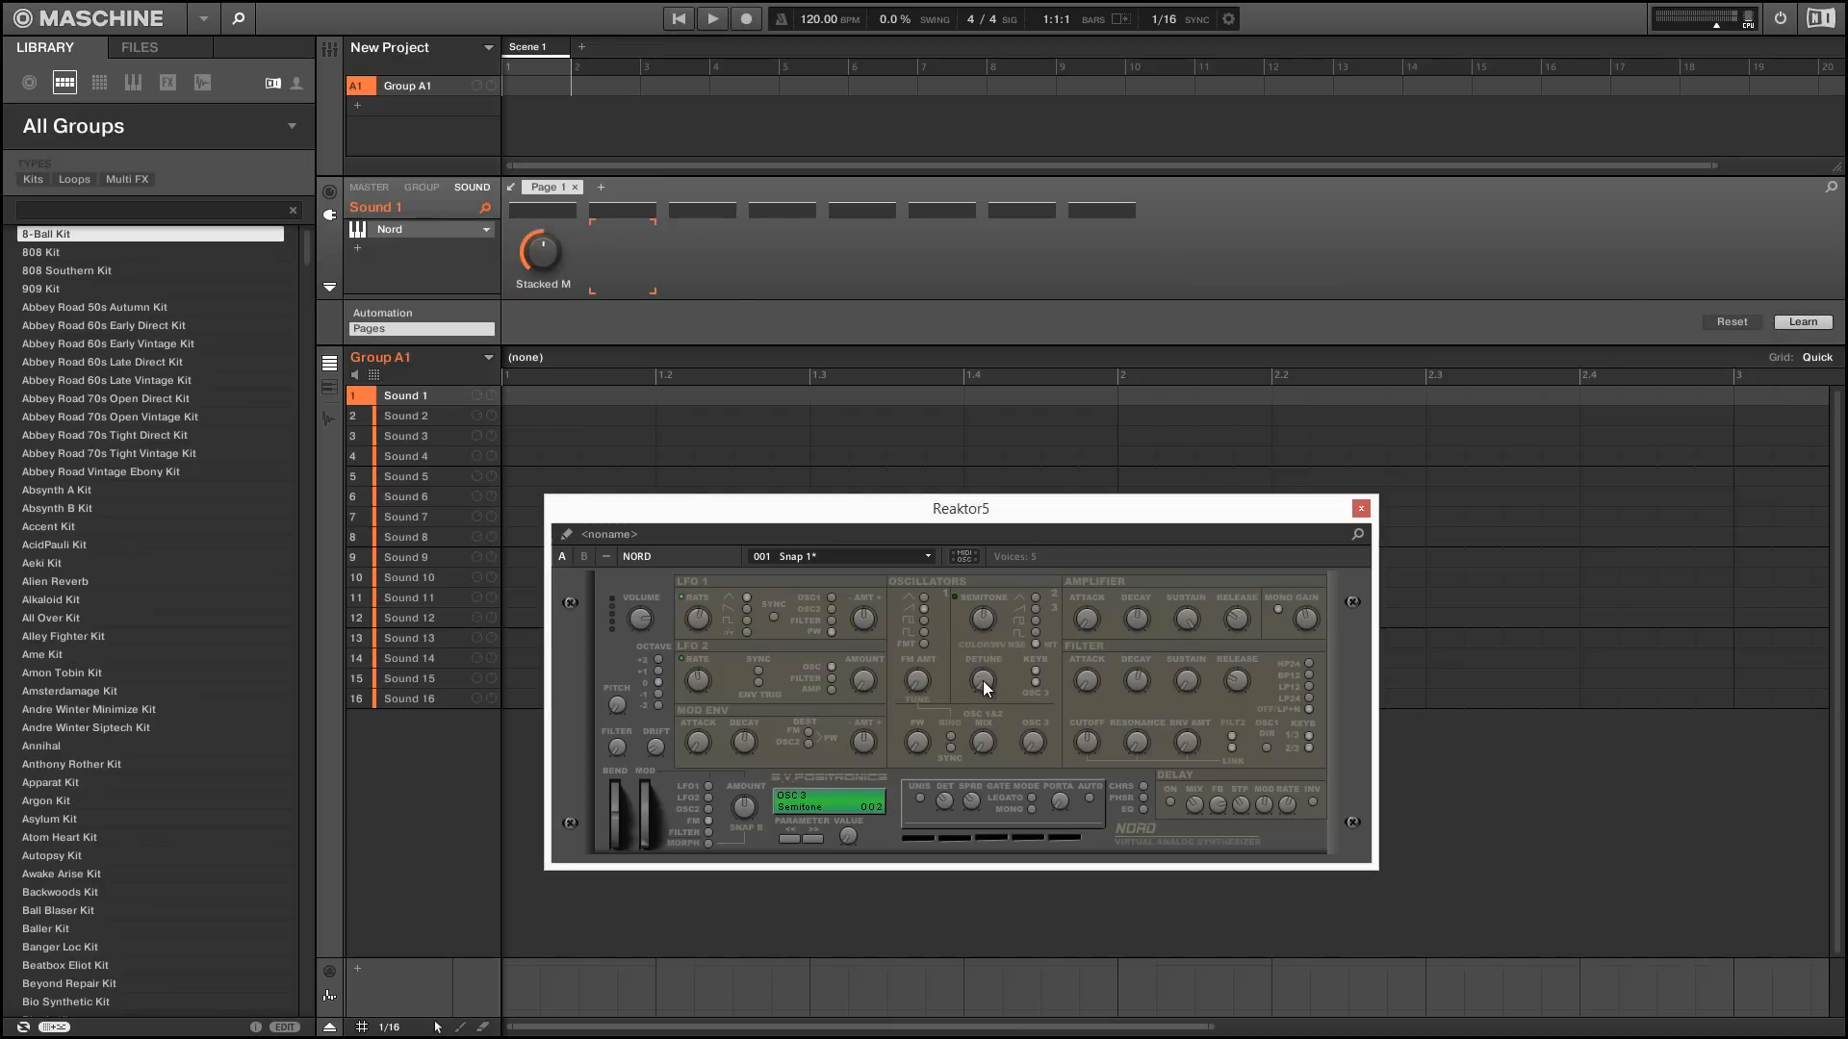
left_click(928, 605)
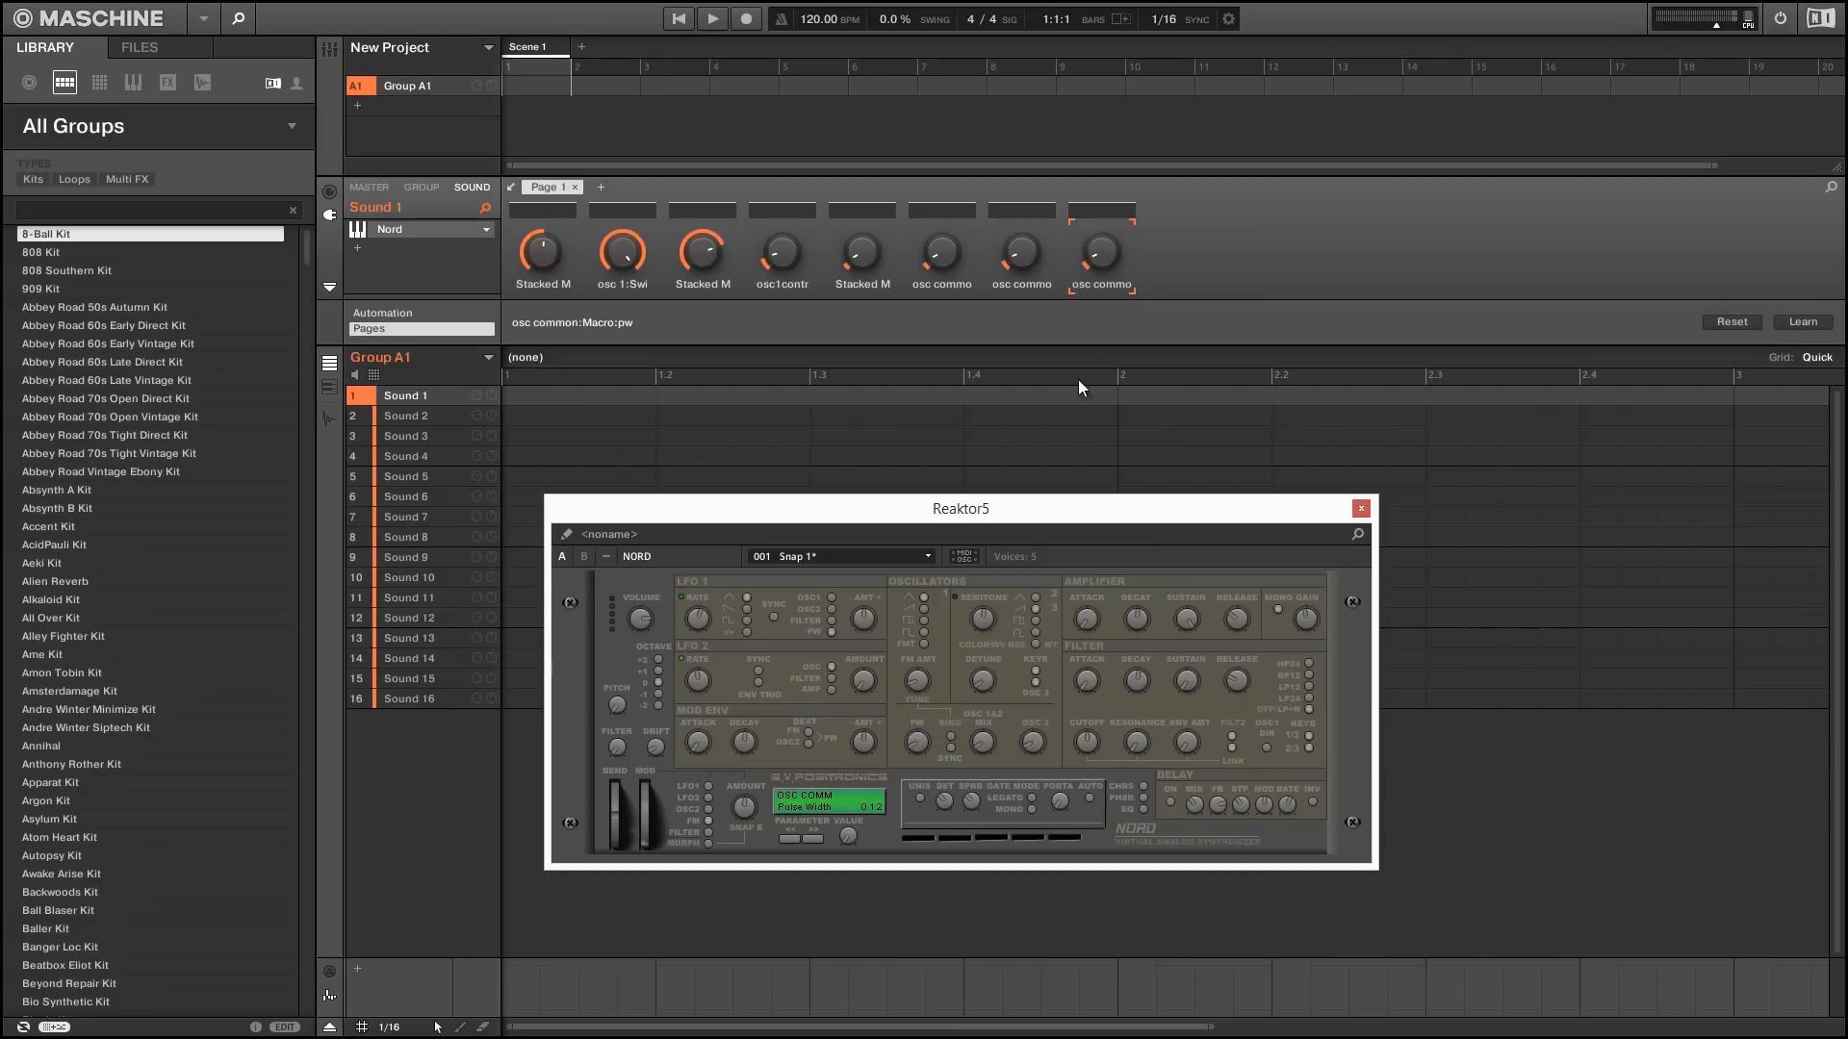
mouse_move(1093, 324)
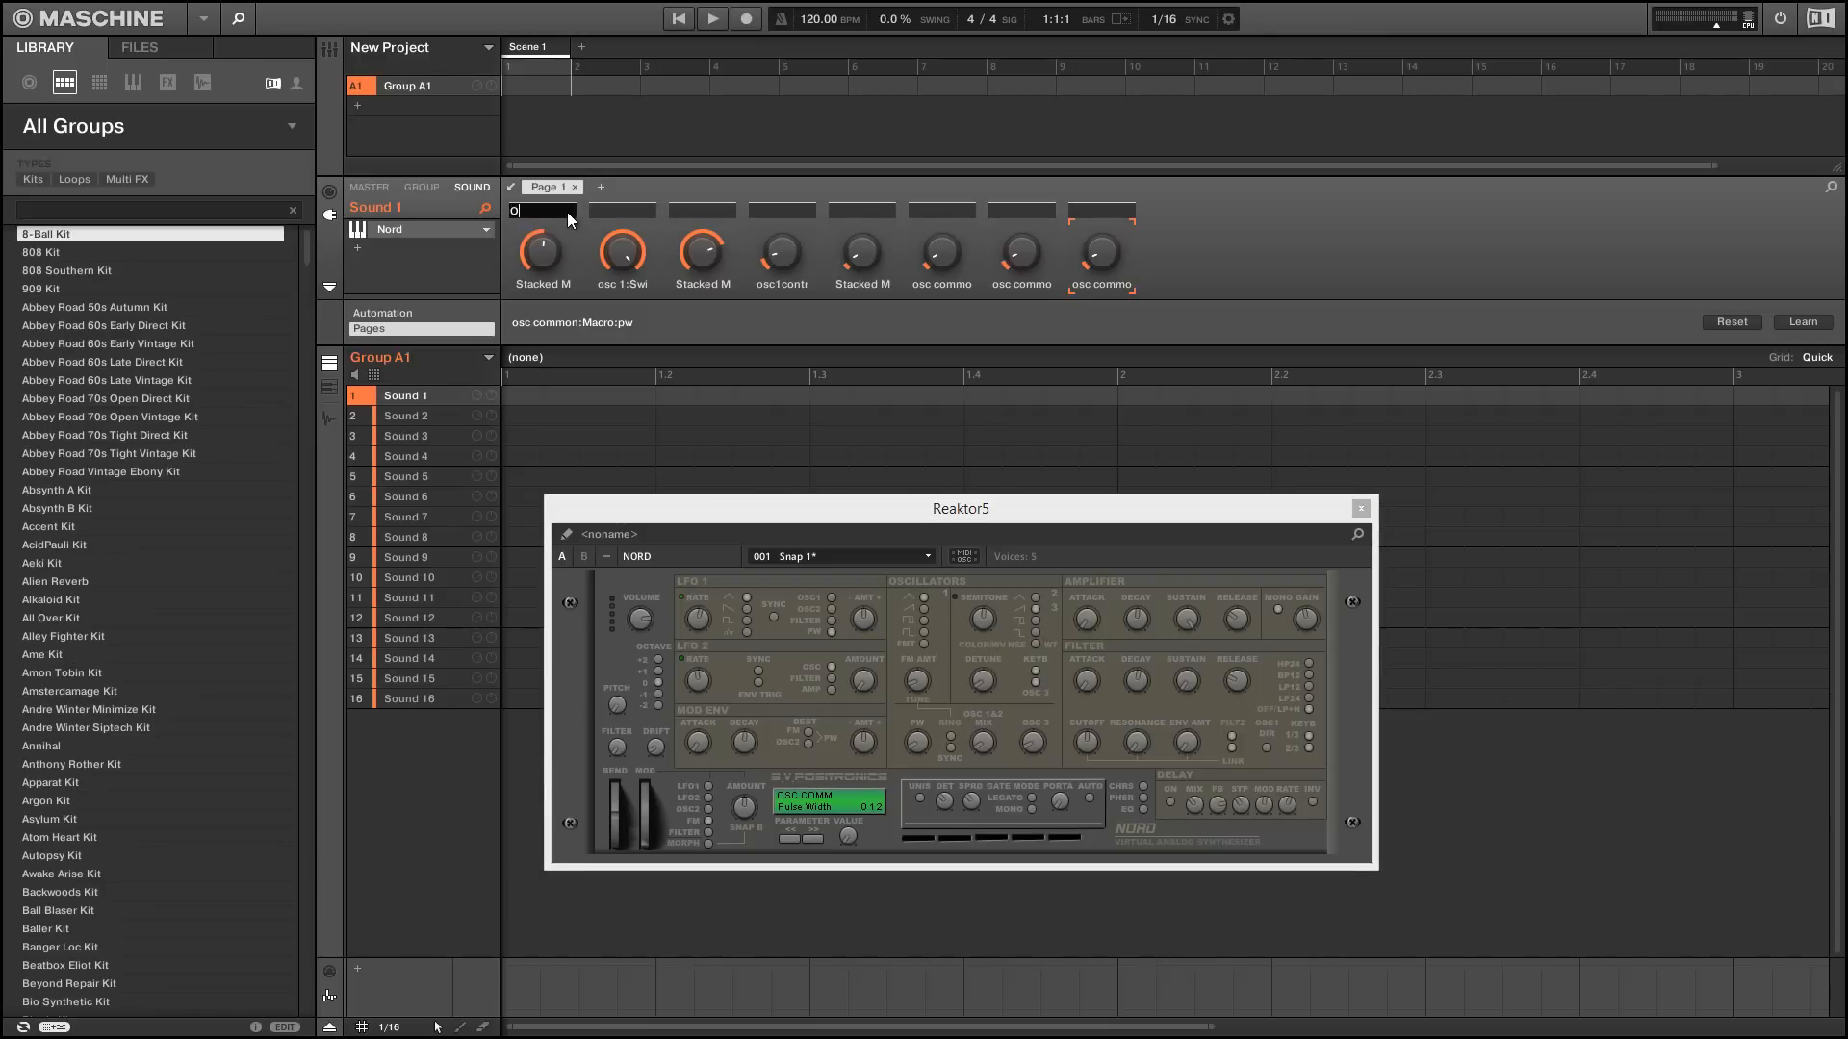
- Name the page 'Oscillators' and relabel knobs FM, Mix 1 + 2, Sub and PW
type("Oscillators")
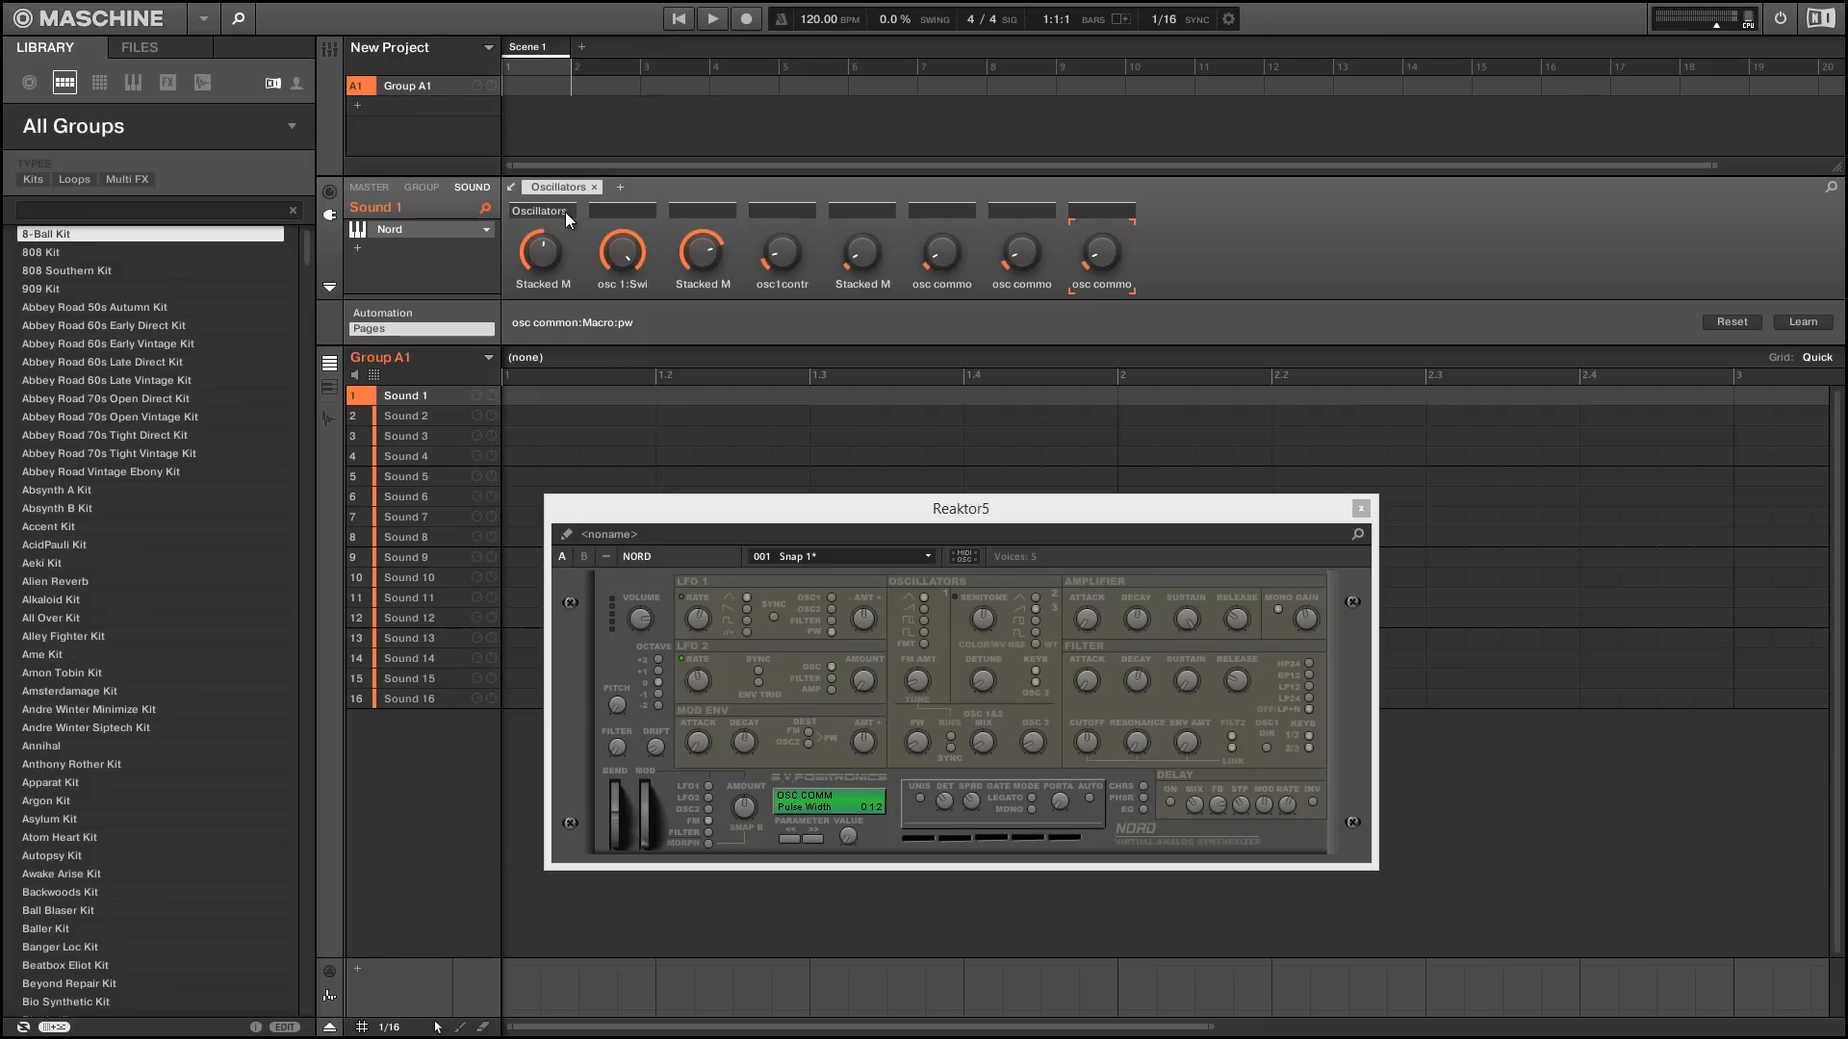
mouse_move(1110, 293)
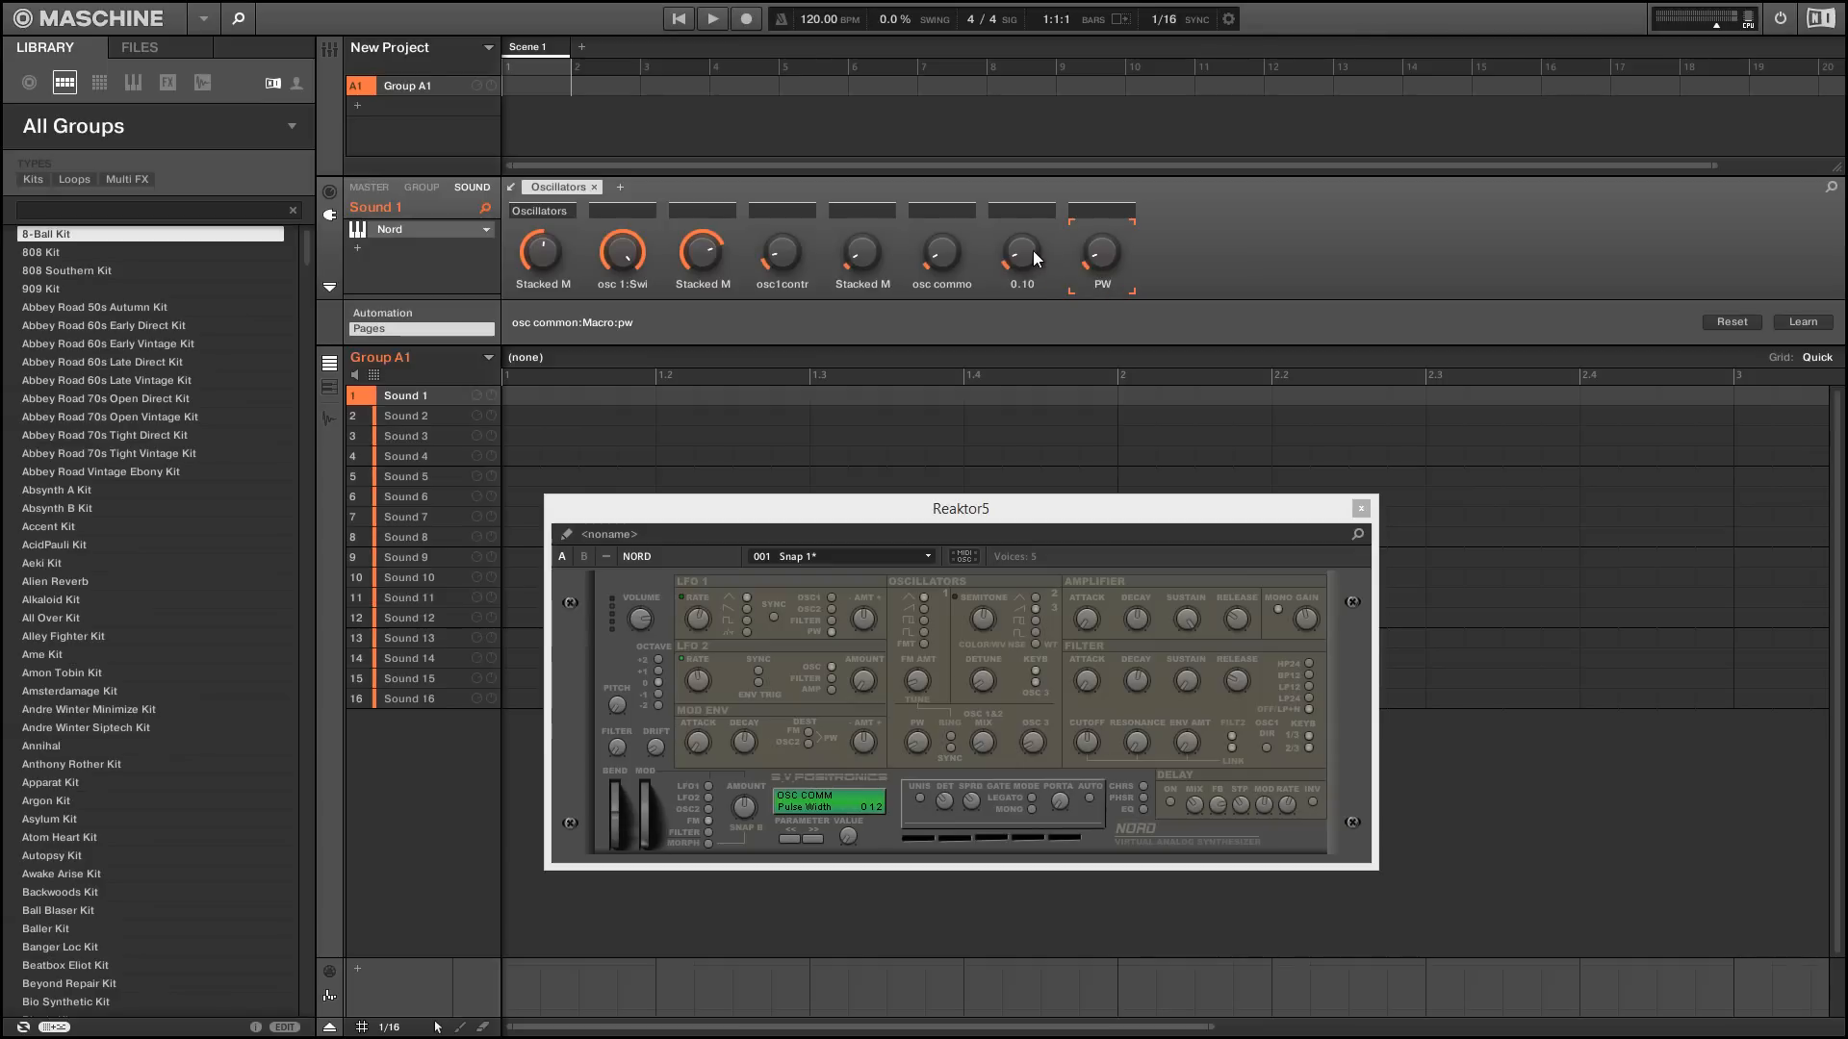
left_click(1020, 248)
type("S")
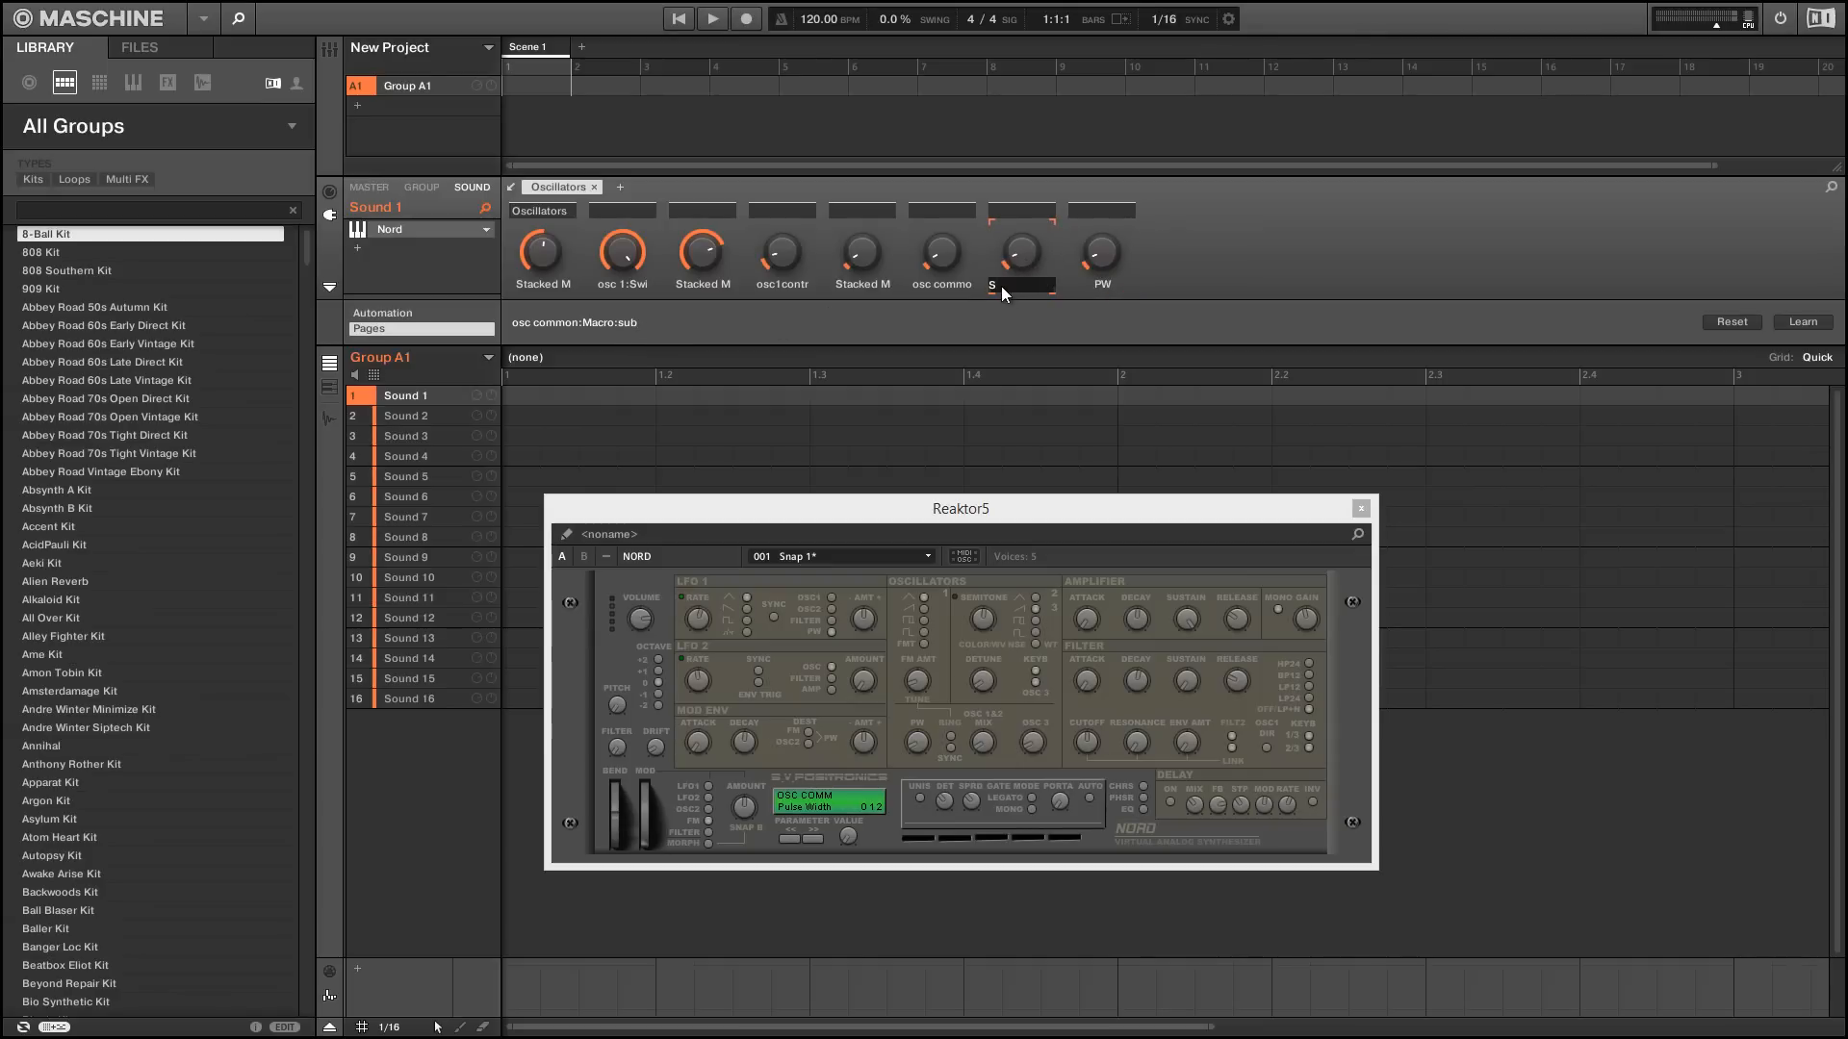
left_click(939, 250)
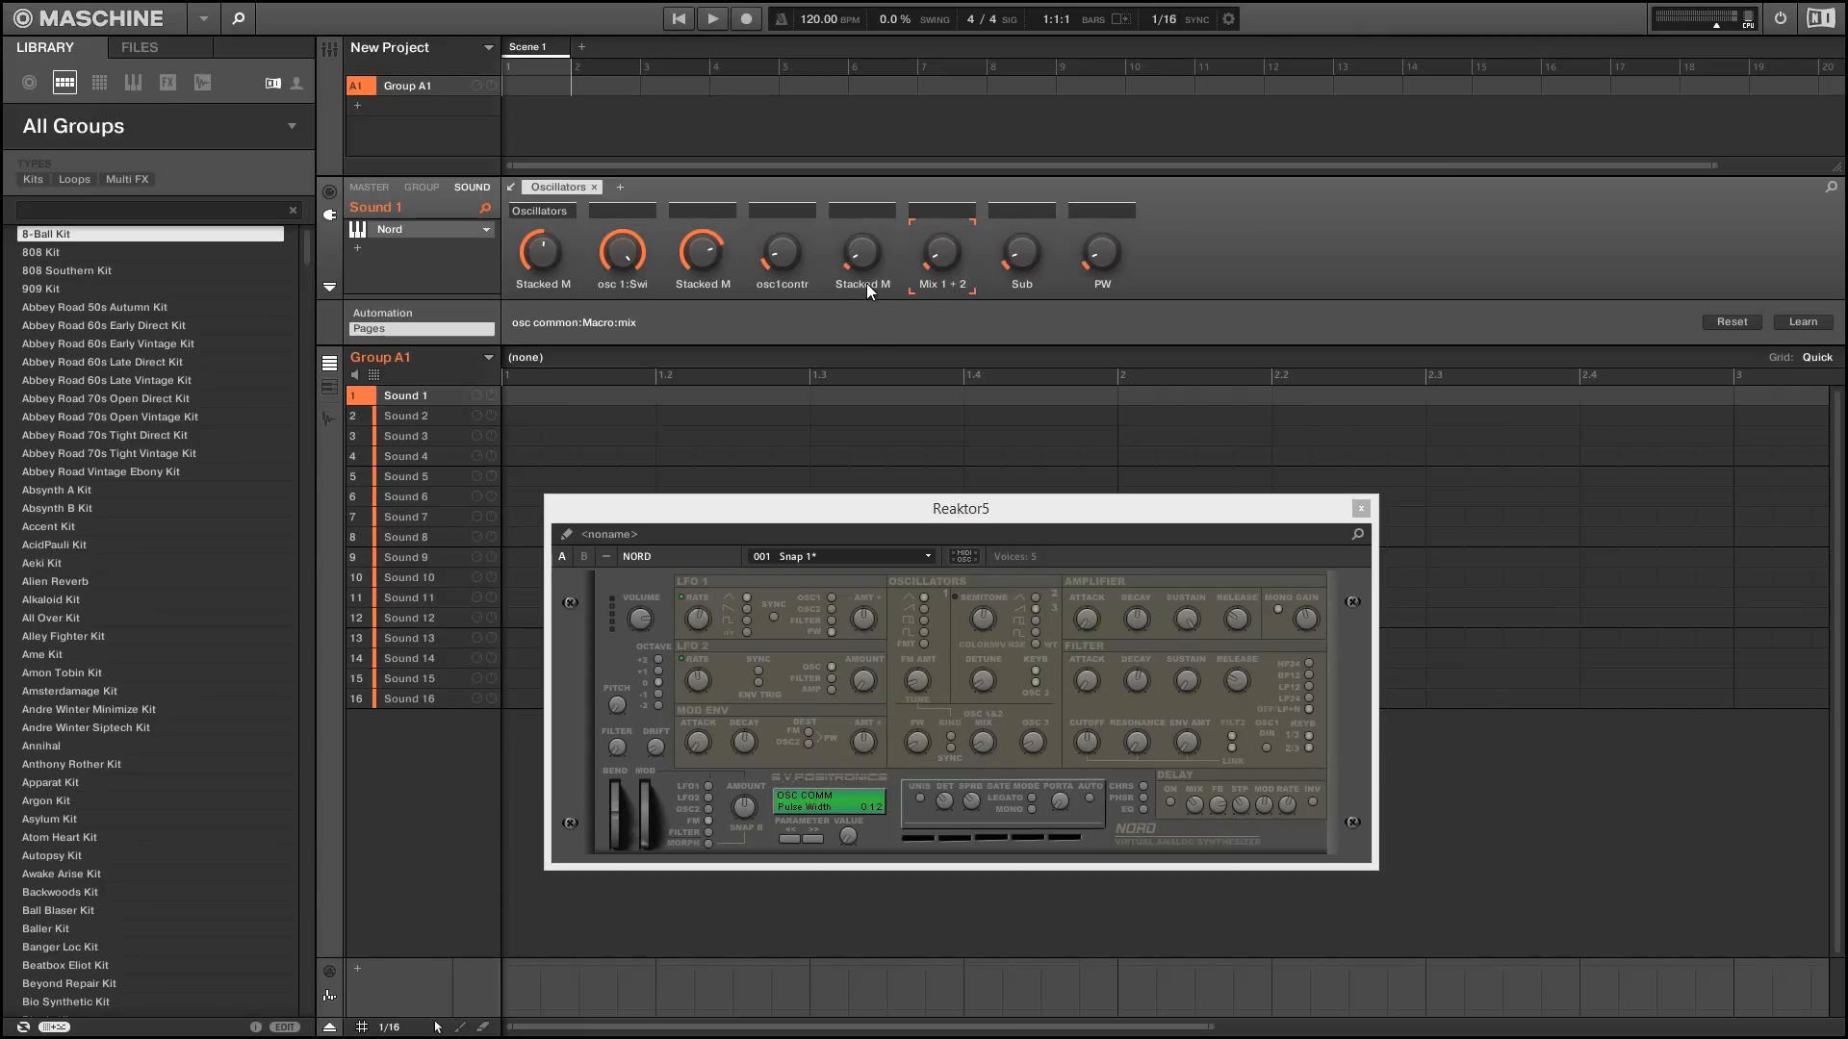
left_click(779, 254)
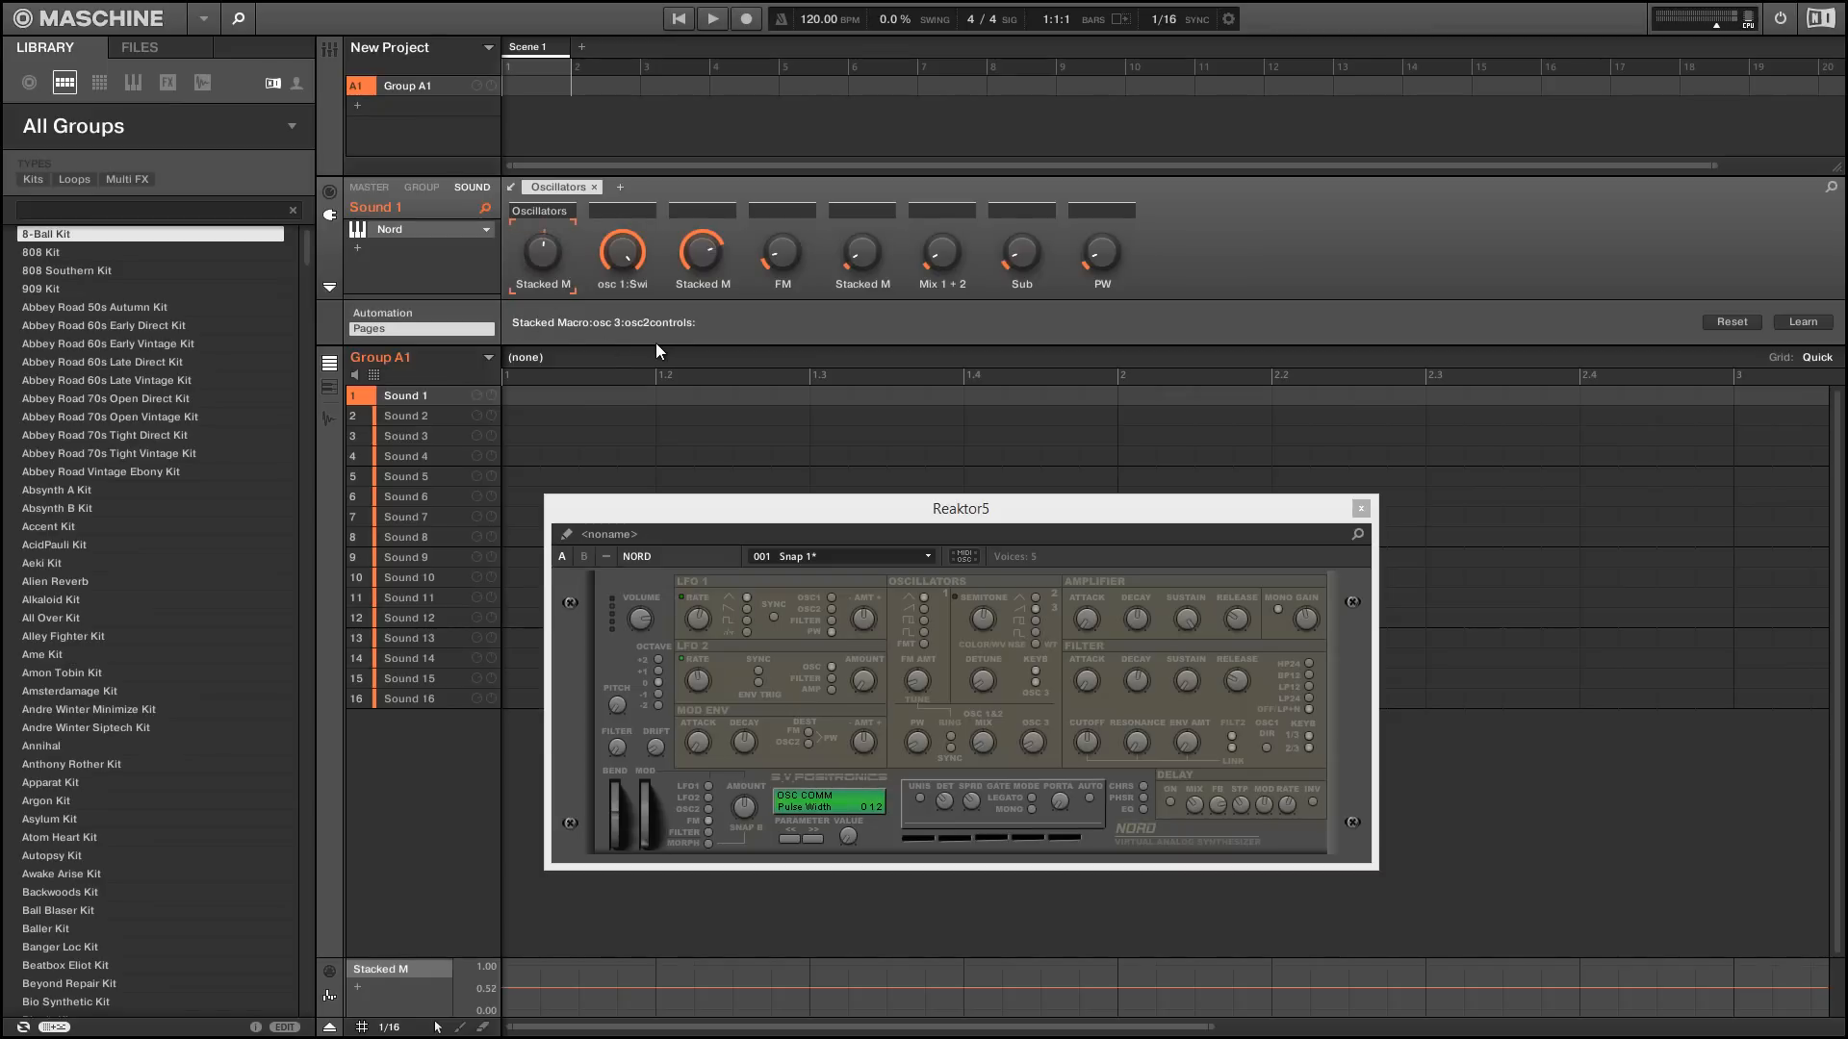
mouse_move(801, 302)
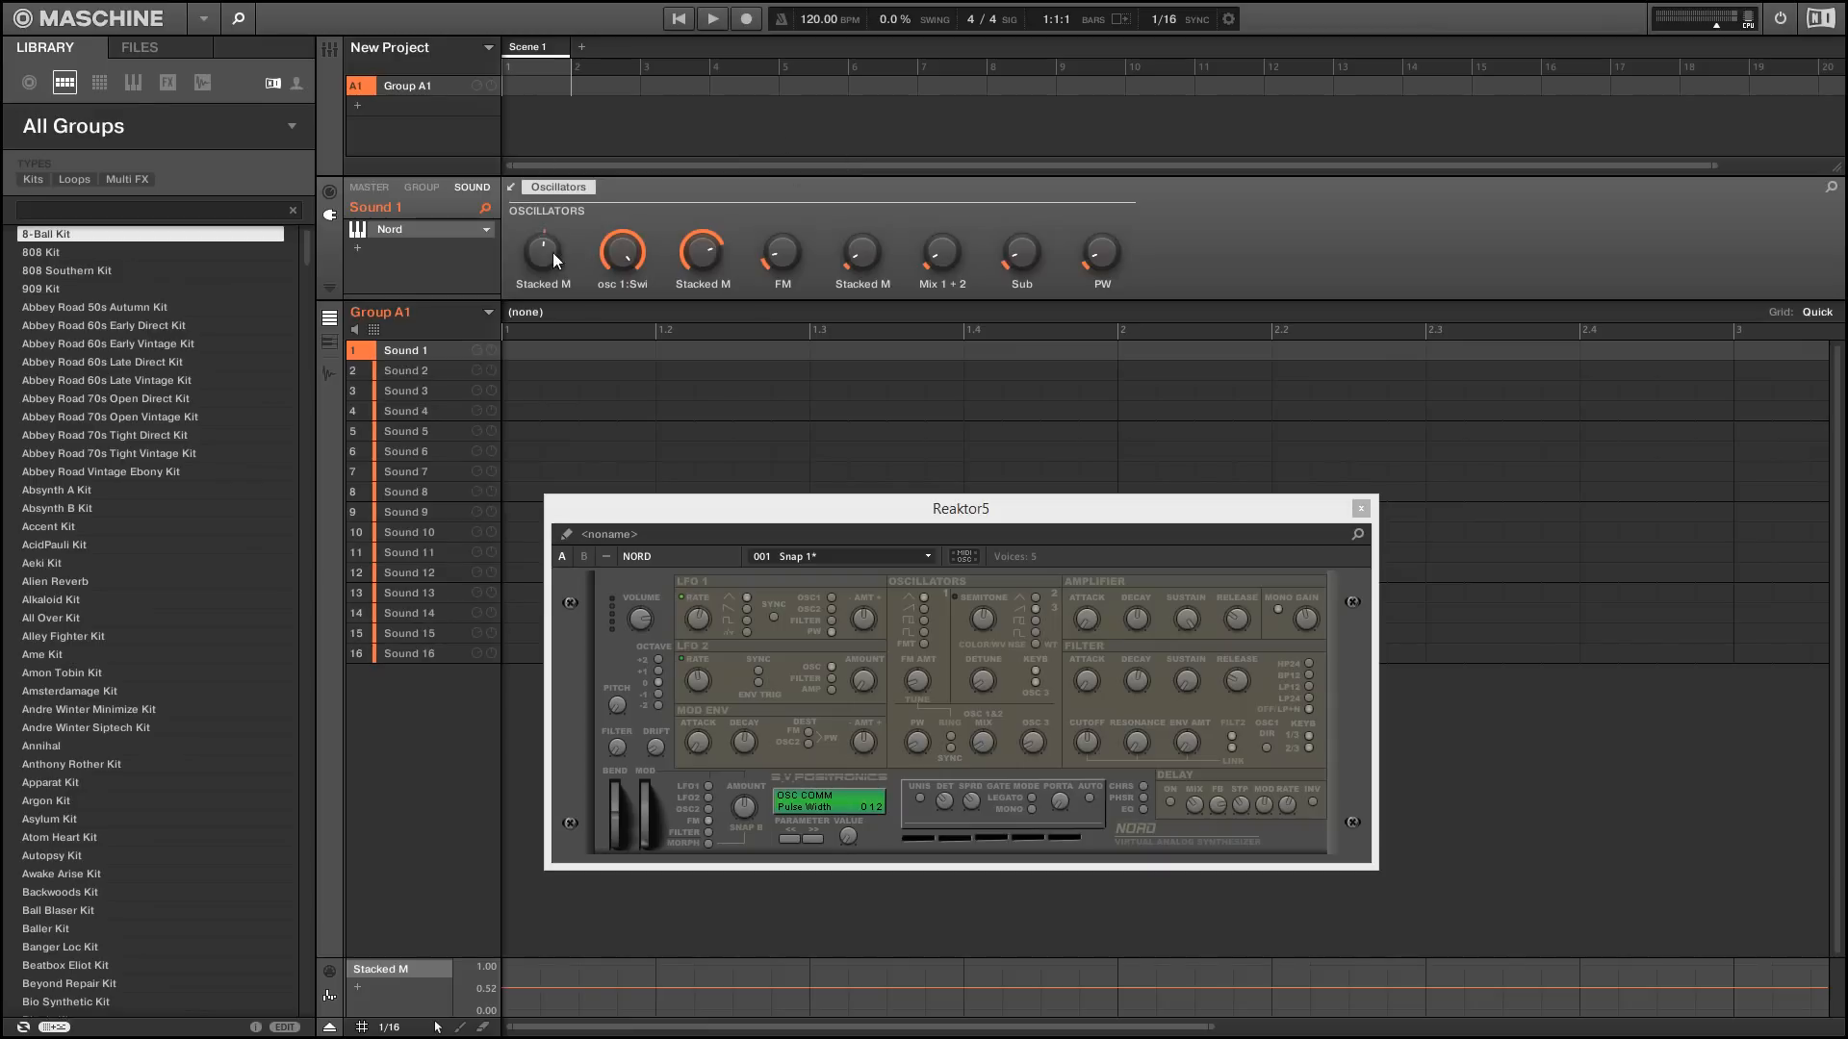
mouse_move(991, 242)
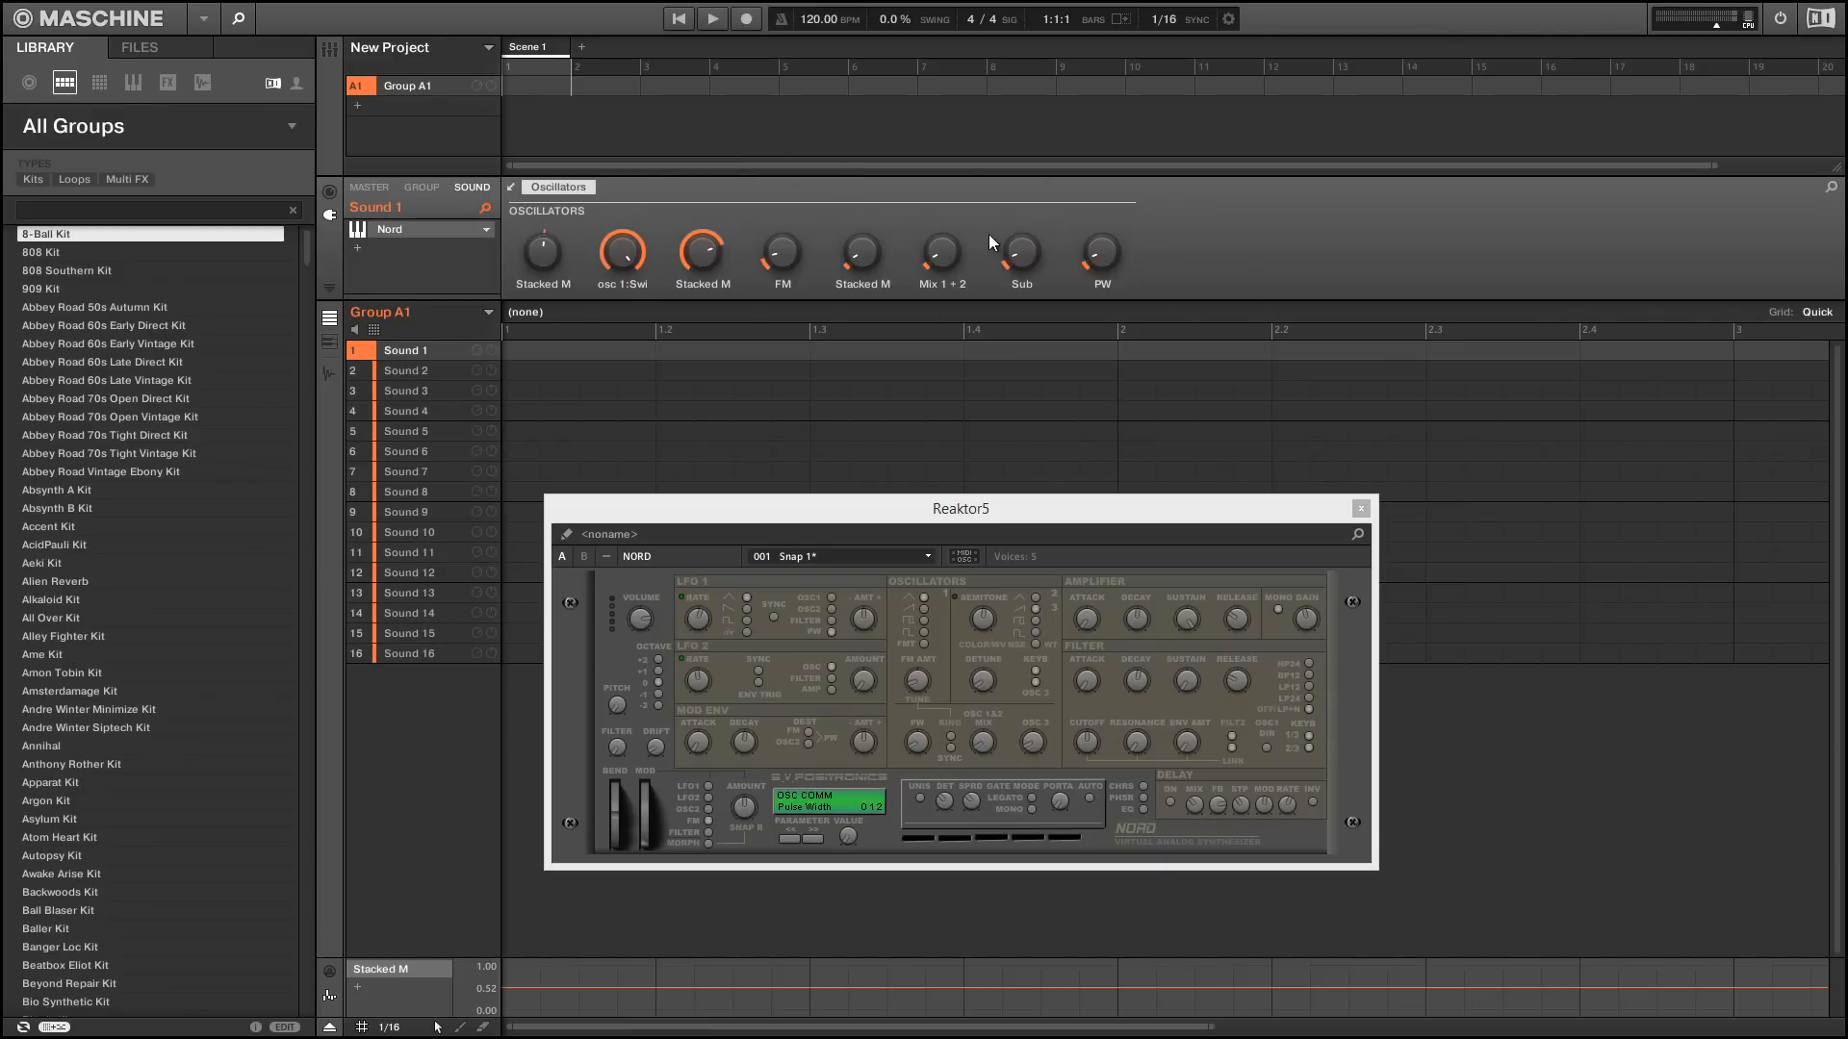